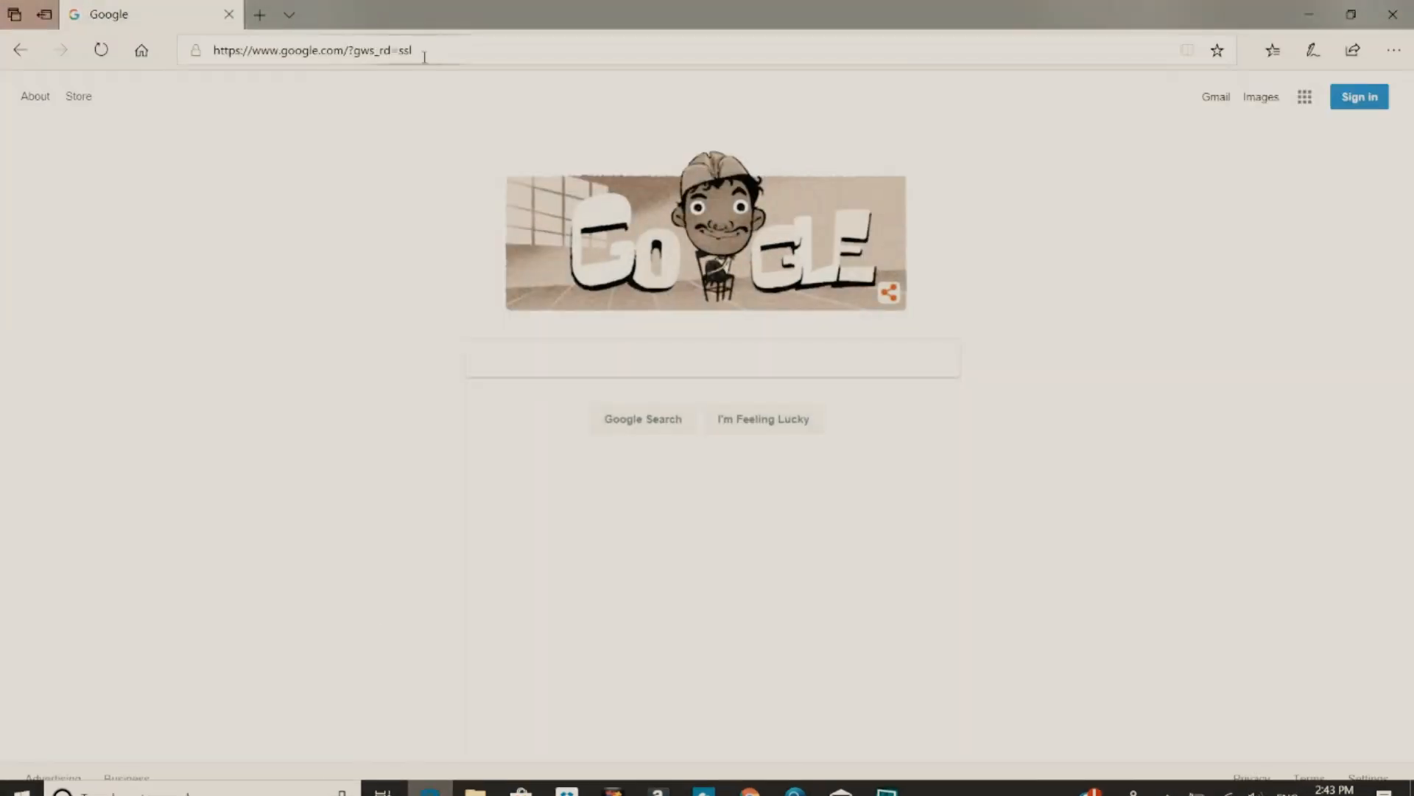
# Open the SourceForge hugin-2013.0 files page in Edge and download the latest installer
pyautogui.write('https://sourceforge.net/projects/hugin/files/hugin/hugin-2013.0/')
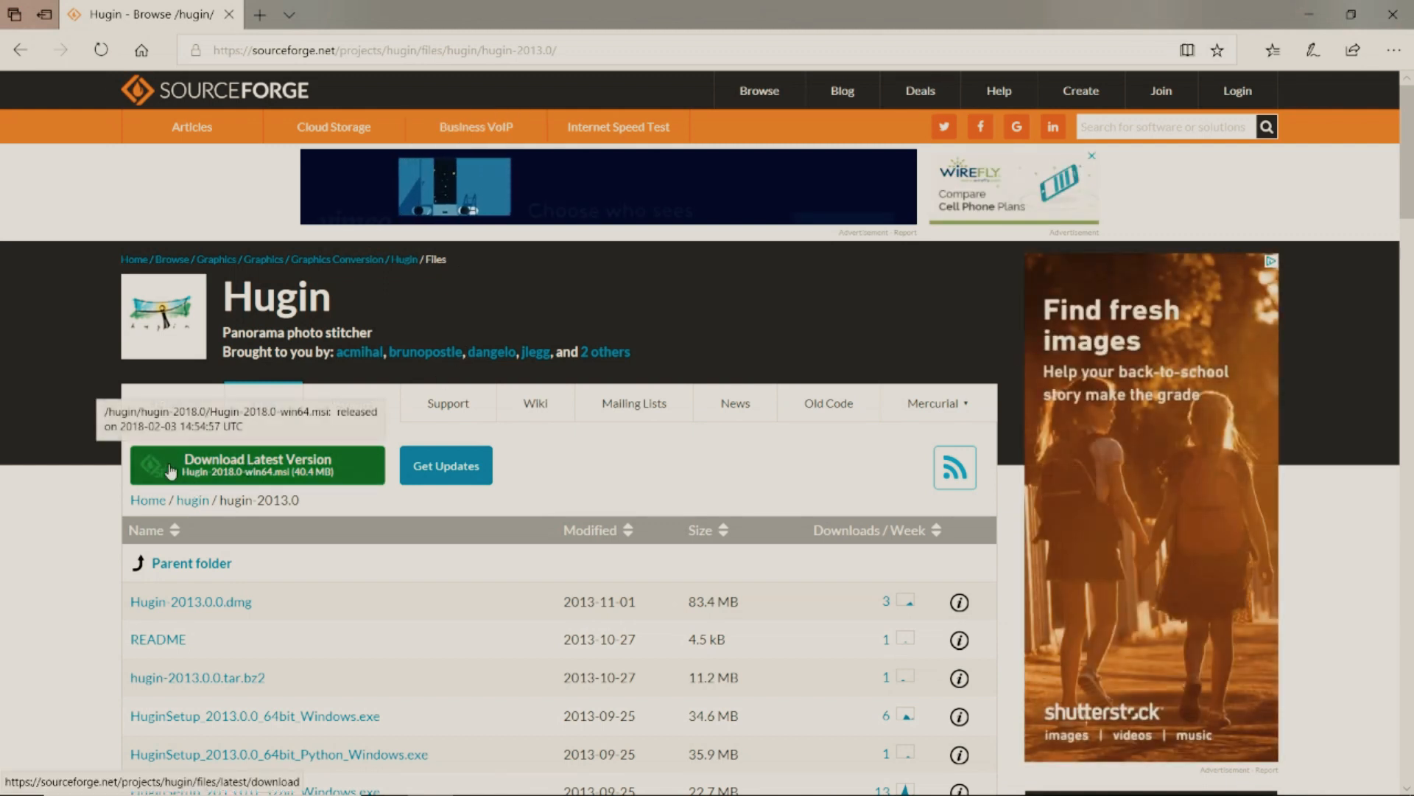
pyautogui.click(256, 465)
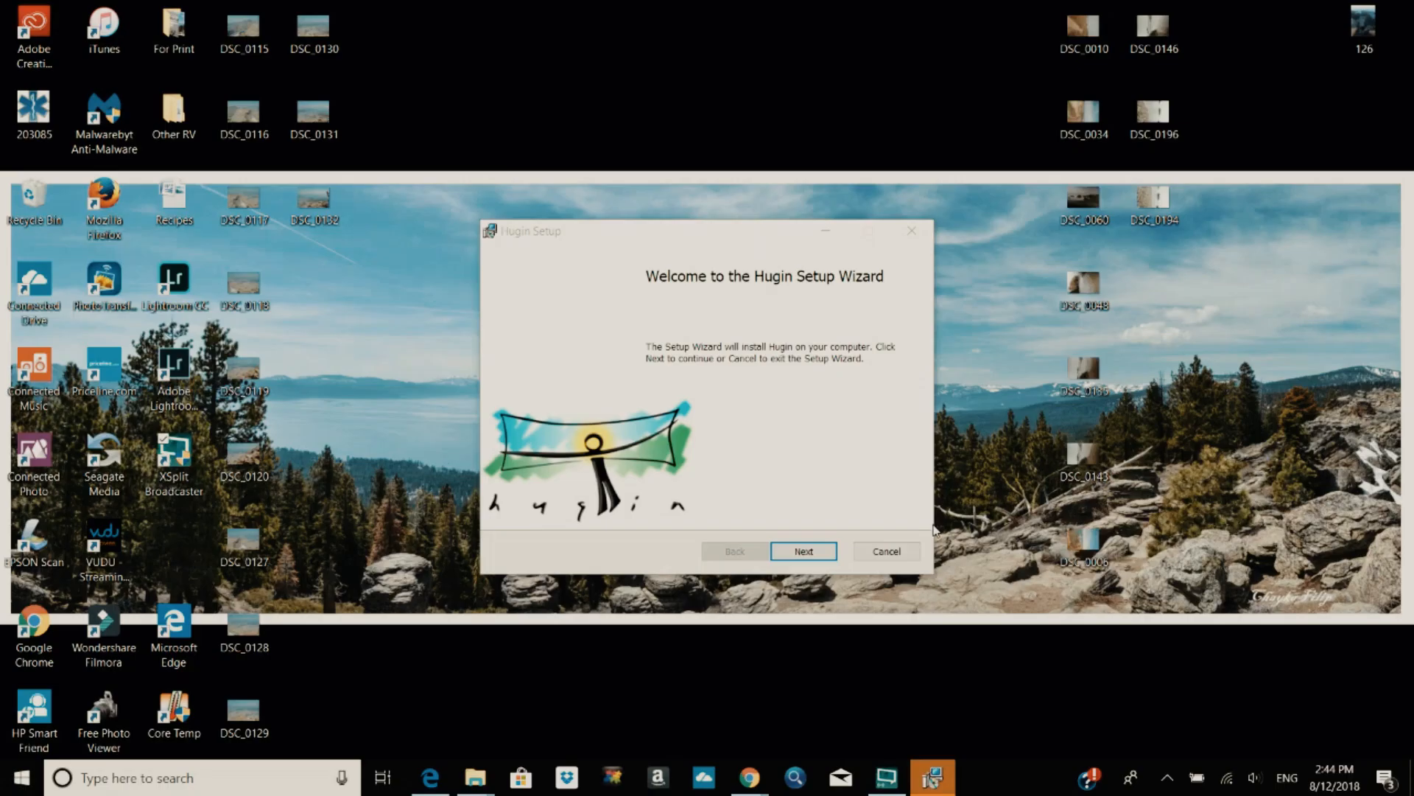
pyautogui.moveTo(812, 638)
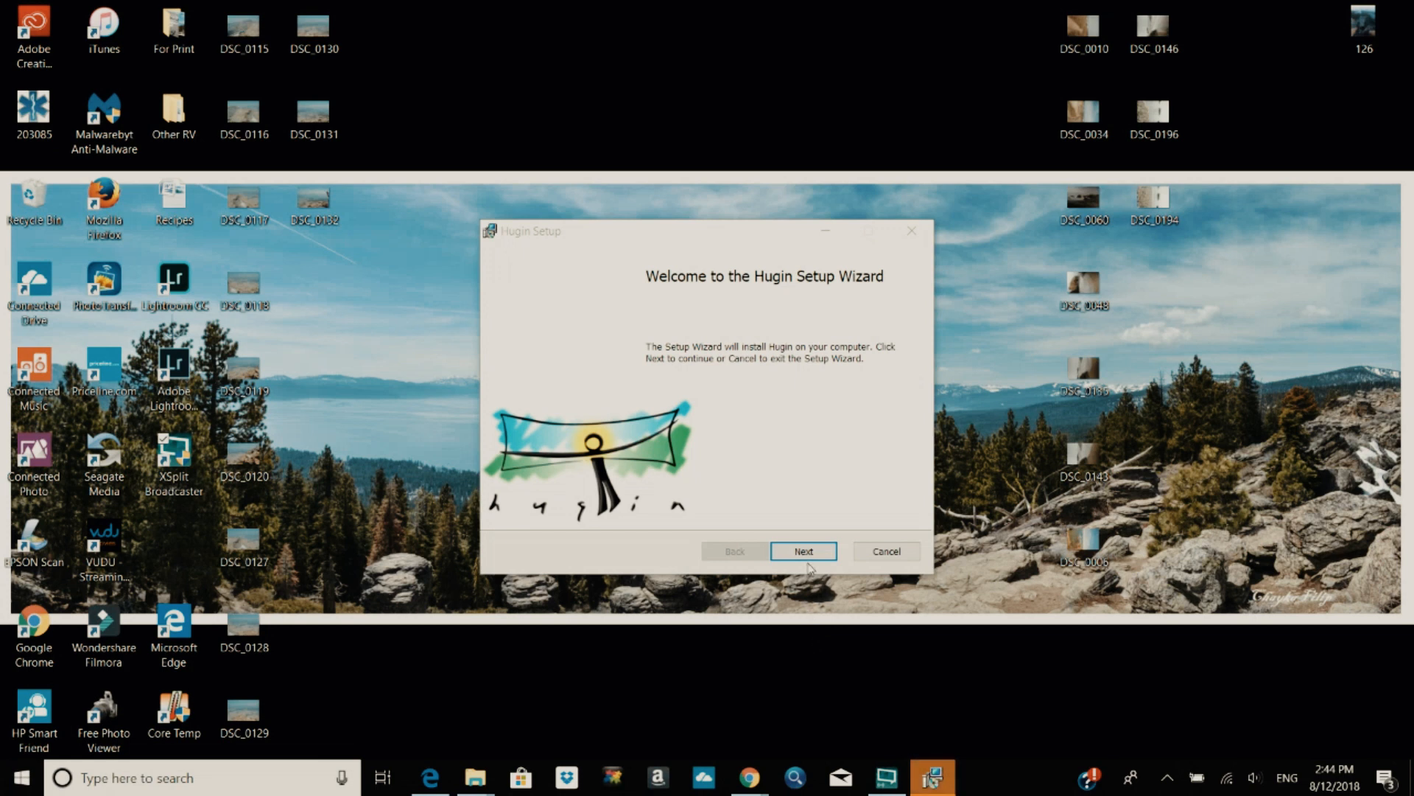
# Run Hugin Setup: accept the license, keep the default Program Files folder, install, finish
pyautogui.click(803, 551)
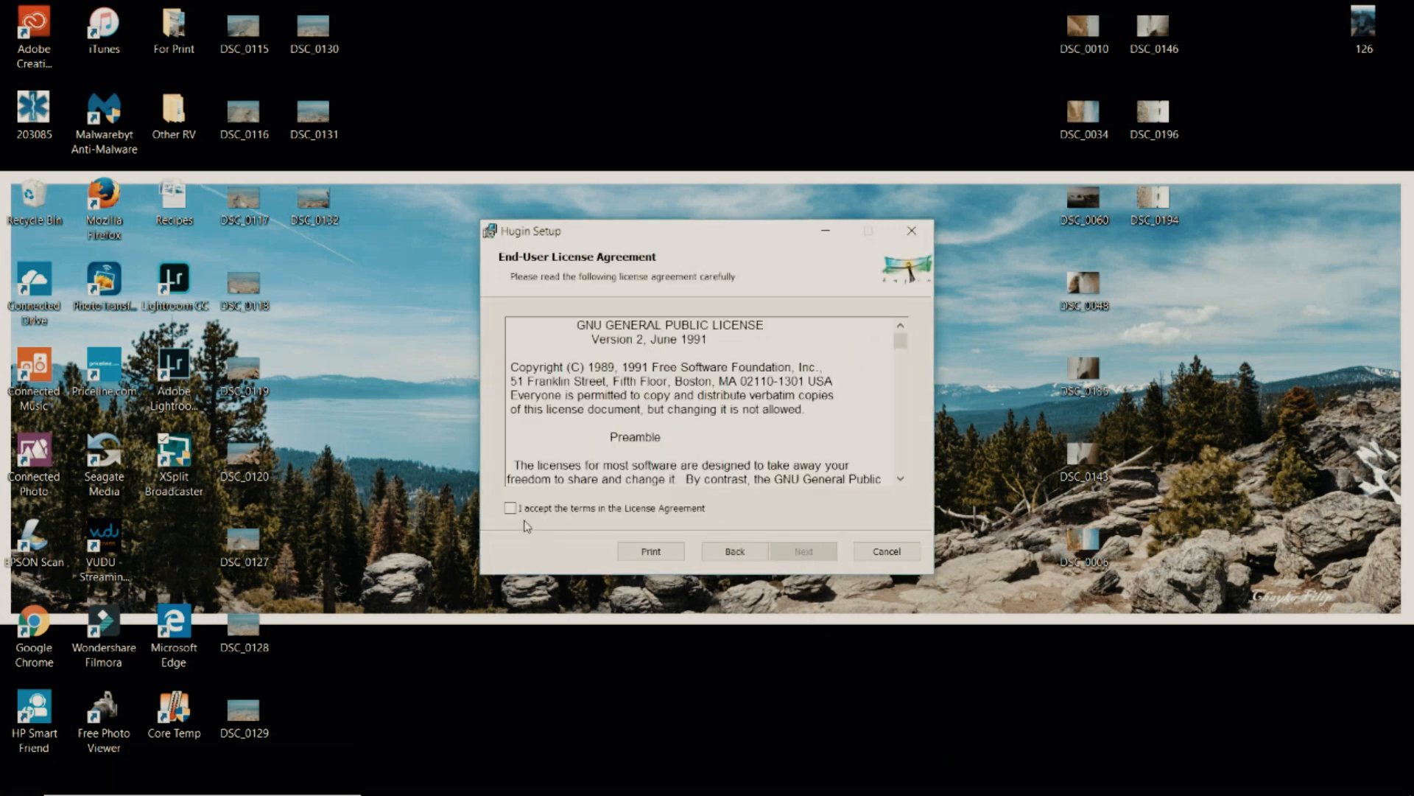
pyautogui.click(802, 551)
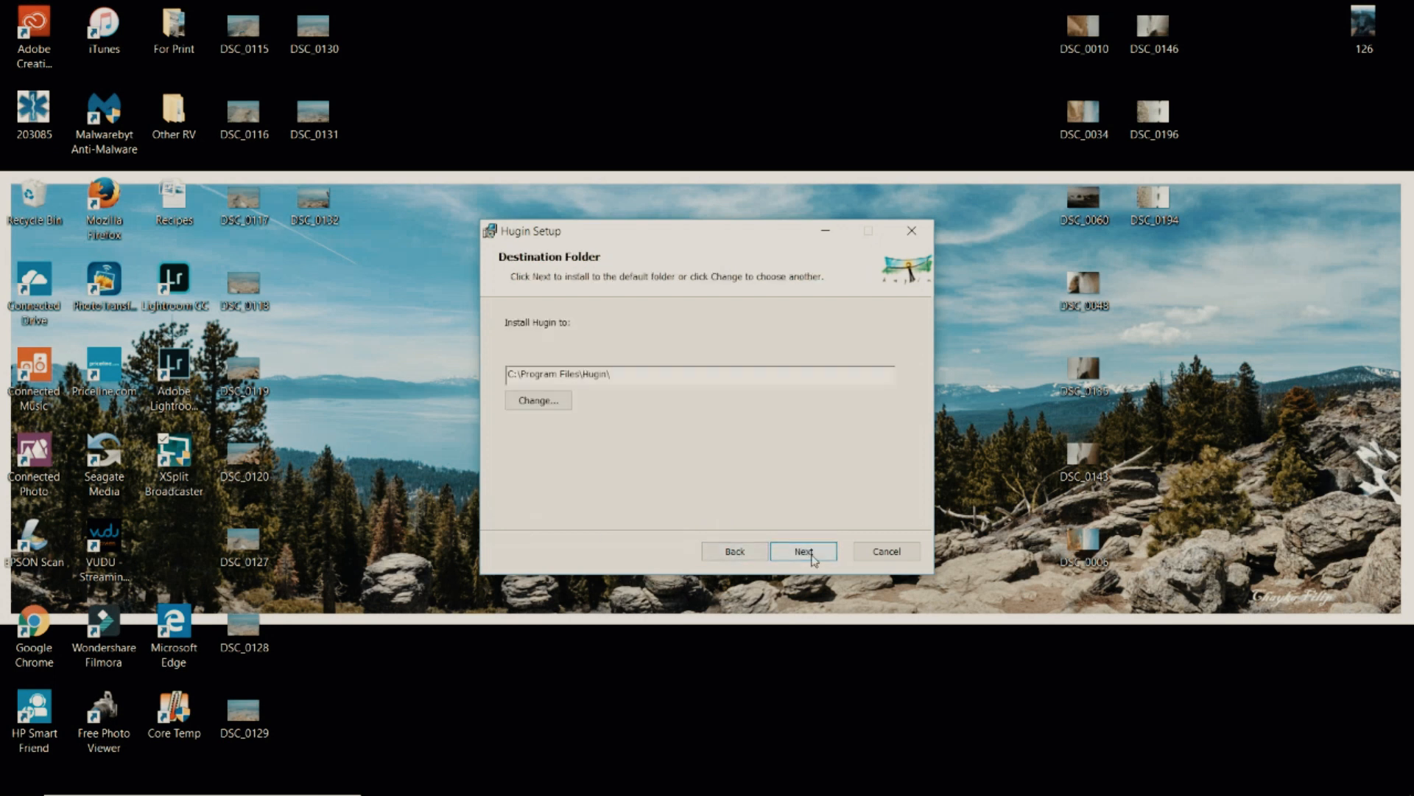
pyautogui.click(802, 551)
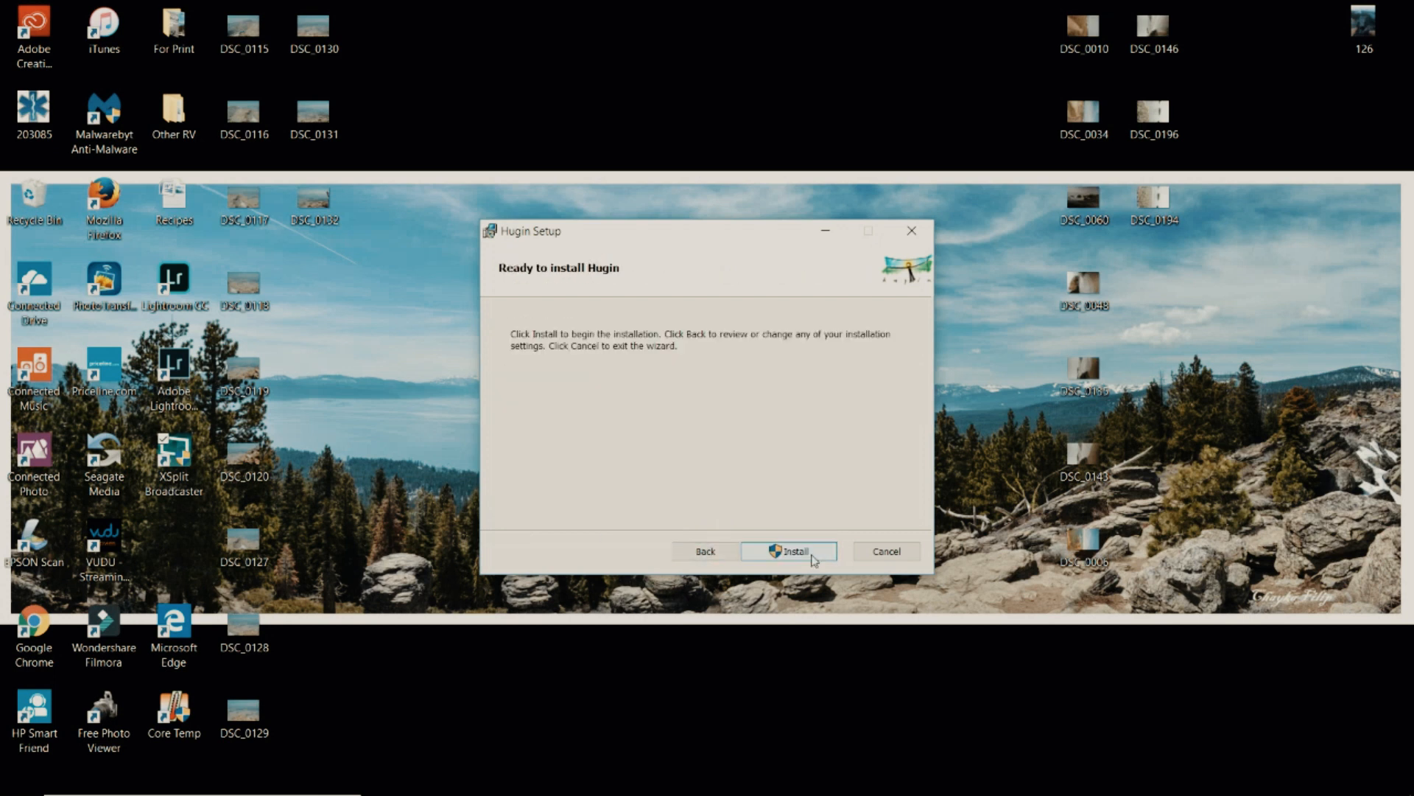
pyautogui.click(787, 551)
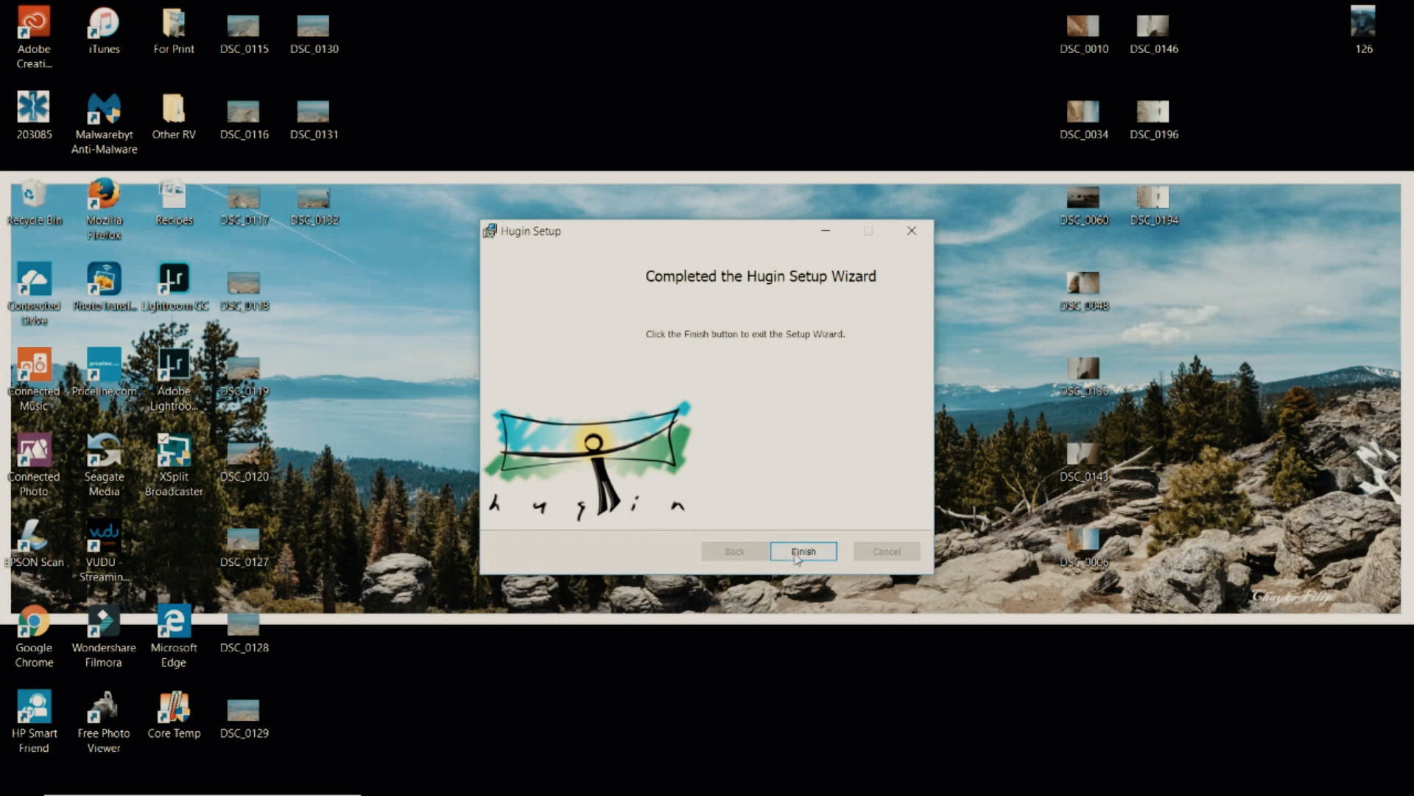
pyautogui.click(802, 551)
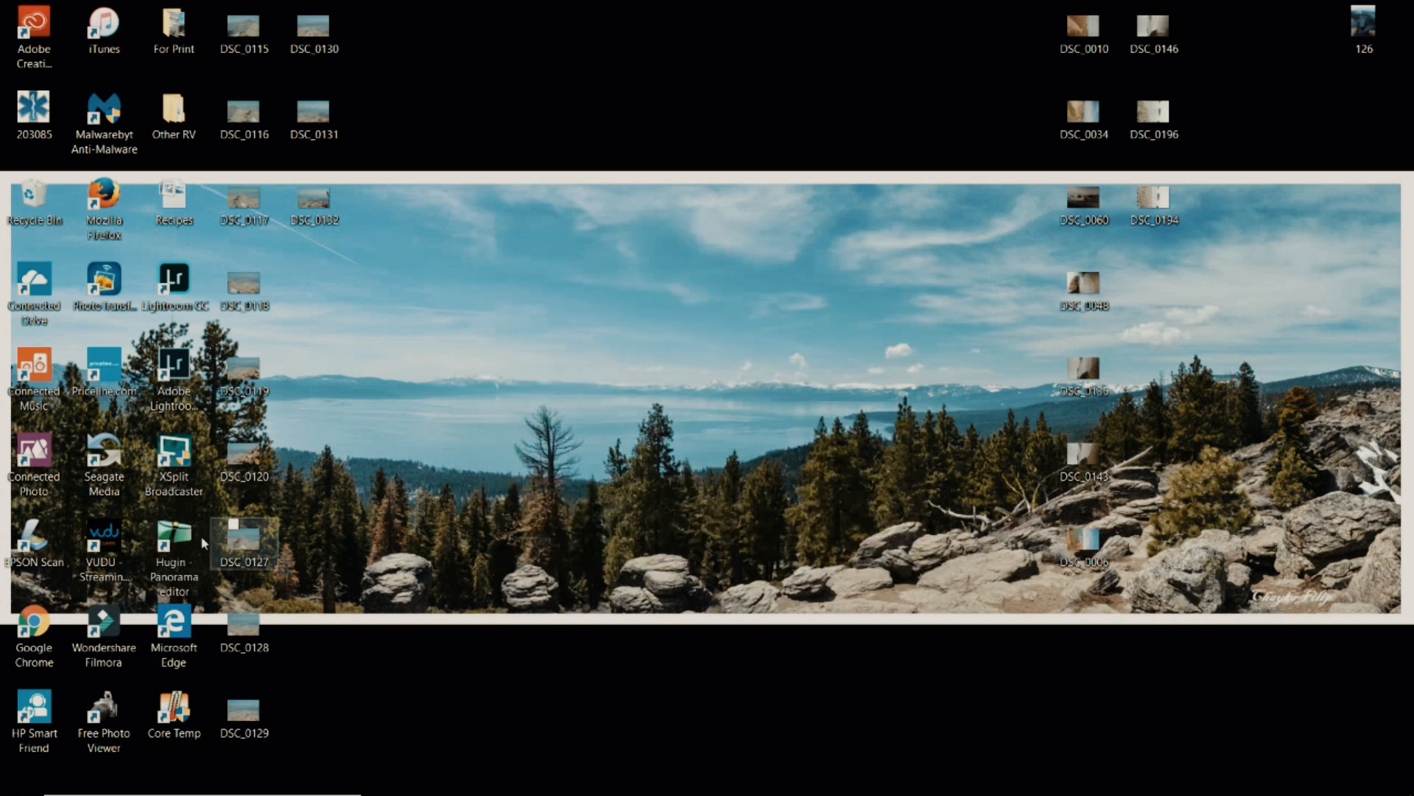
# Launch Hugin Panorama editor from its desktop shortcut and close the Tip of the Day
pyautogui.click(174, 548)
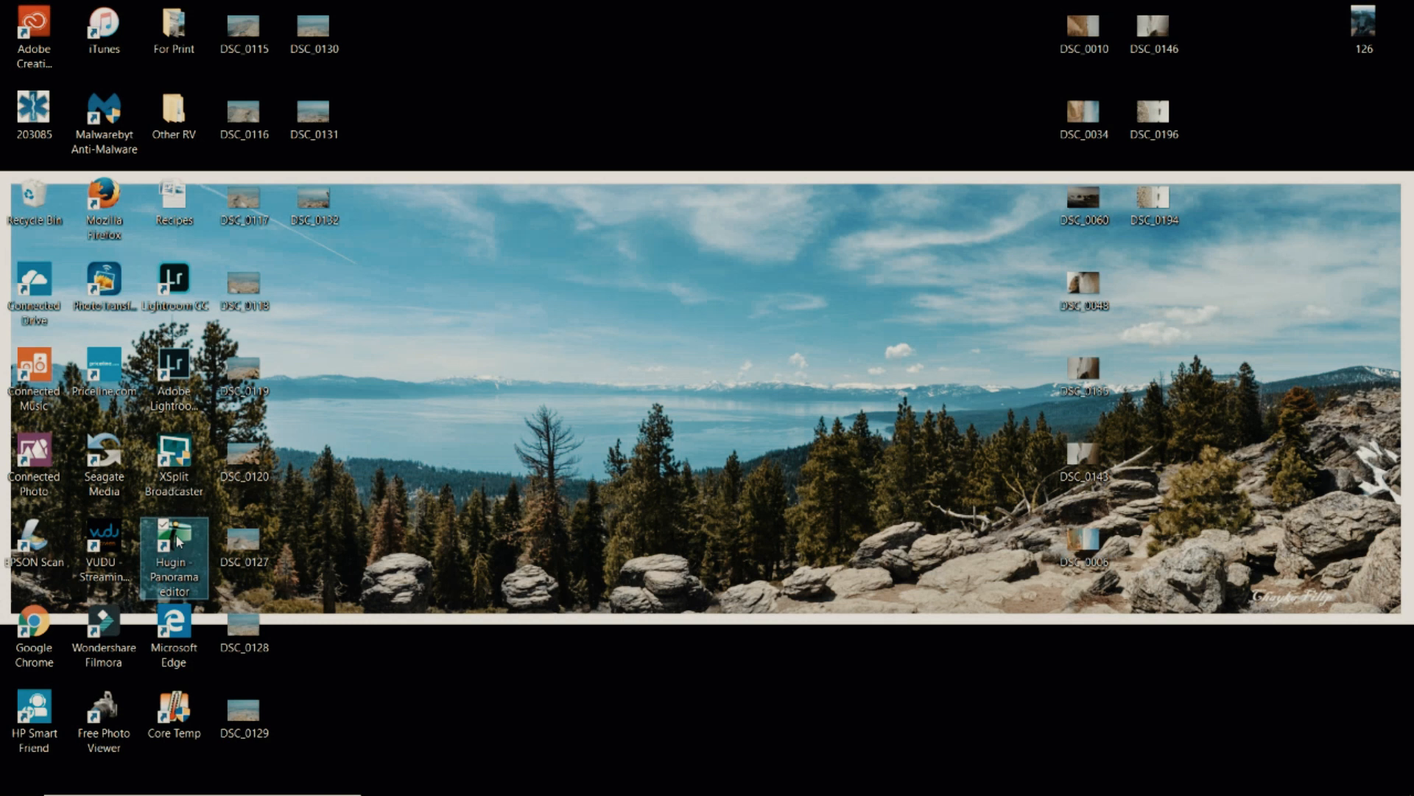
pyautogui.doubleClick(174, 556)
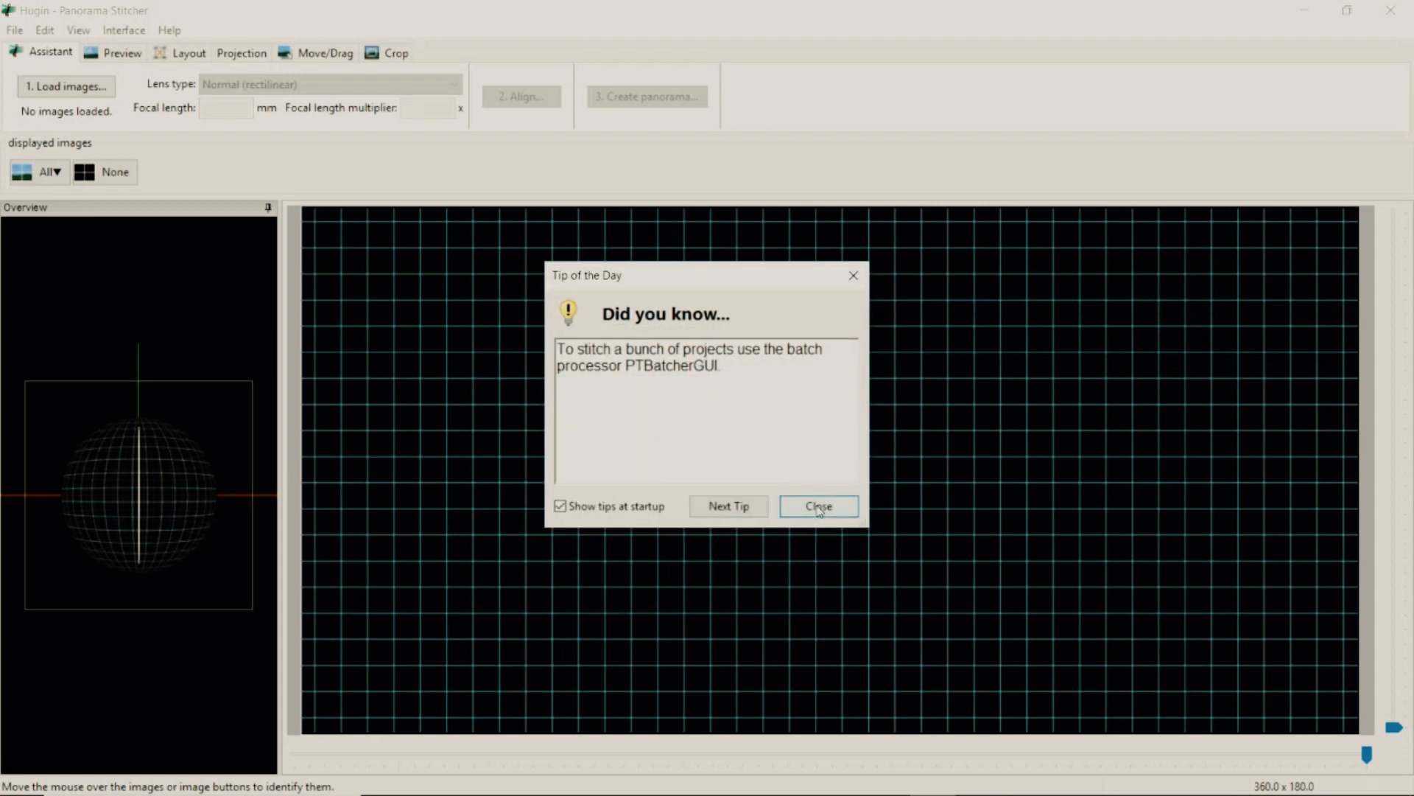
pyautogui.click(817, 507)
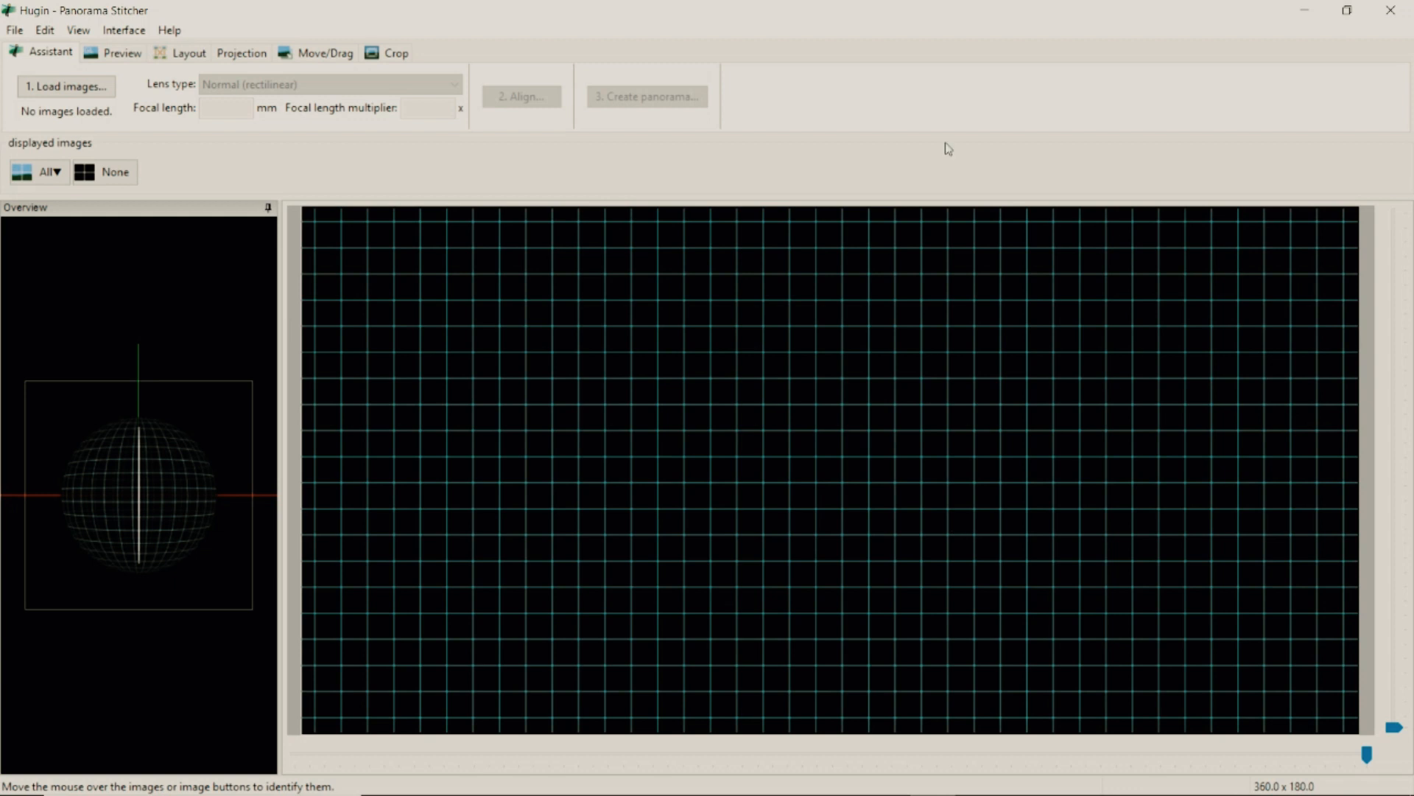
pyautogui.moveTo(437, 125)
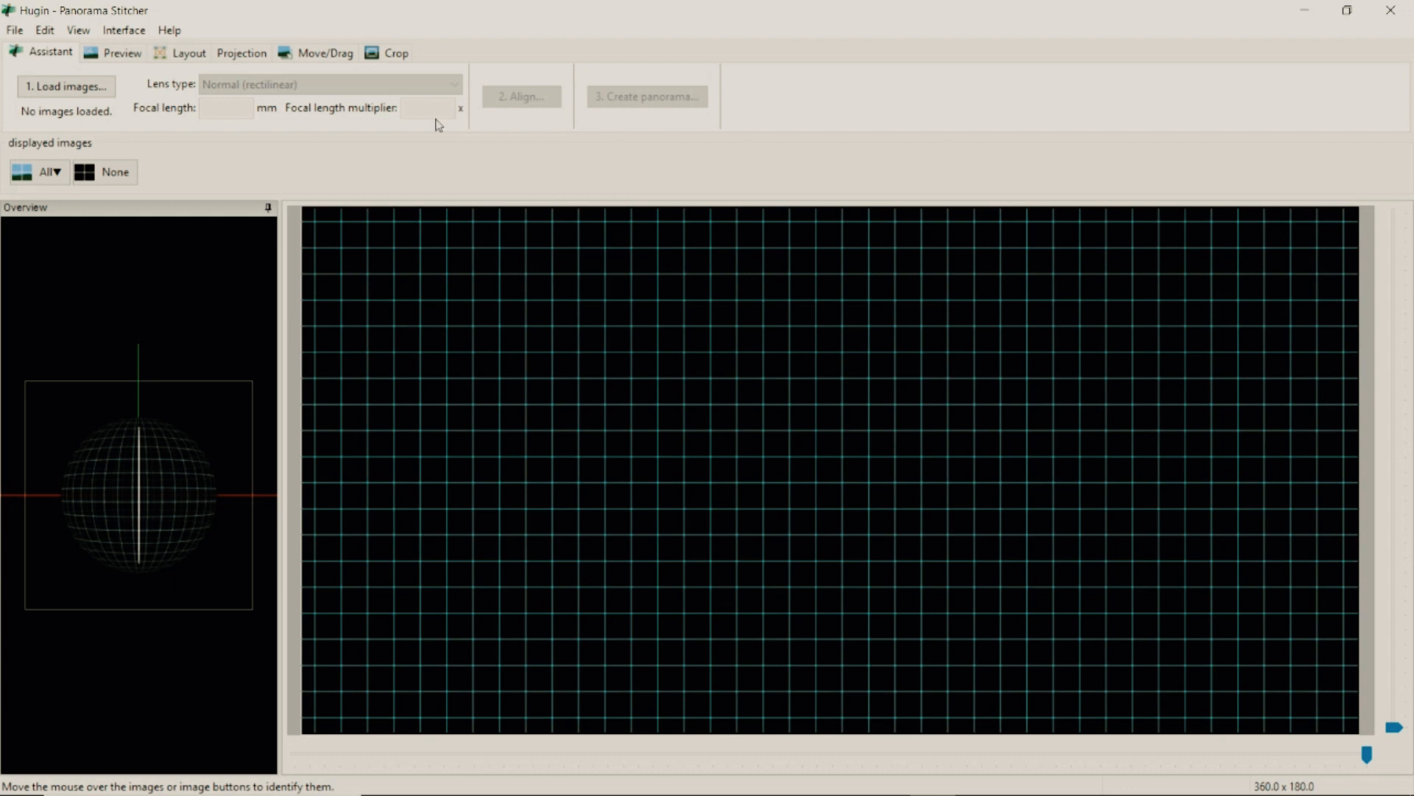
pyautogui.moveTo(391, 266)
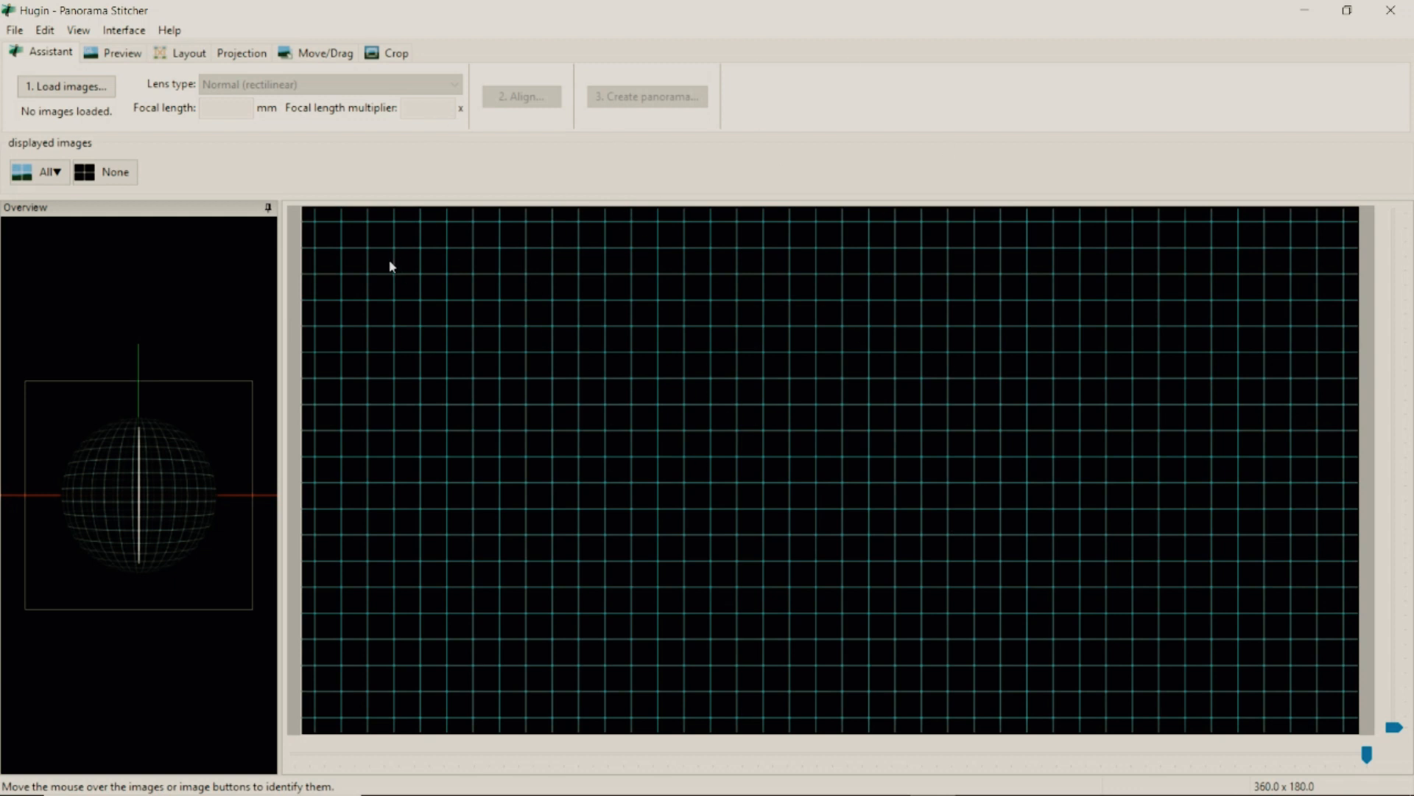
pyautogui.moveTo(228, 154)
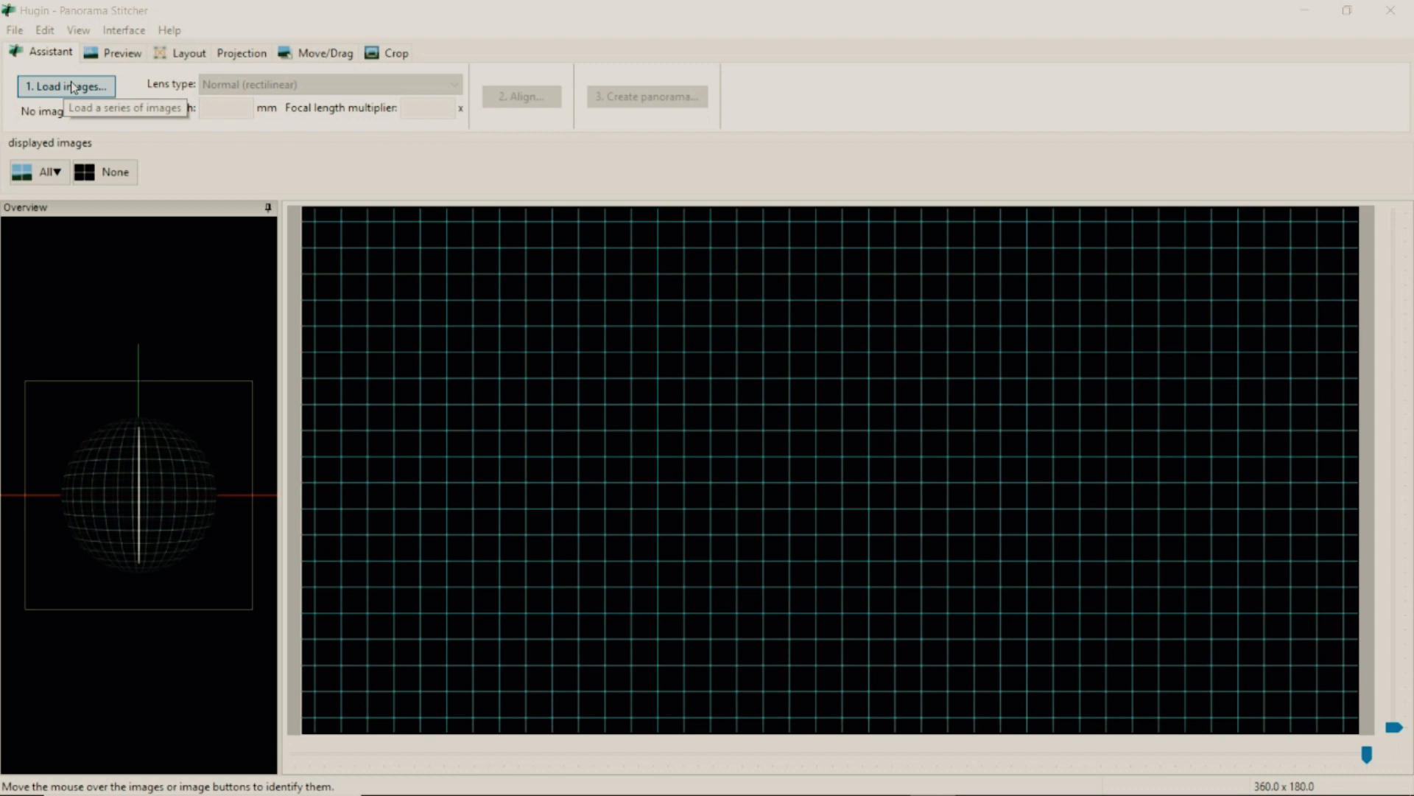
# Select photos DSC_0115 through DSC_0120 from the Desktop and open them in Hugin
pyautogui.click(64, 85)
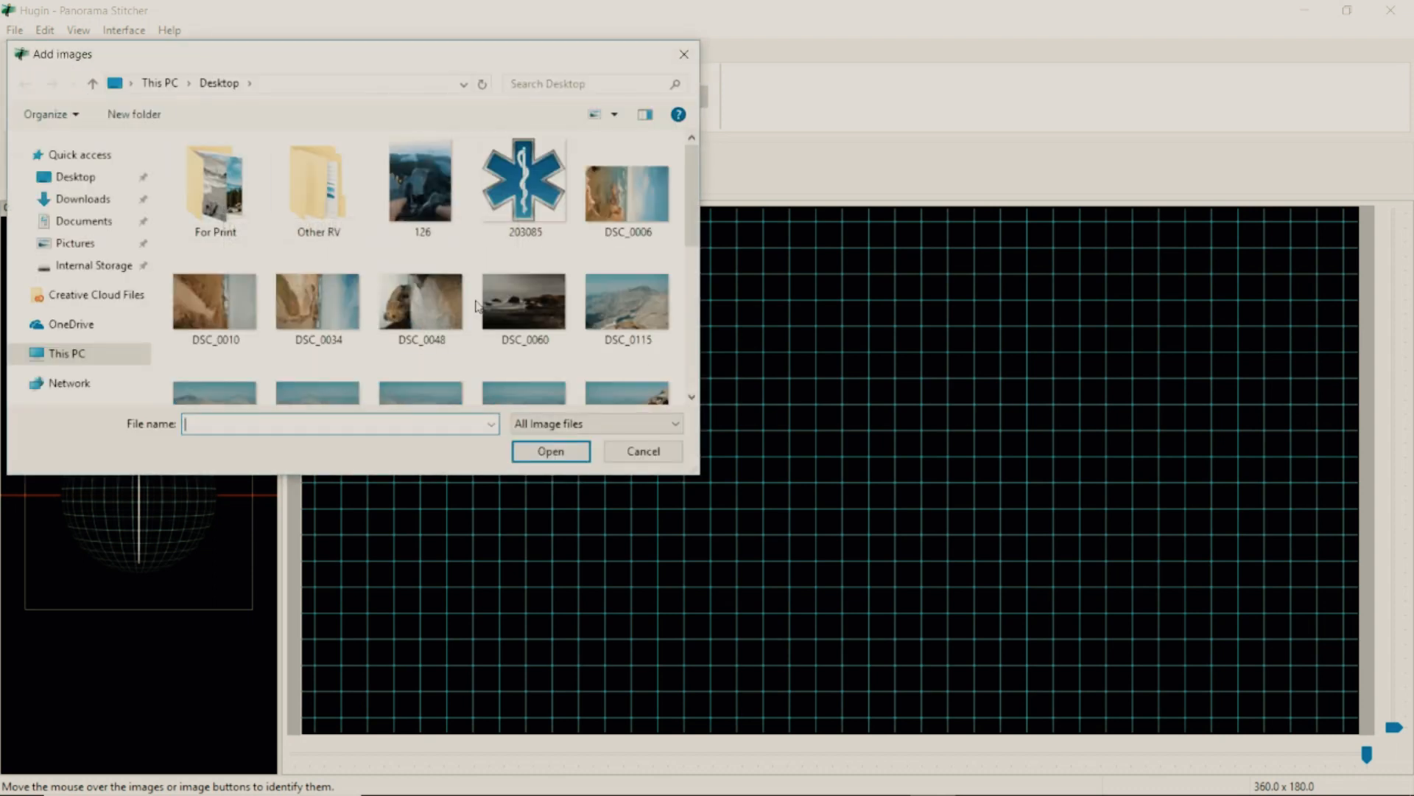
pyautogui.scroll(-3)
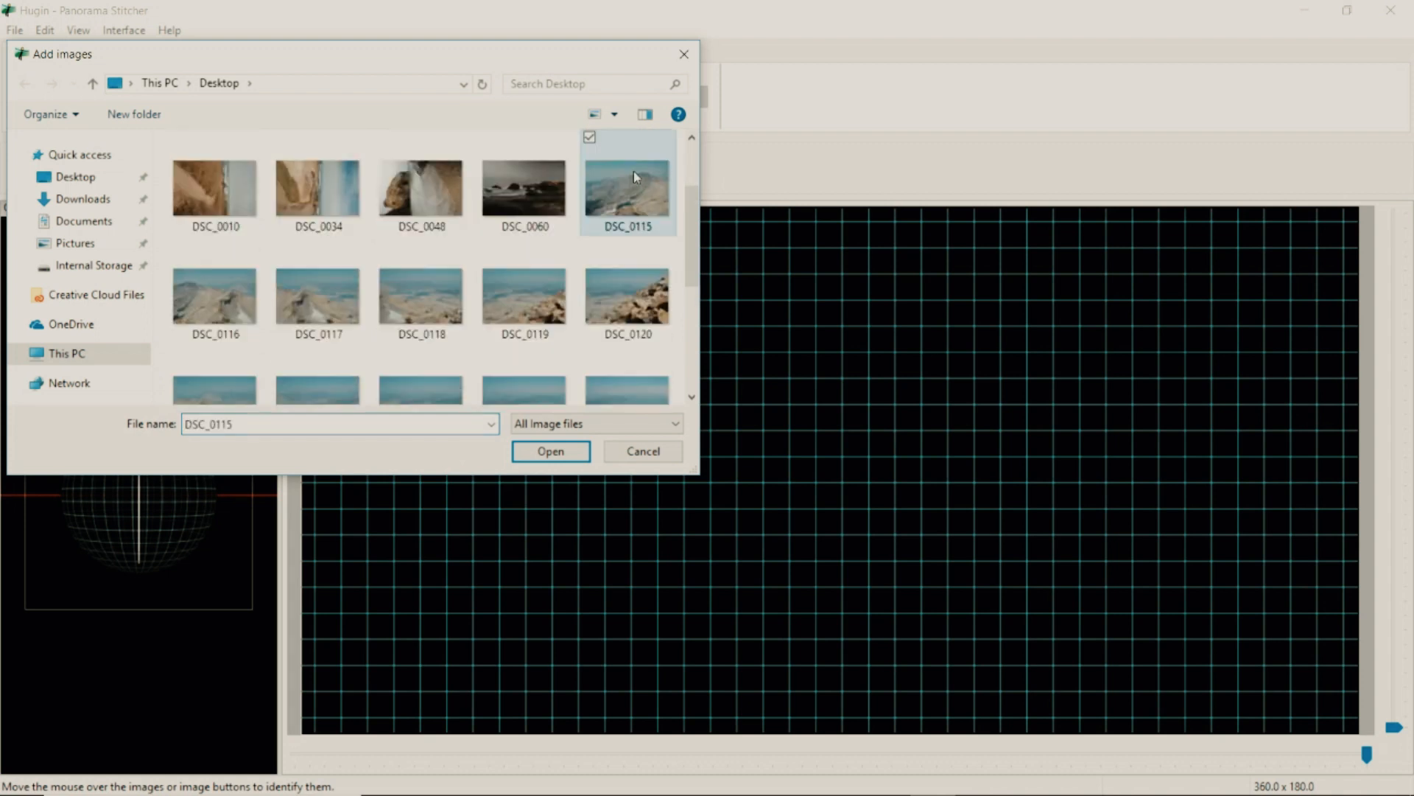
pyautogui.click(214, 293)
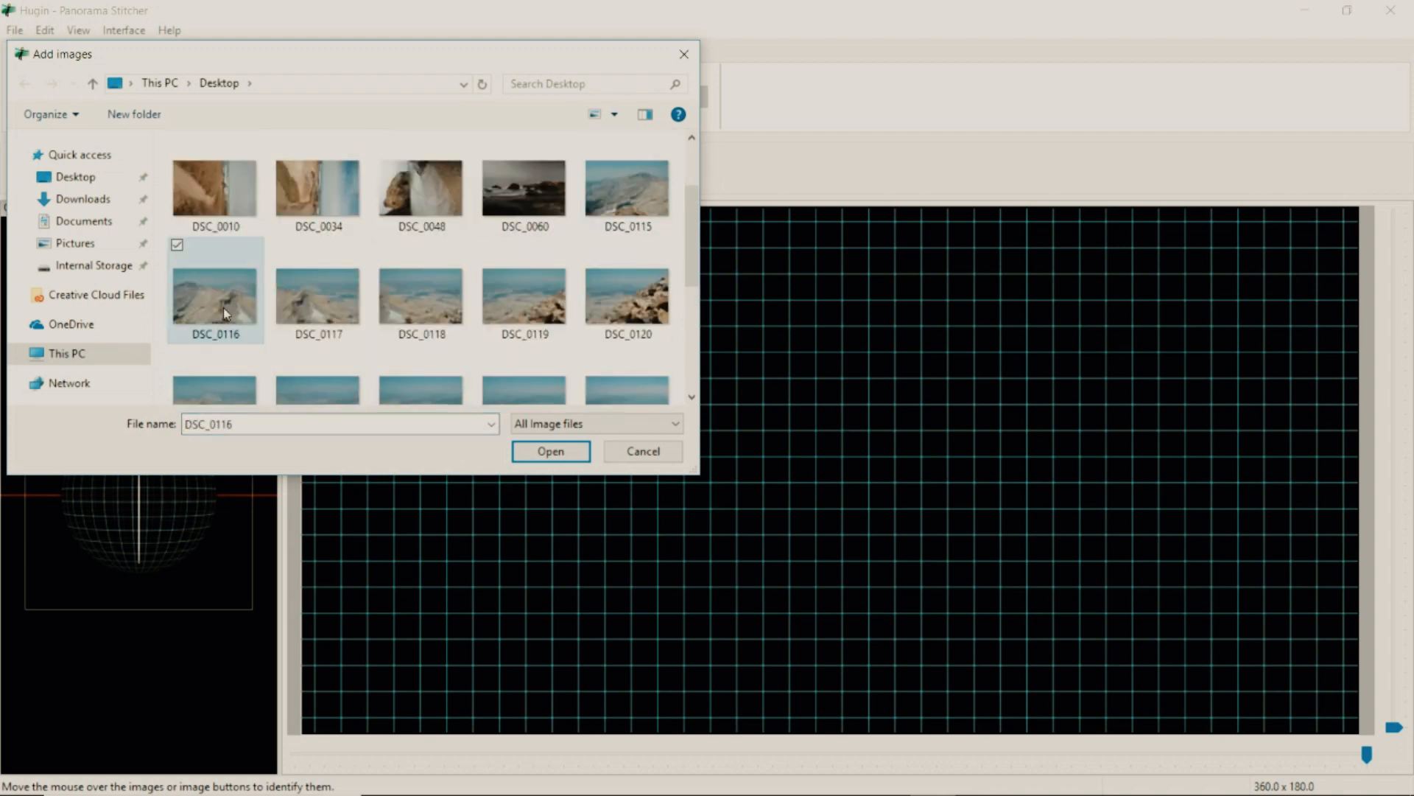
pyautogui.click(317, 294)
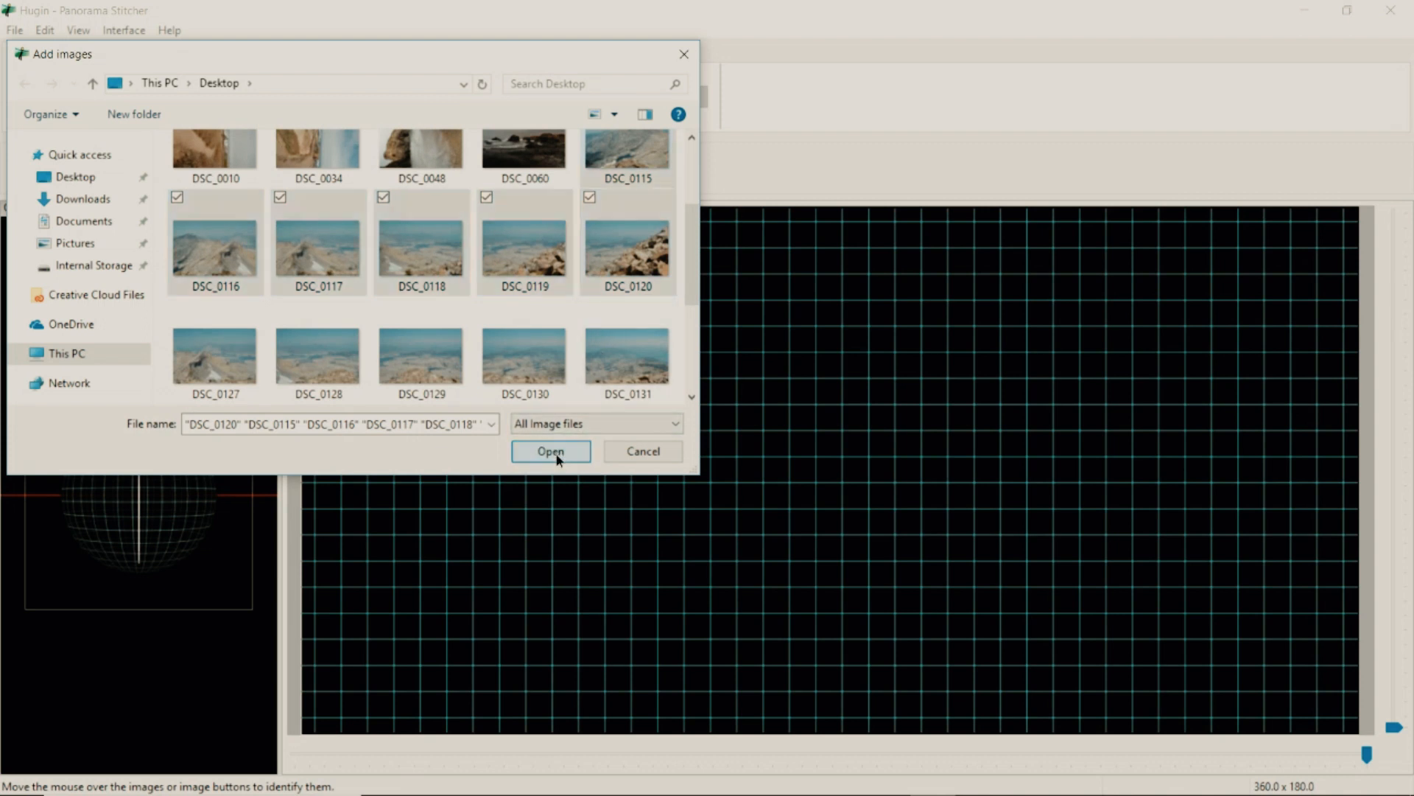
pyautogui.click(550, 451)
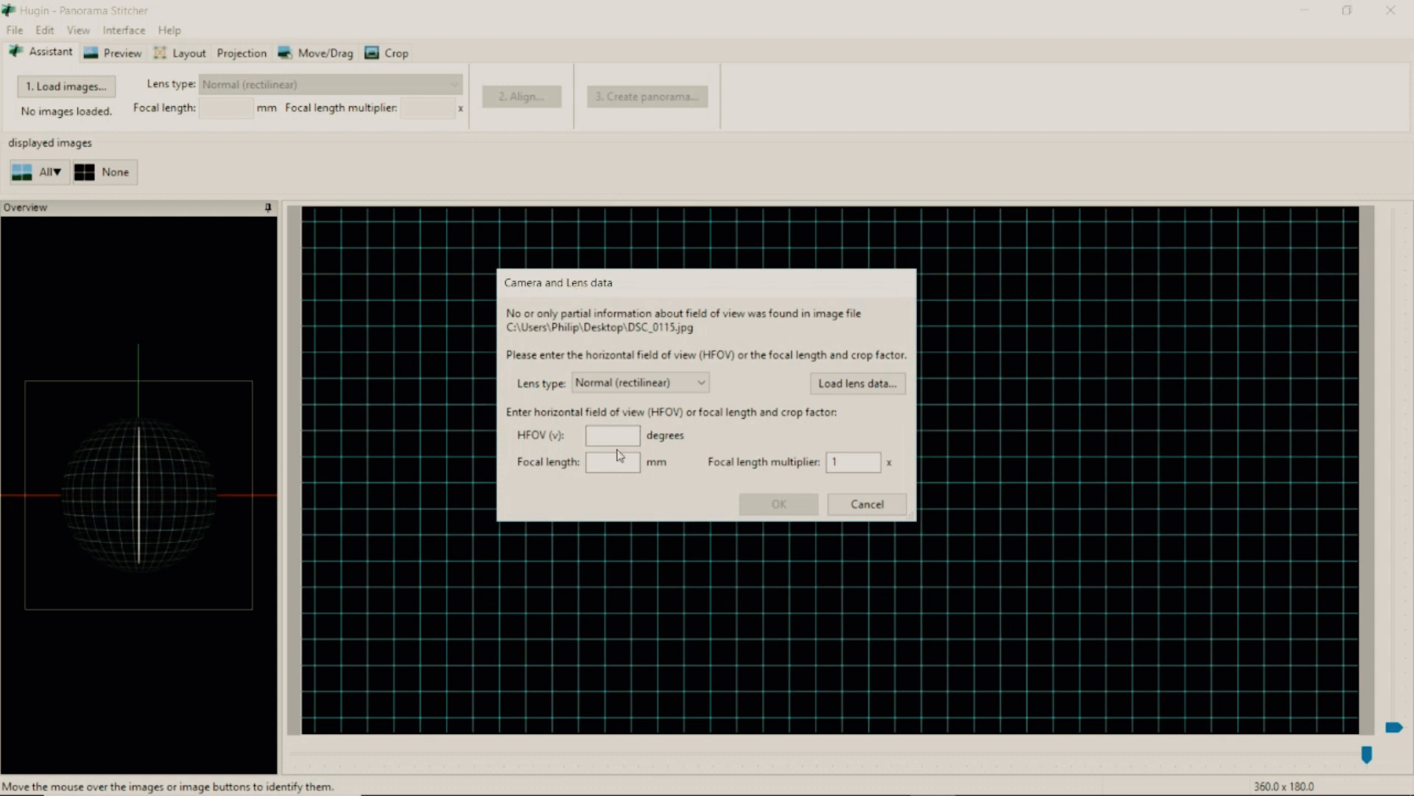
# Enter focal length 18 mm and focal length multiplier 1.5 for the loaded photos
pyautogui.click(612, 462)
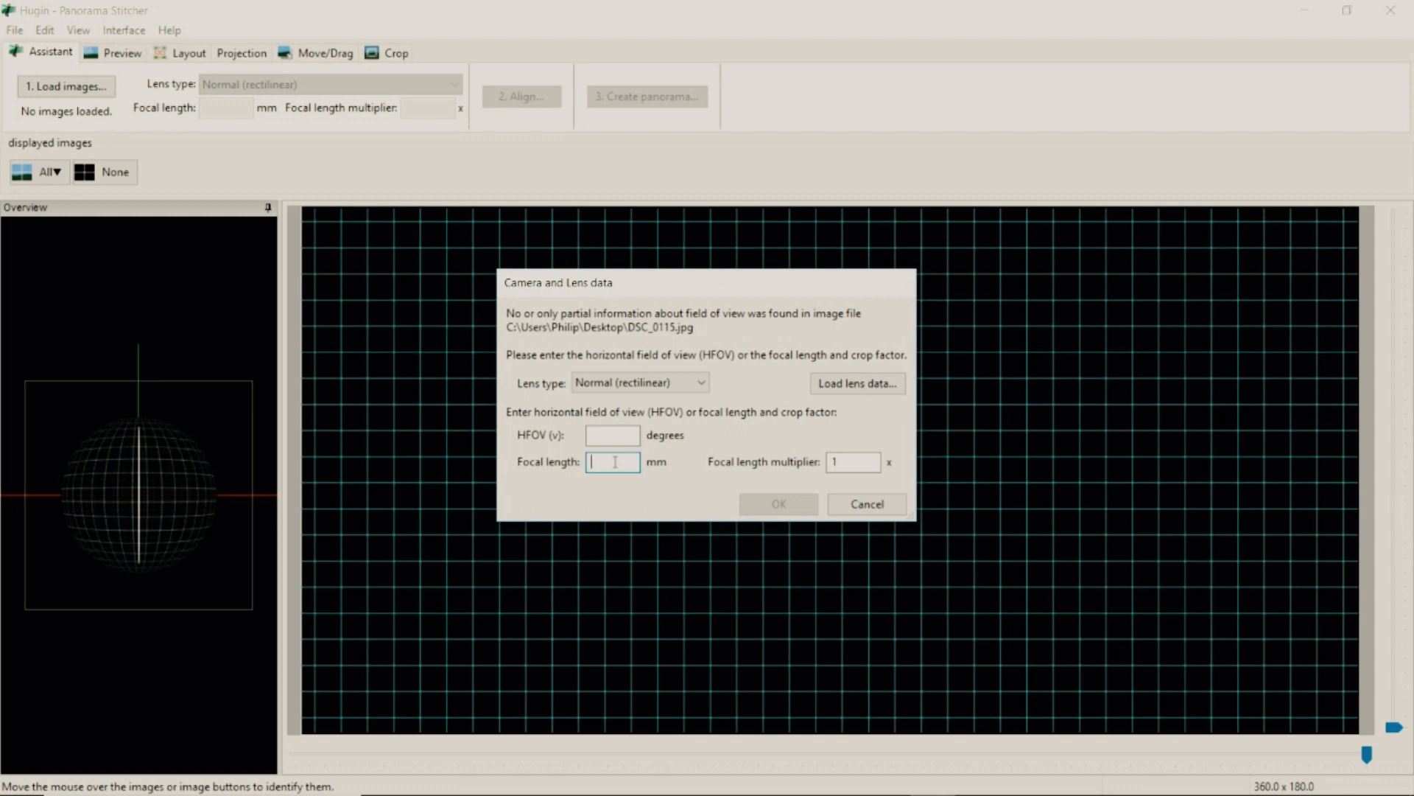
pyautogui.write('18')
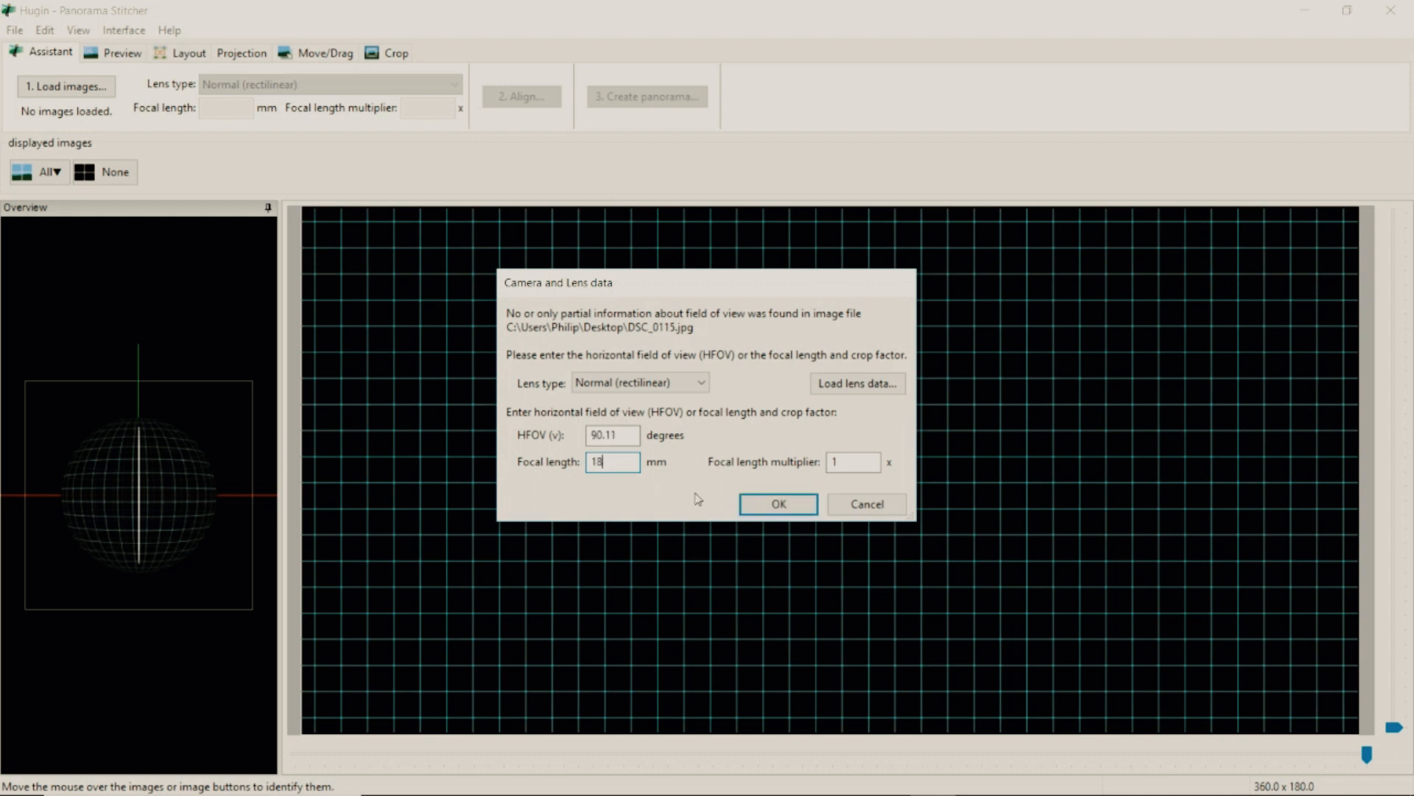
pyautogui.click(851, 462)
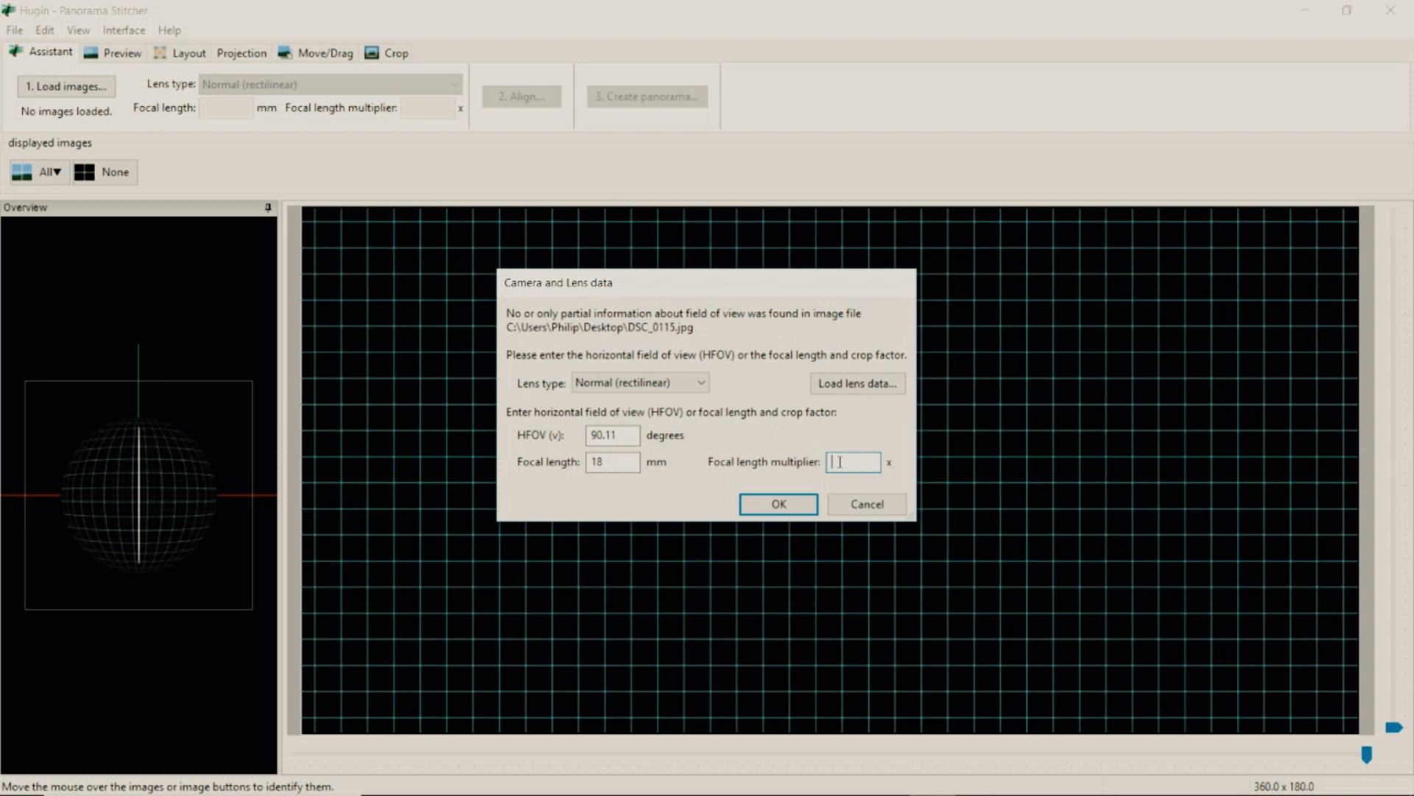
pyautogui.write('1.5')
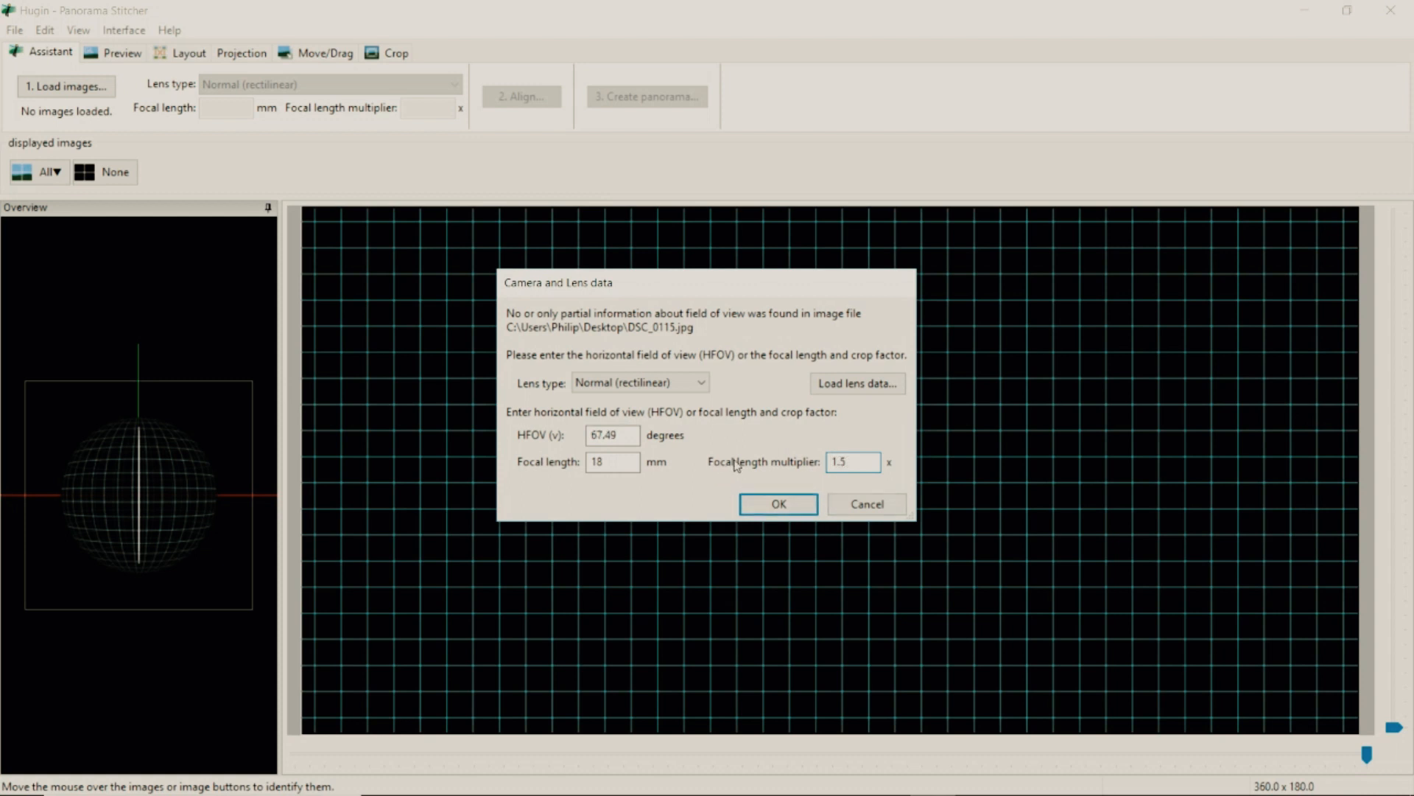
pyautogui.moveTo(575, 512)
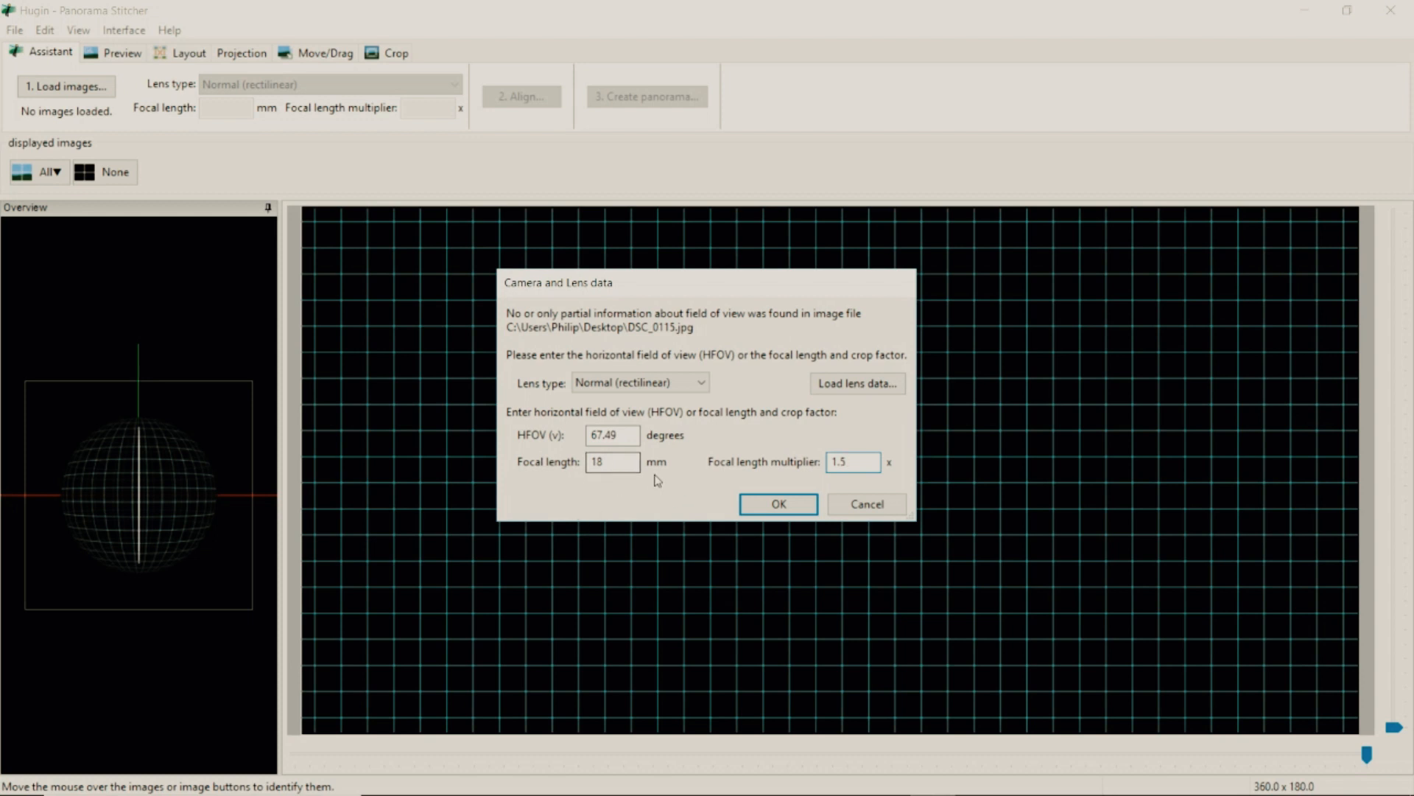
pyautogui.click(851, 461)
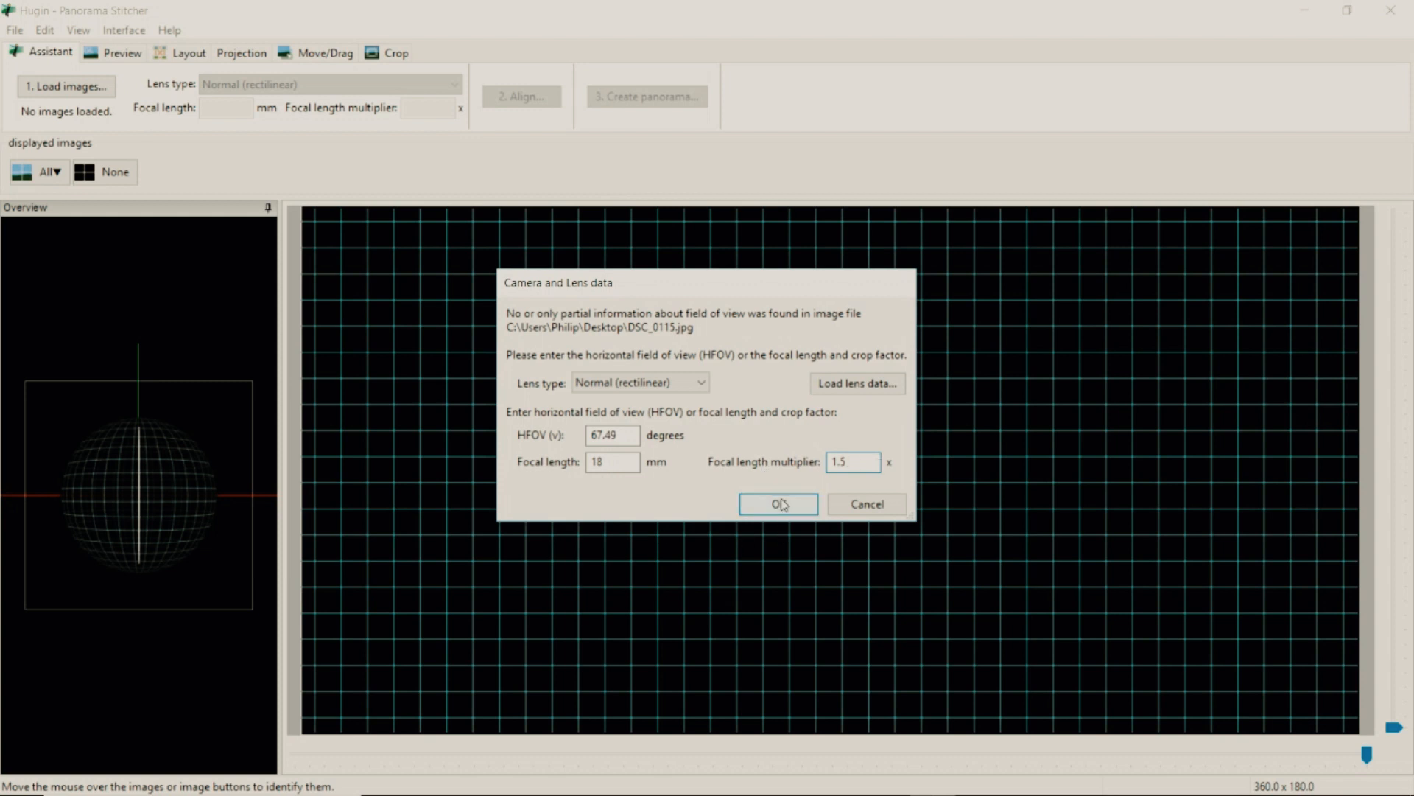
pyautogui.click(778, 503)
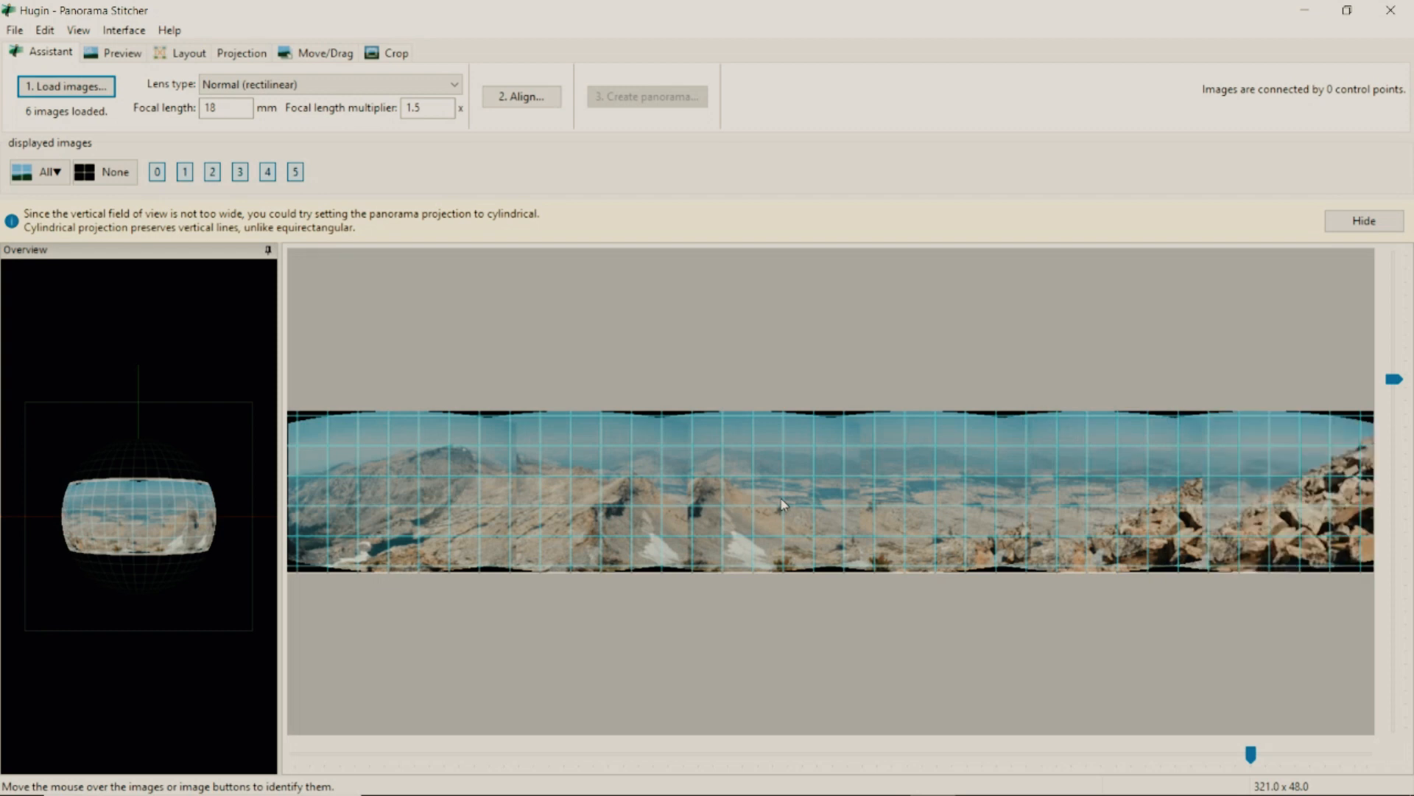
pyautogui.moveTo(1068, 517)
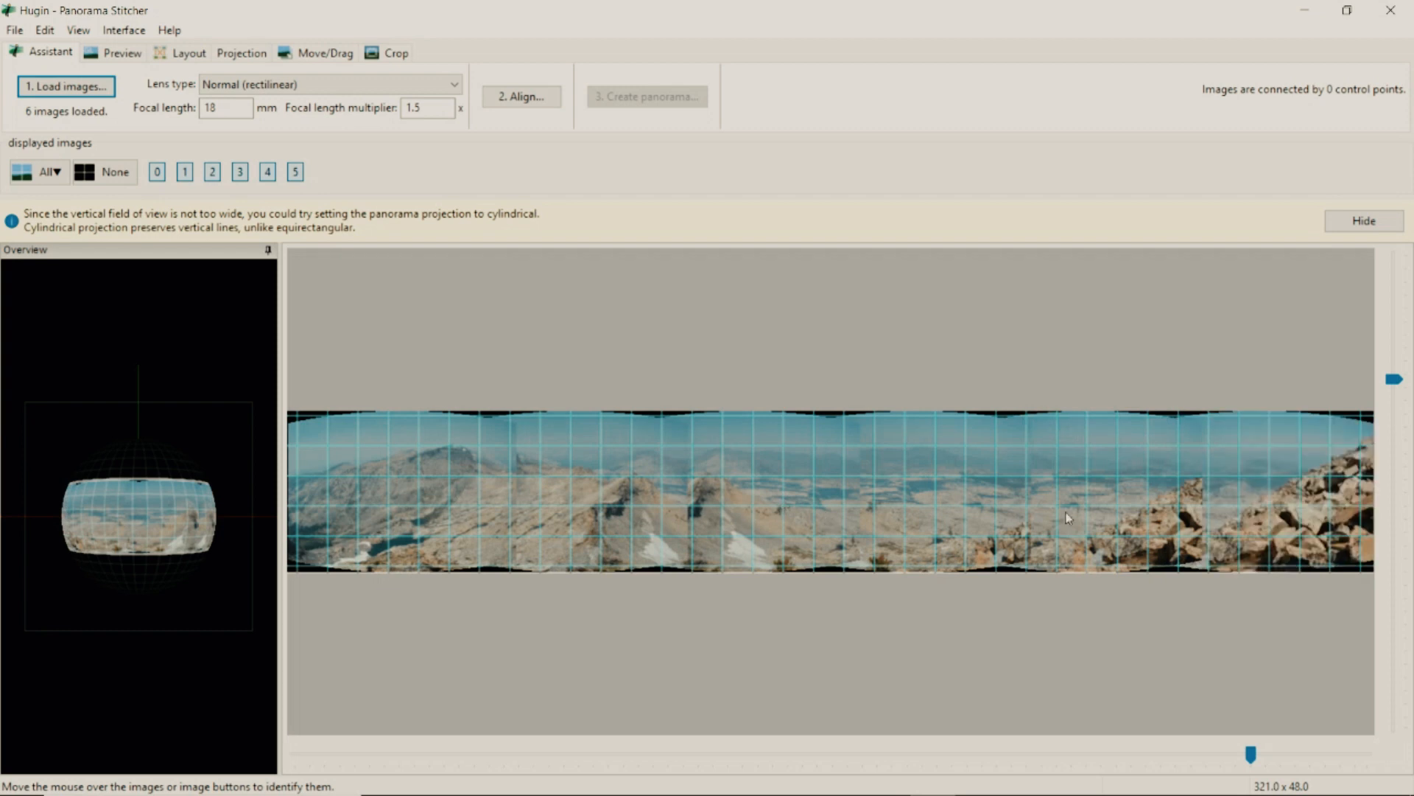
pyautogui.moveTo(583, 301)
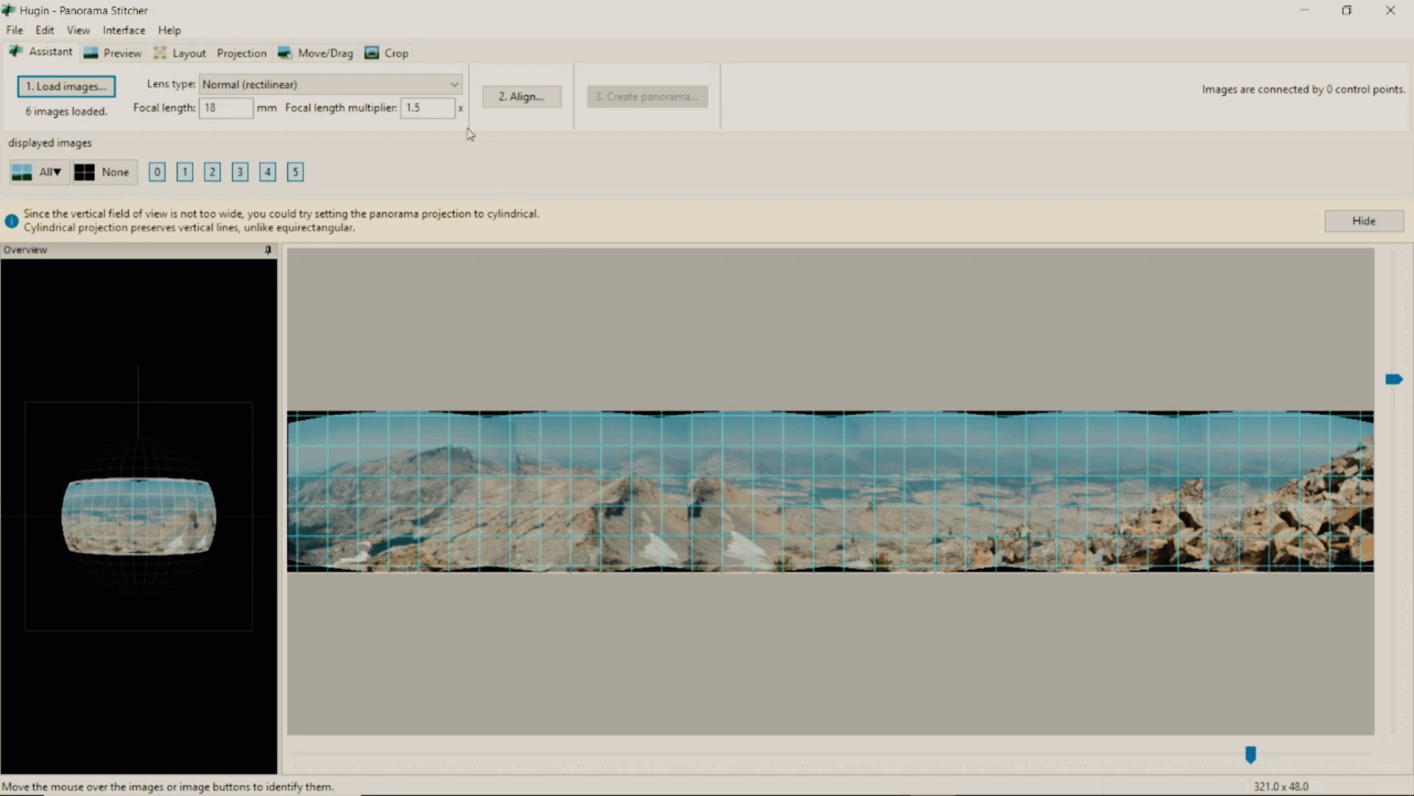
pyautogui.moveTo(521, 96)
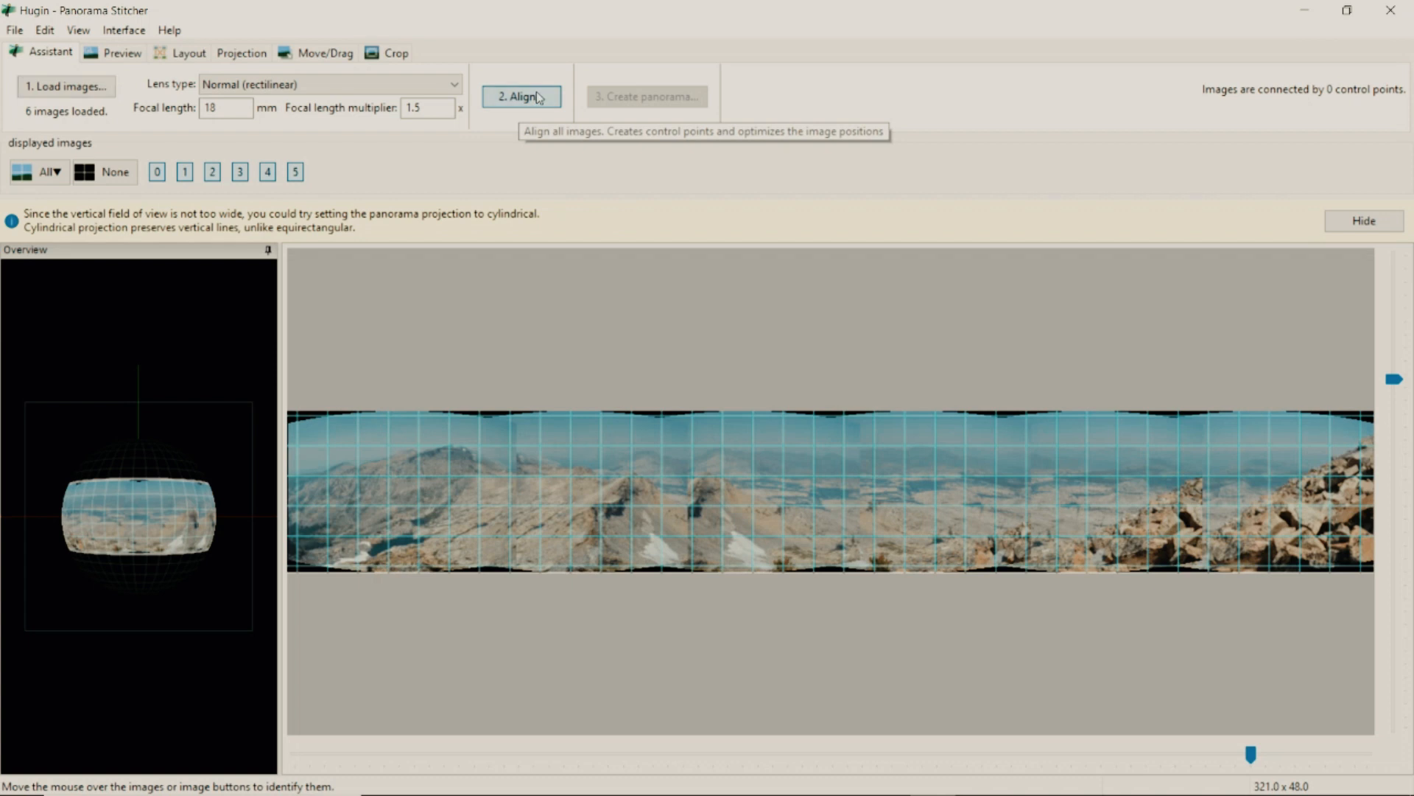
# Run Align to detect 172 control points and optimize the six photos
pyautogui.click(521, 96)
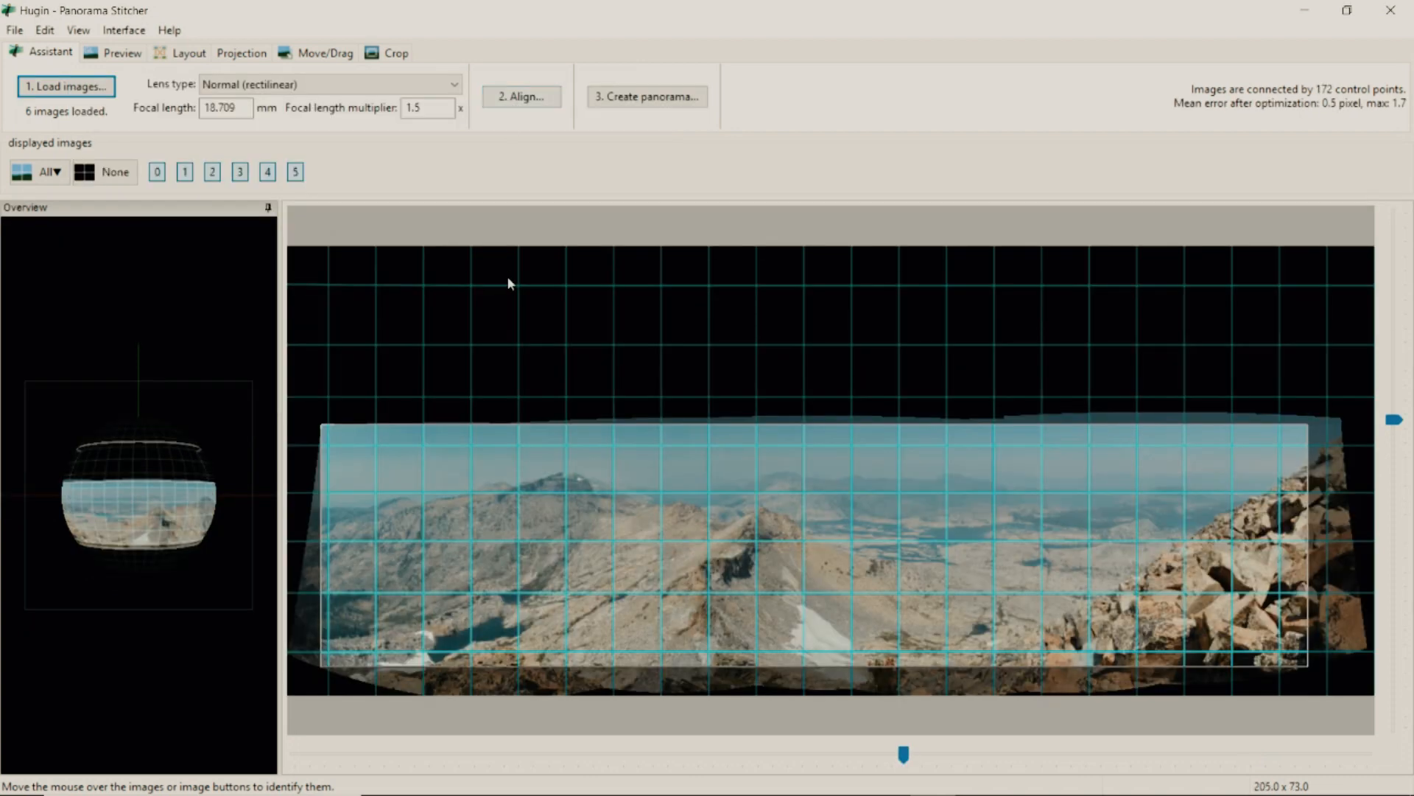
pyautogui.moveTo(1073, 560)
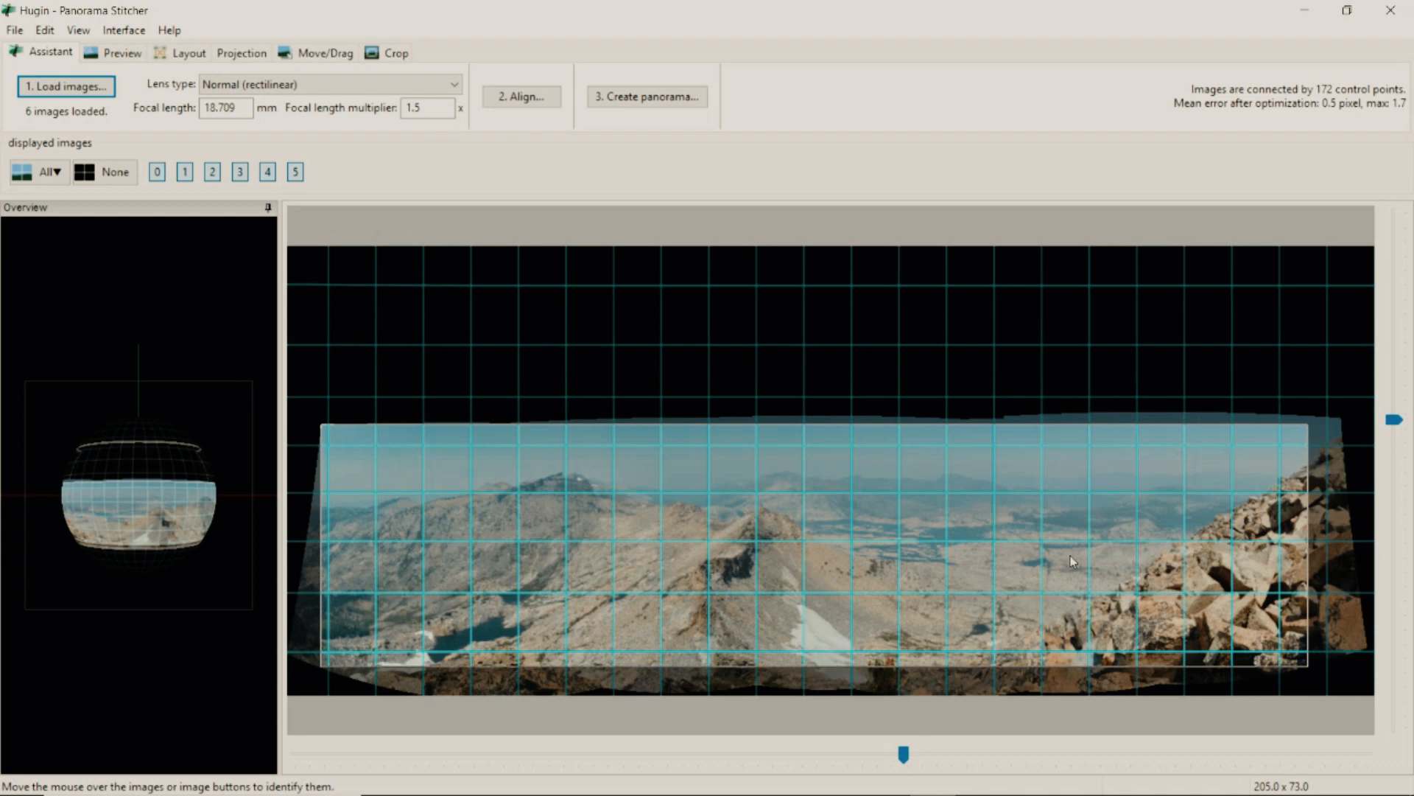
pyautogui.moveTo(1078, 628)
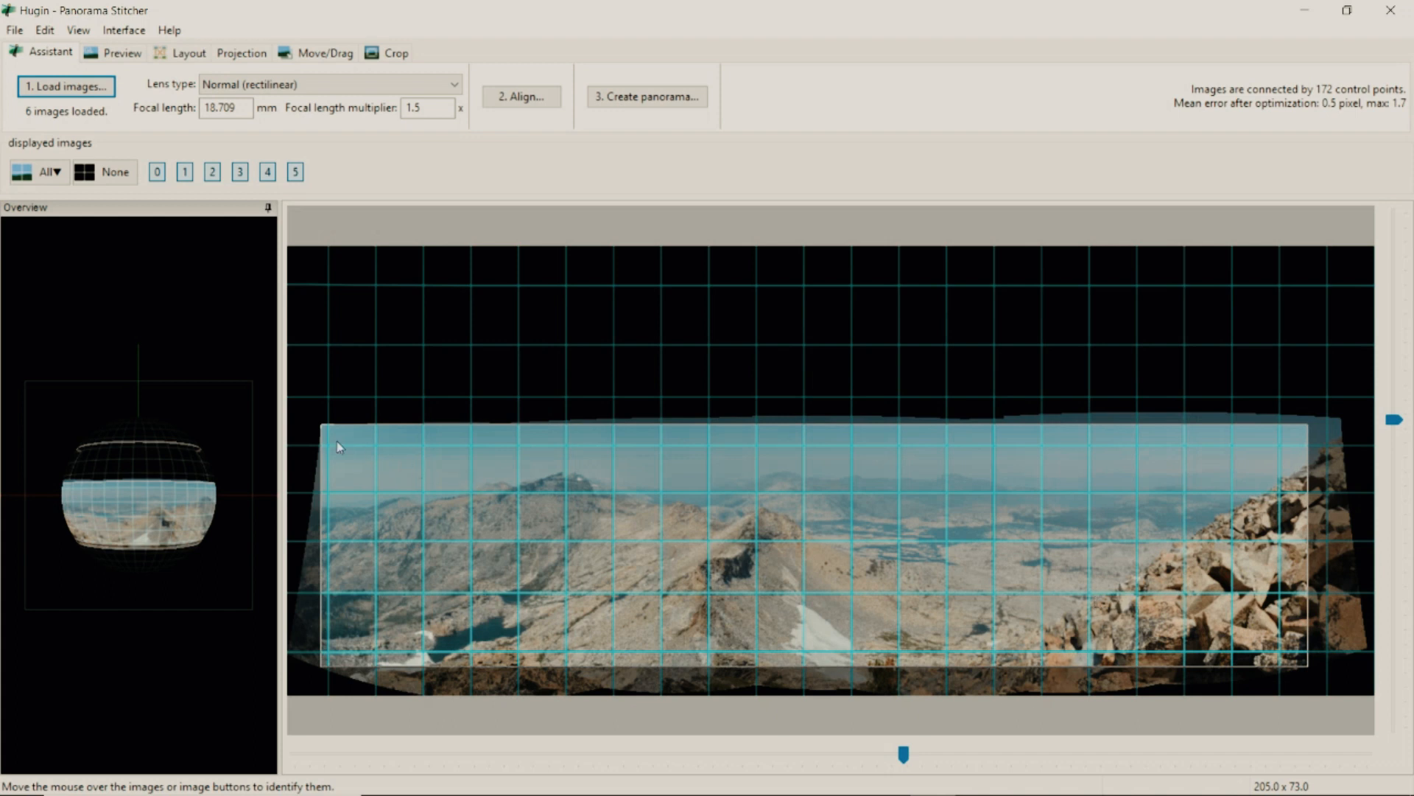
pyautogui.moveTo(324, 432)
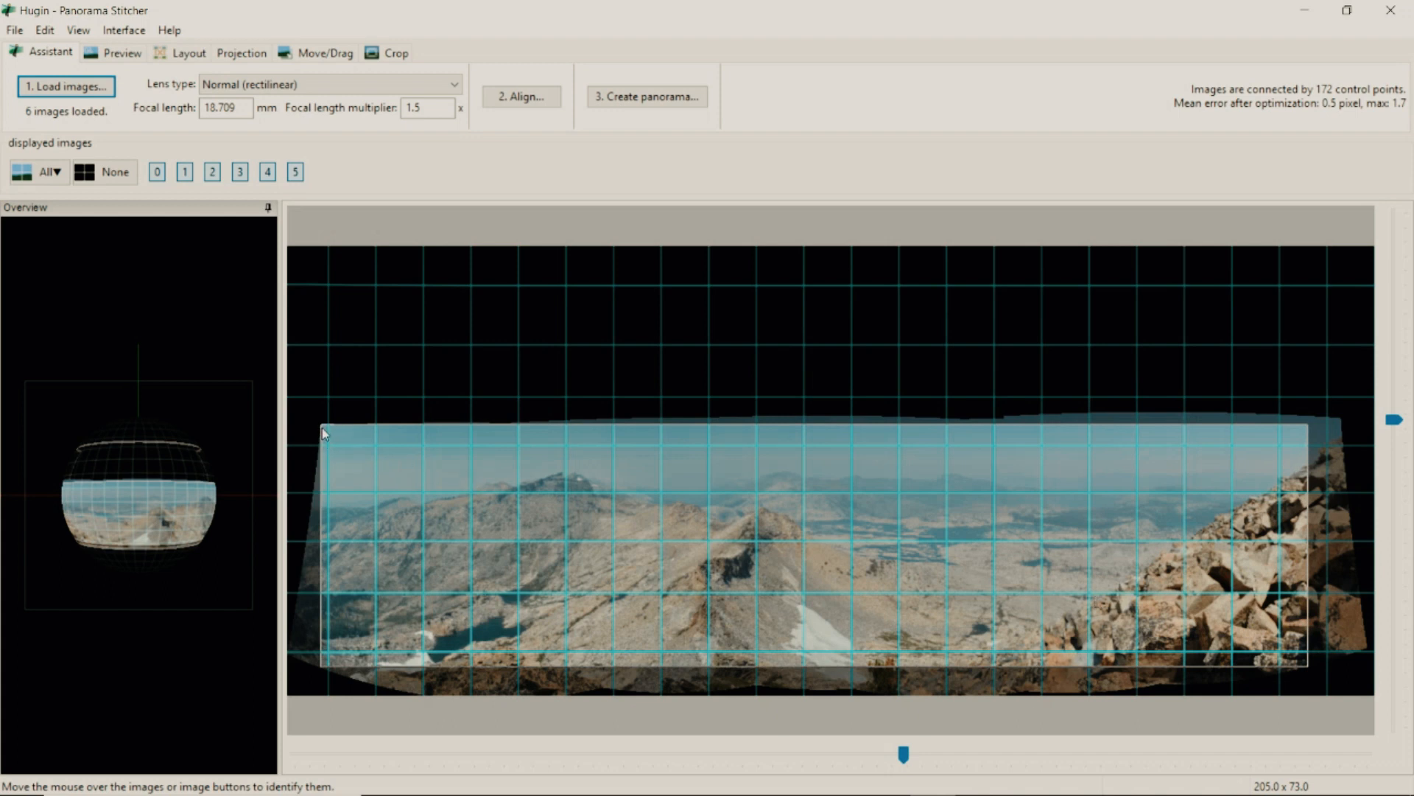
pyautogui.moveTo(1189, 642)
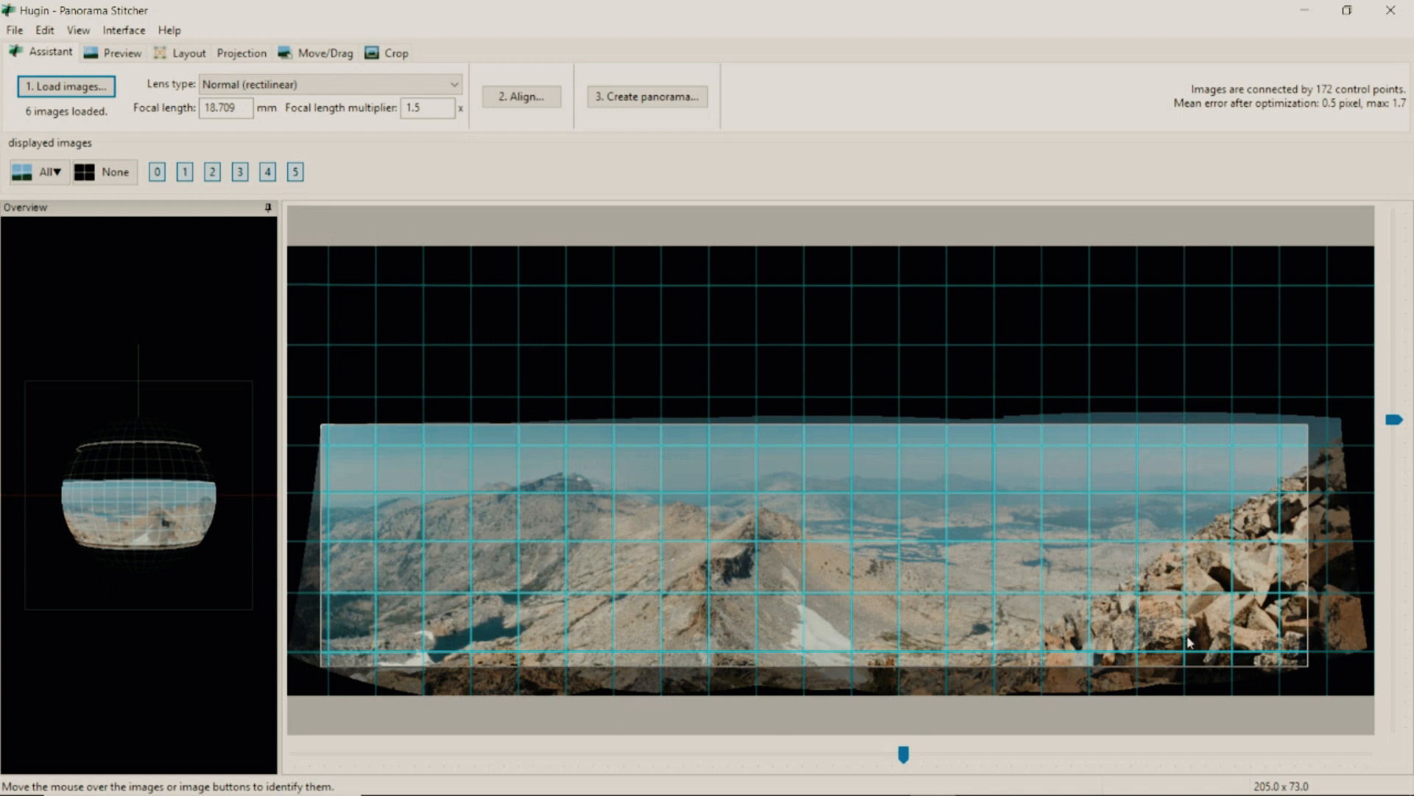
pyautogui.moveTo(1025, 666)
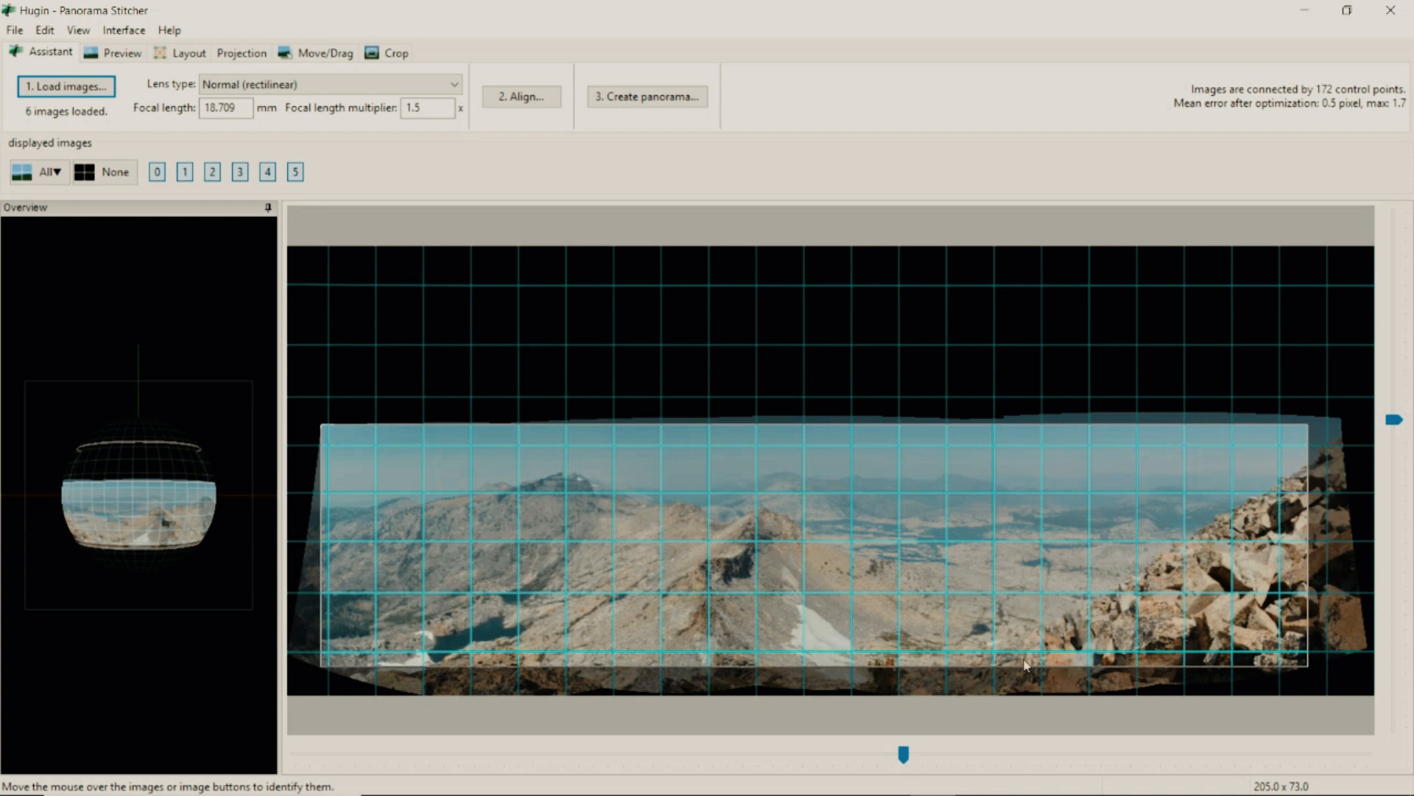
pyautogui.moveTo(1271, 455)
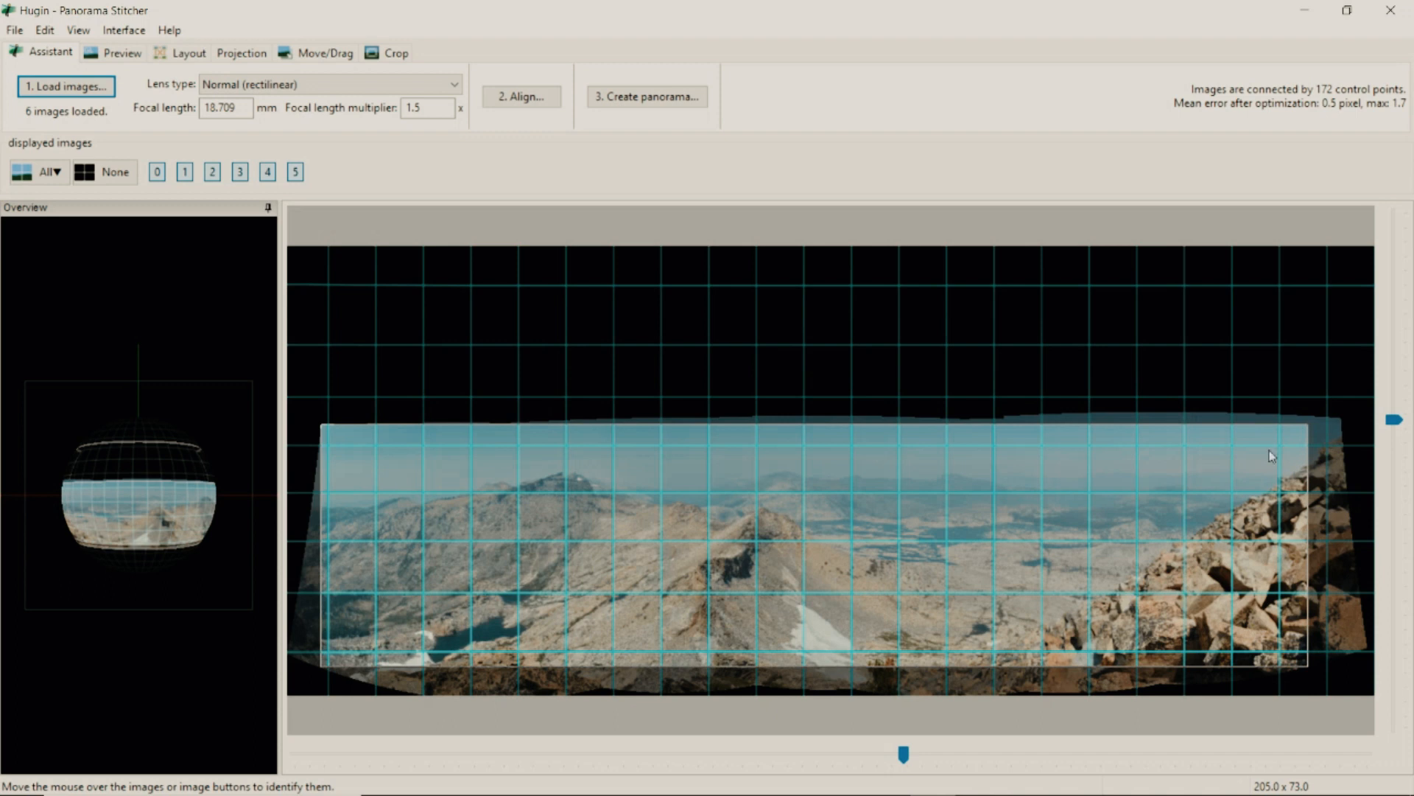
pyautogui.moveTo(1302, 501)
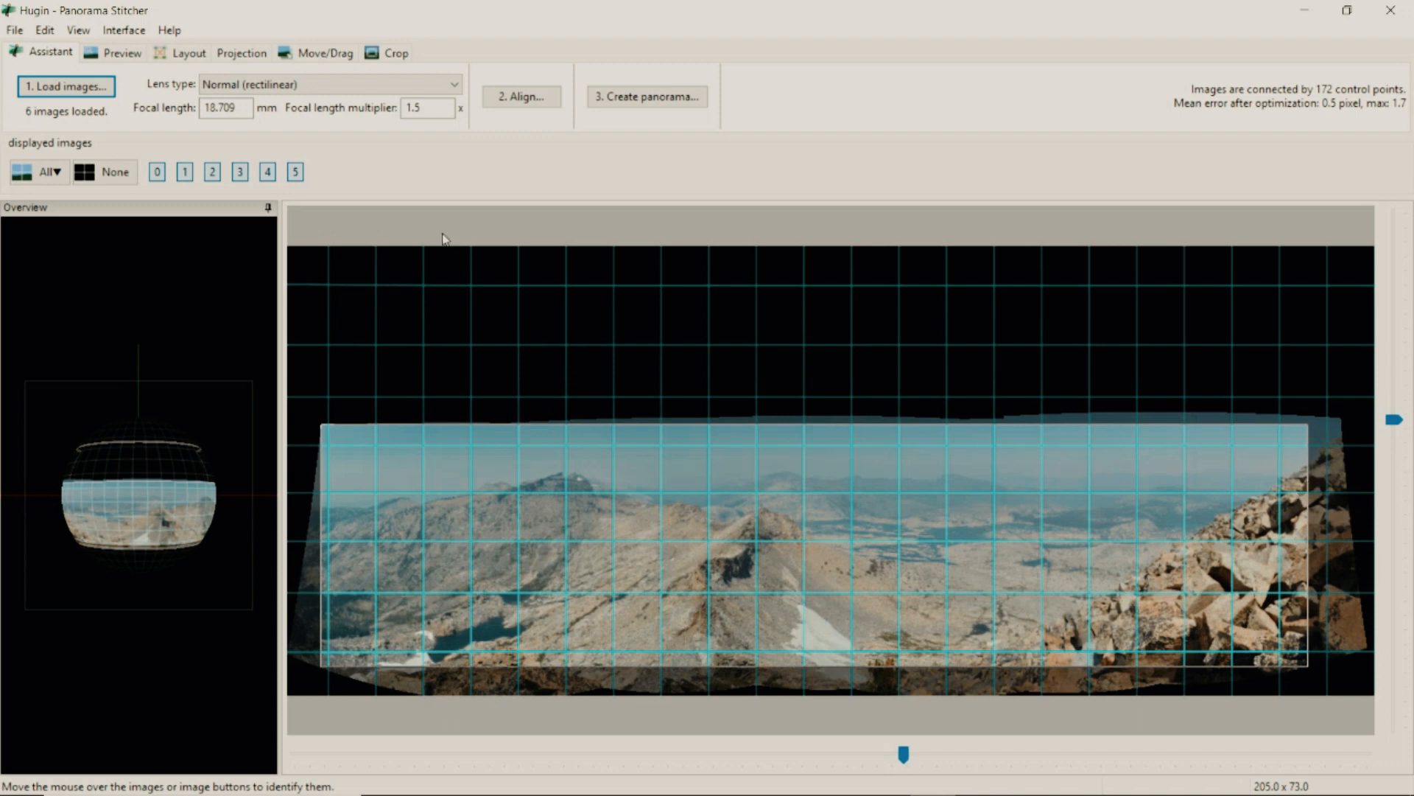
pyautogui.moveTo(394, 52)
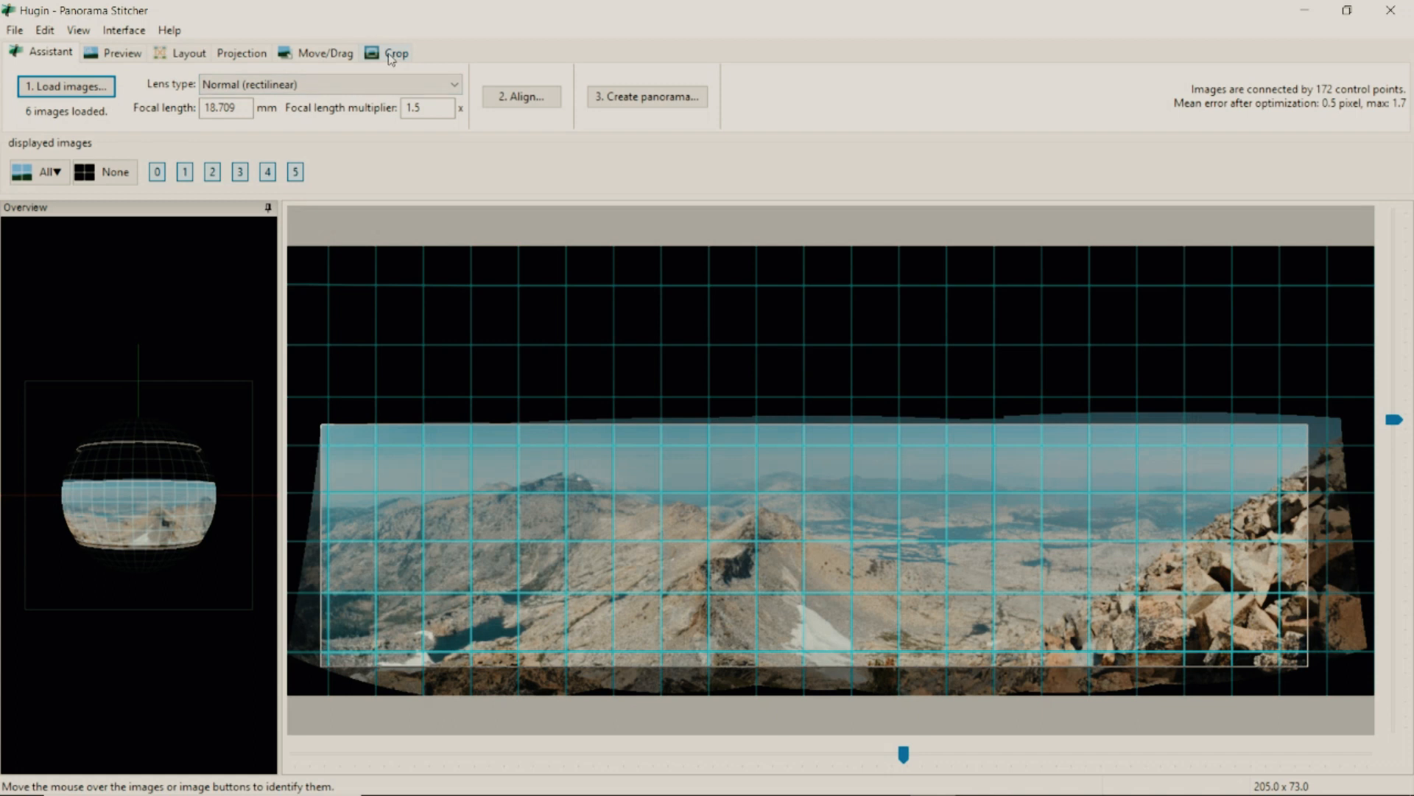
pyautogui.moveTo(393, 59)
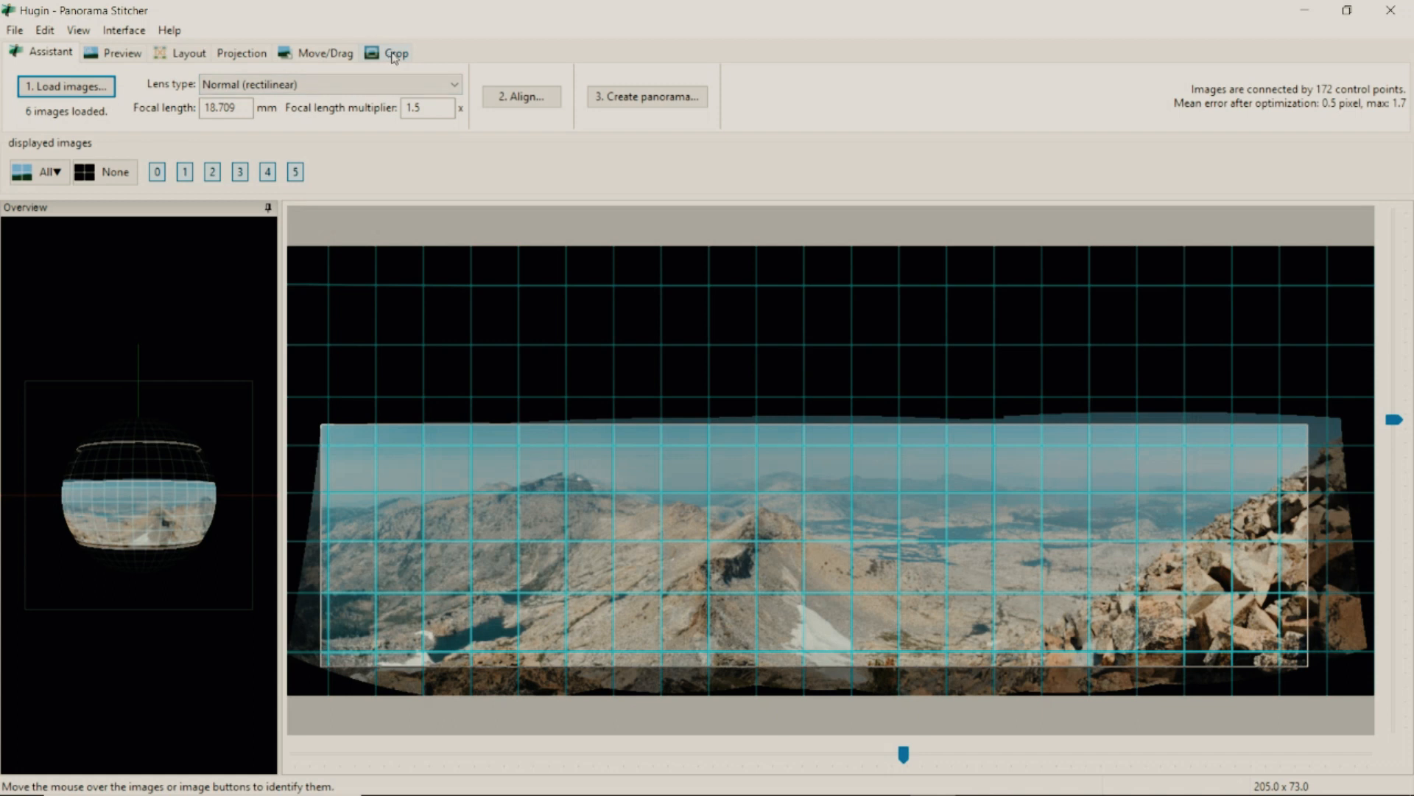
# Drag the crop edges inward to left 601, top 1606, right 8455, bottom 3891
pyautogui.click(394, 52)
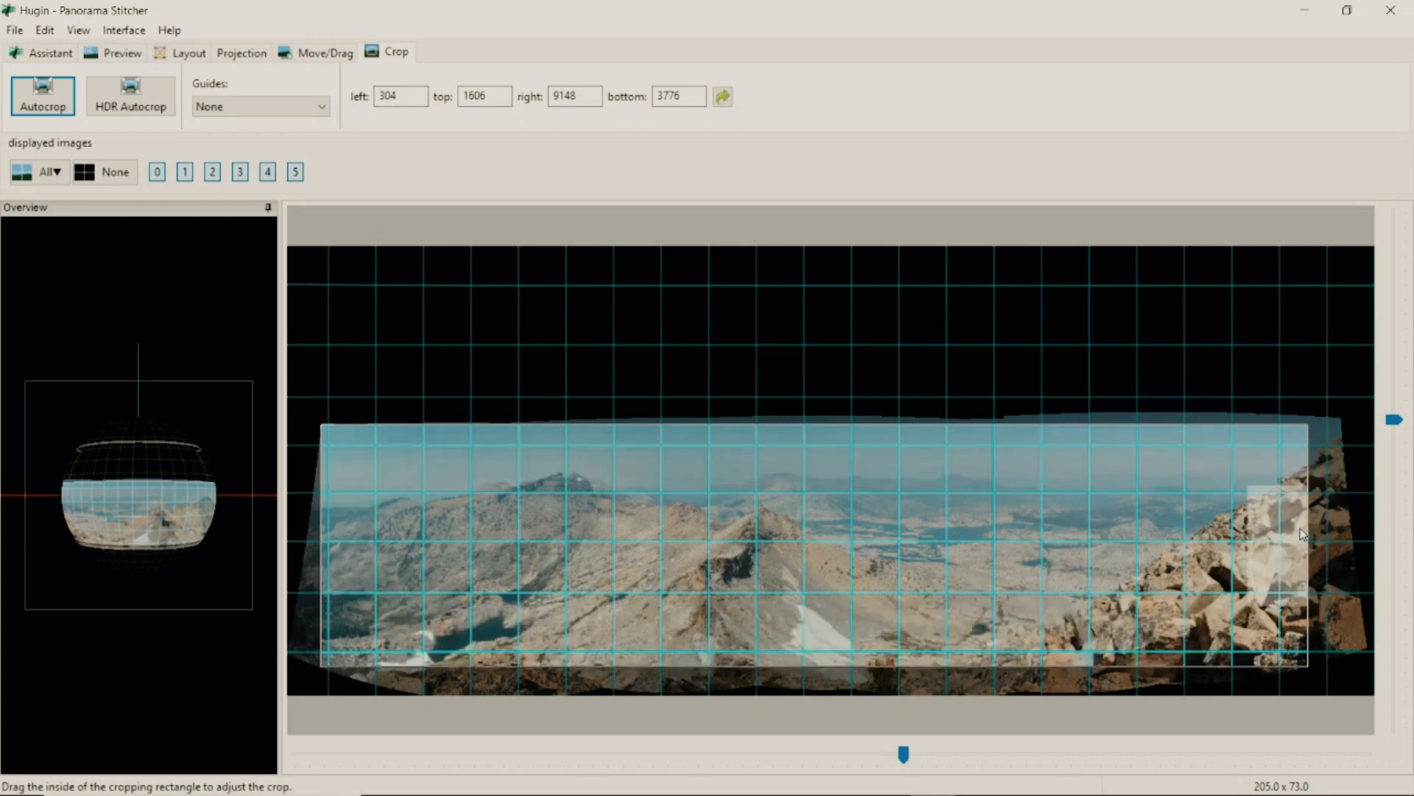
pyautogui.moveTo(1303, 534); pyautogui.dragTo(1218, 543)
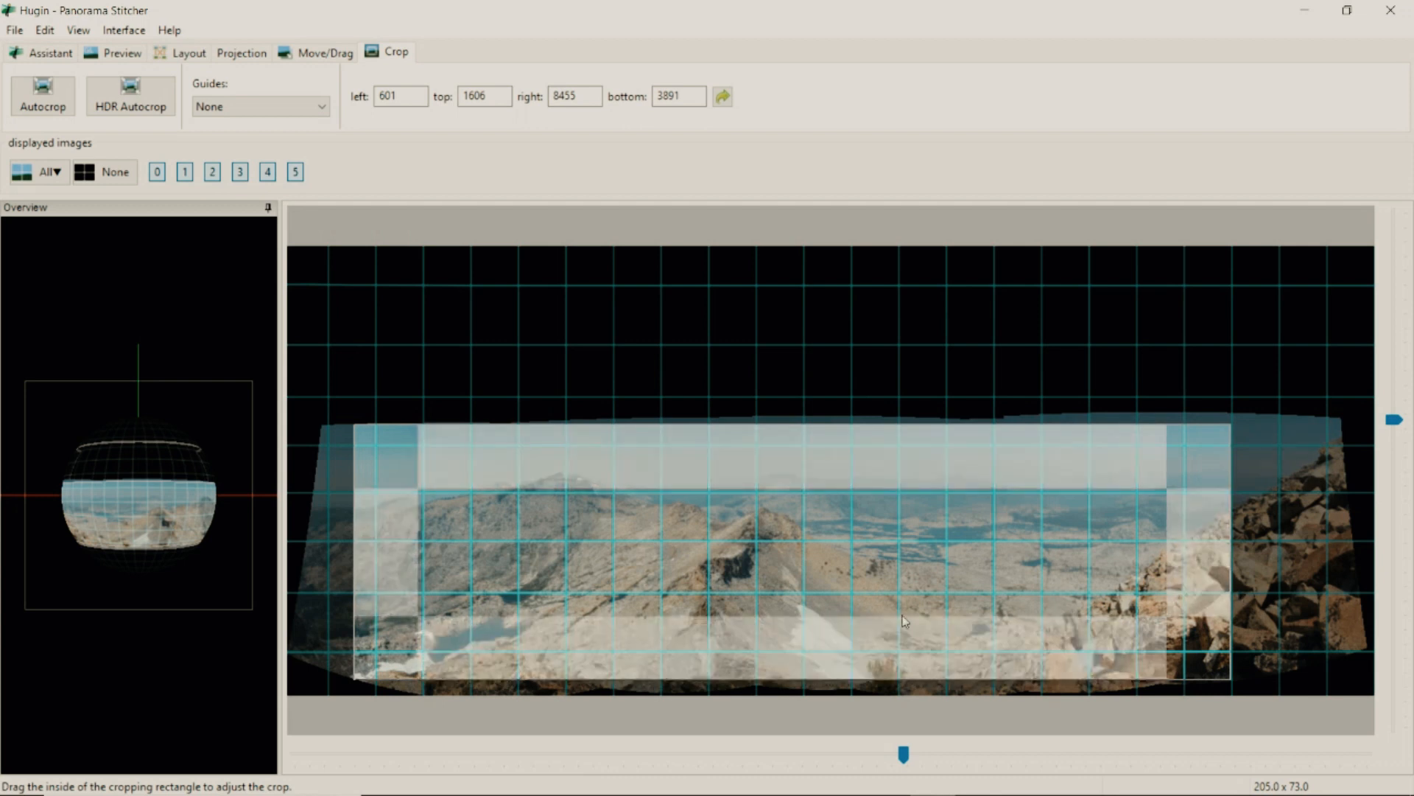
pyautogui.moveTo(807, 564)
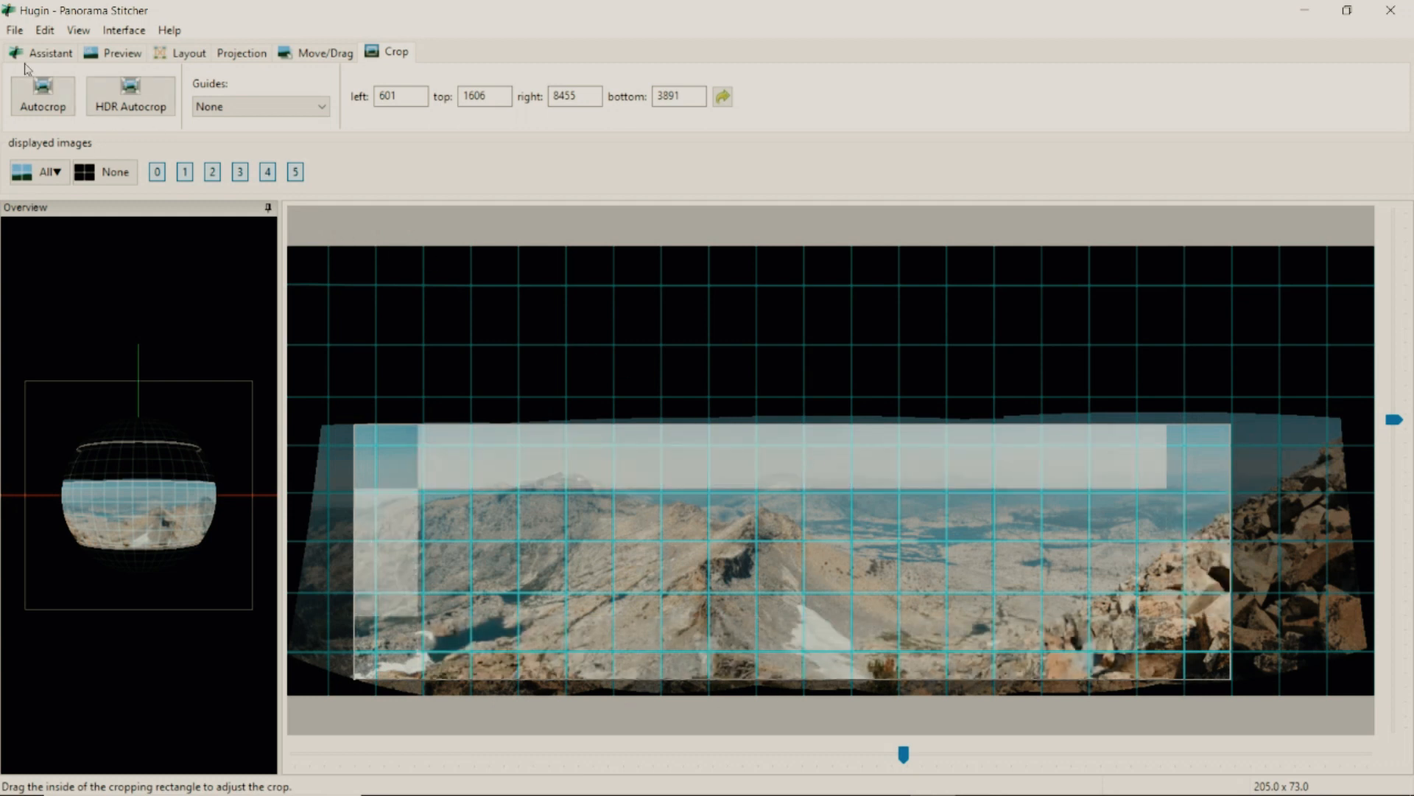
# Switch to the Assistant tab, keeping the tightened crop
pyautogui.click(51, 52)
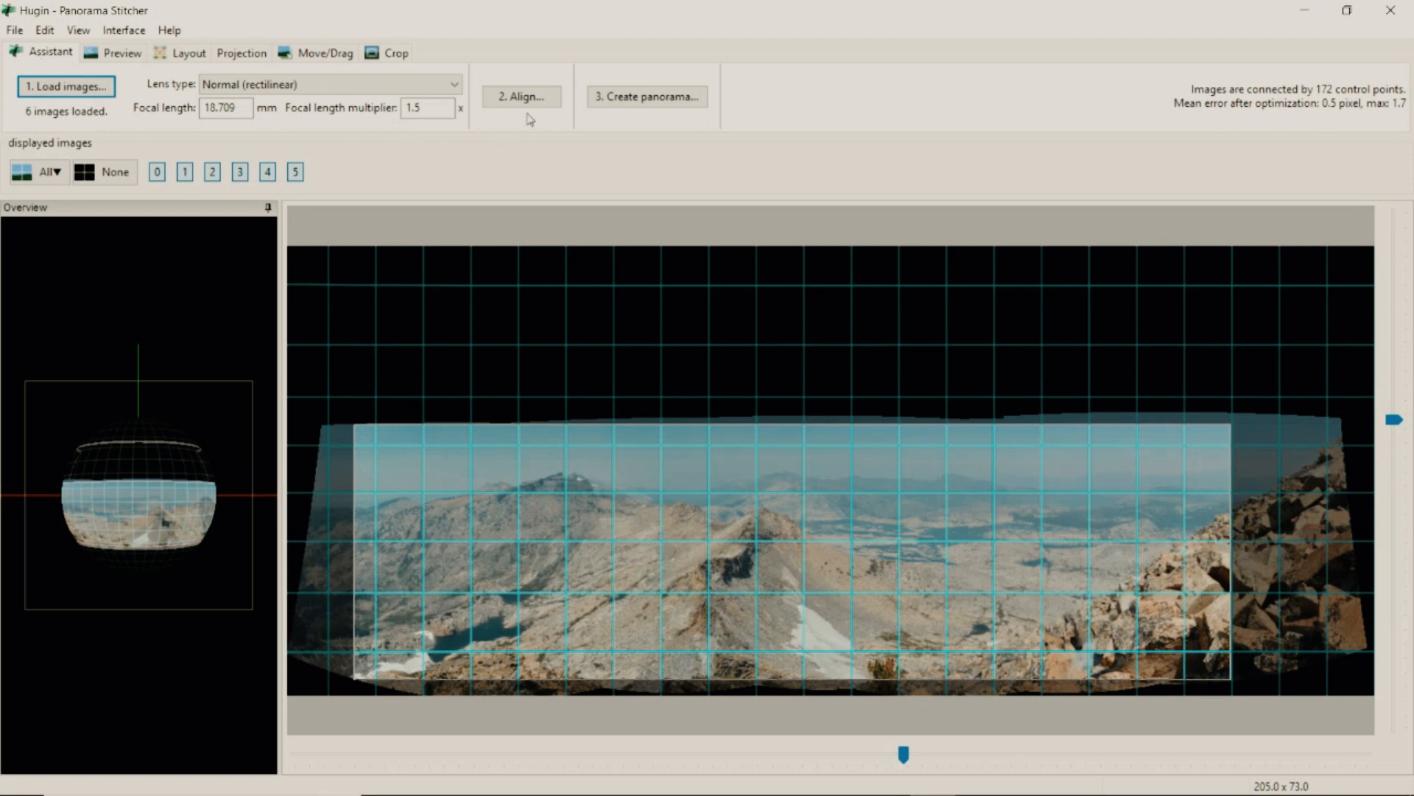
pyautogui.moveTo(534, 138)
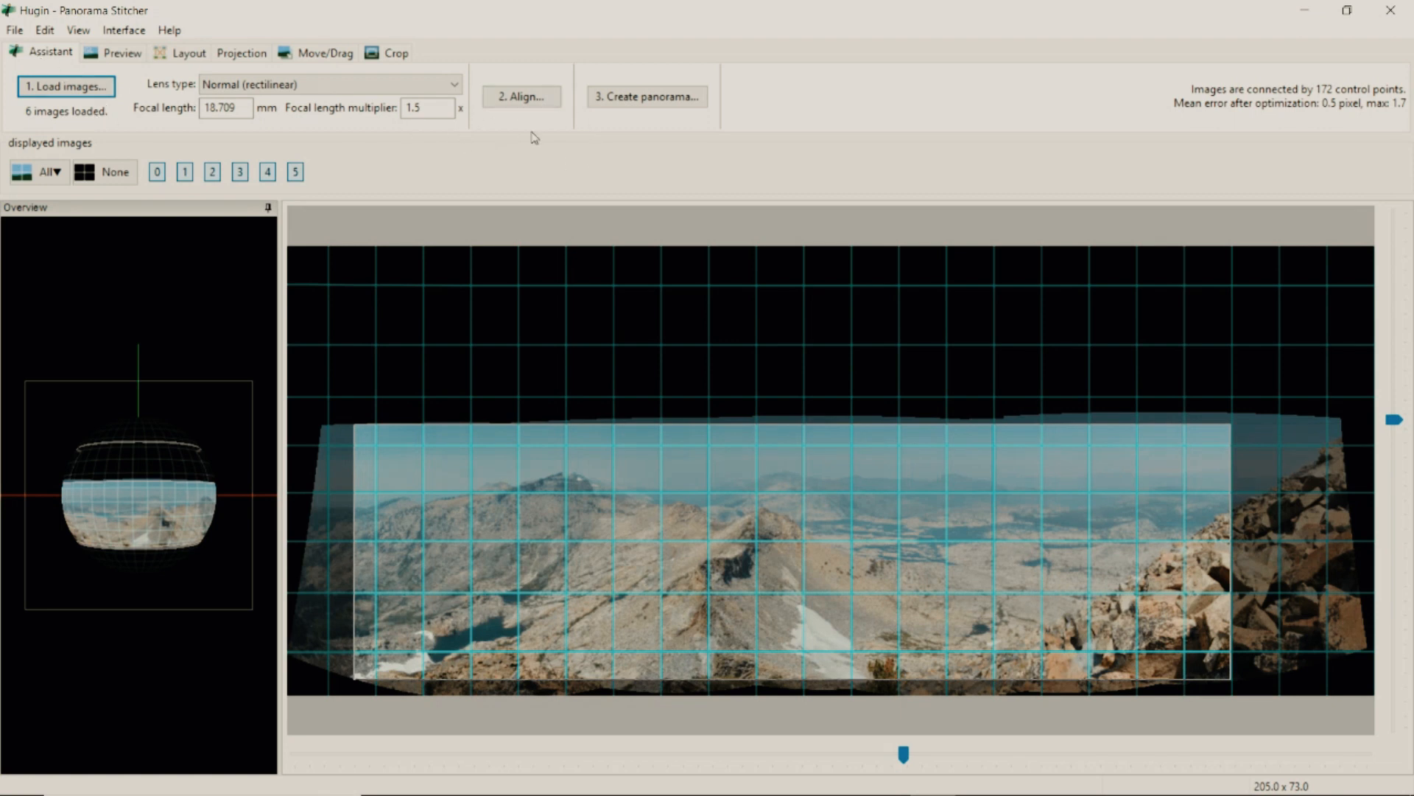
pyautogui.moveTo(642, 126)
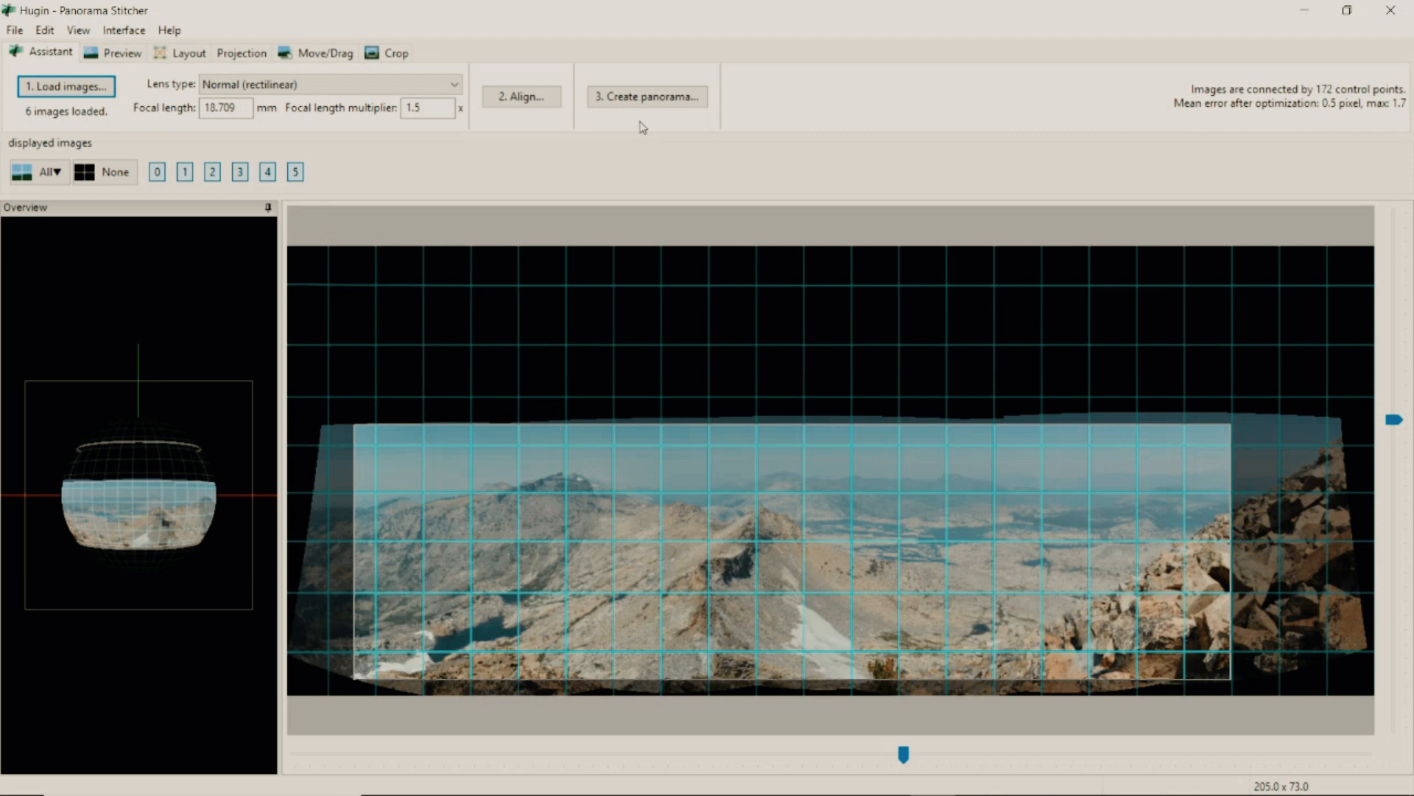
pyautogui.moveTo(646, 96)
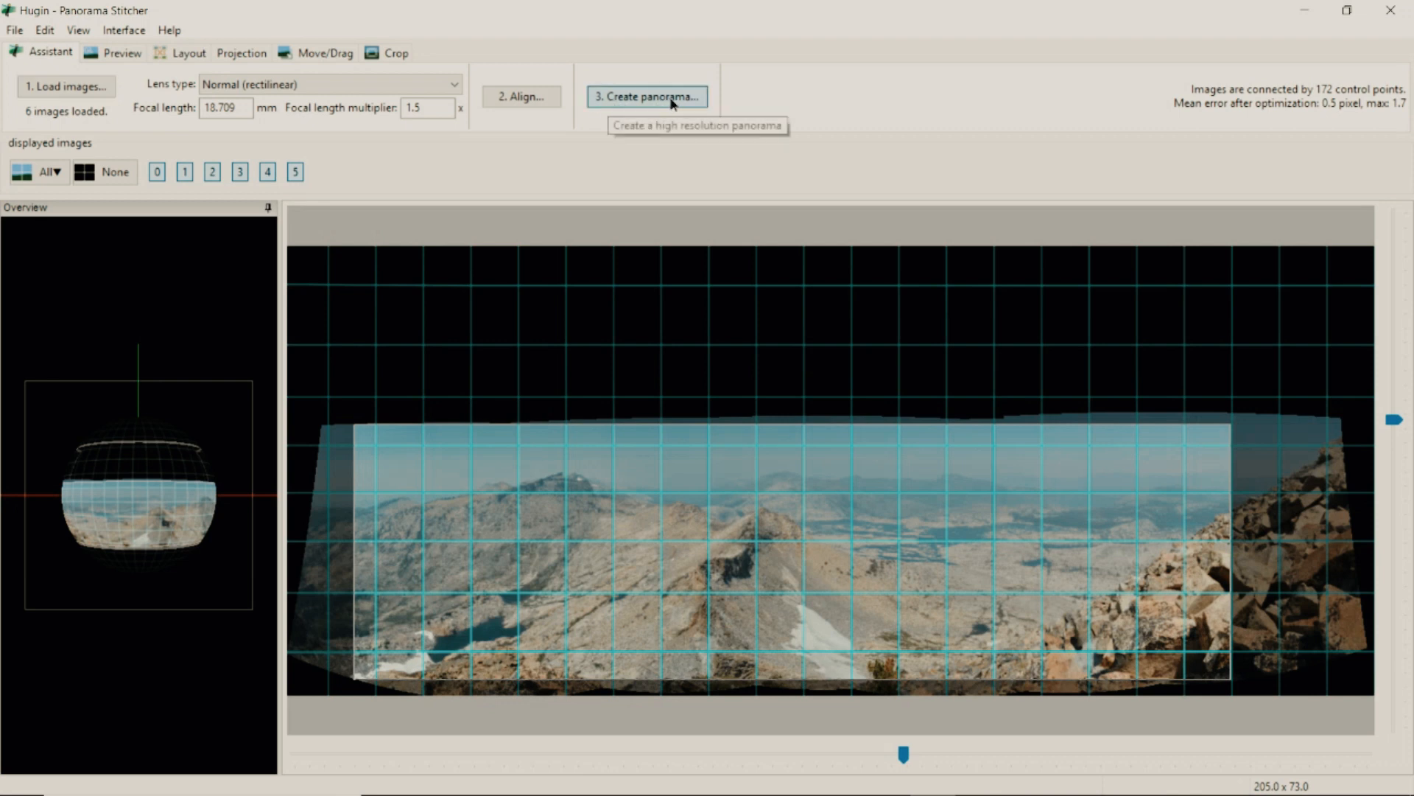
# Start Create panorama and keep TIFF as the LDR output format with LZW compression
pyautogui.click(646, 97)
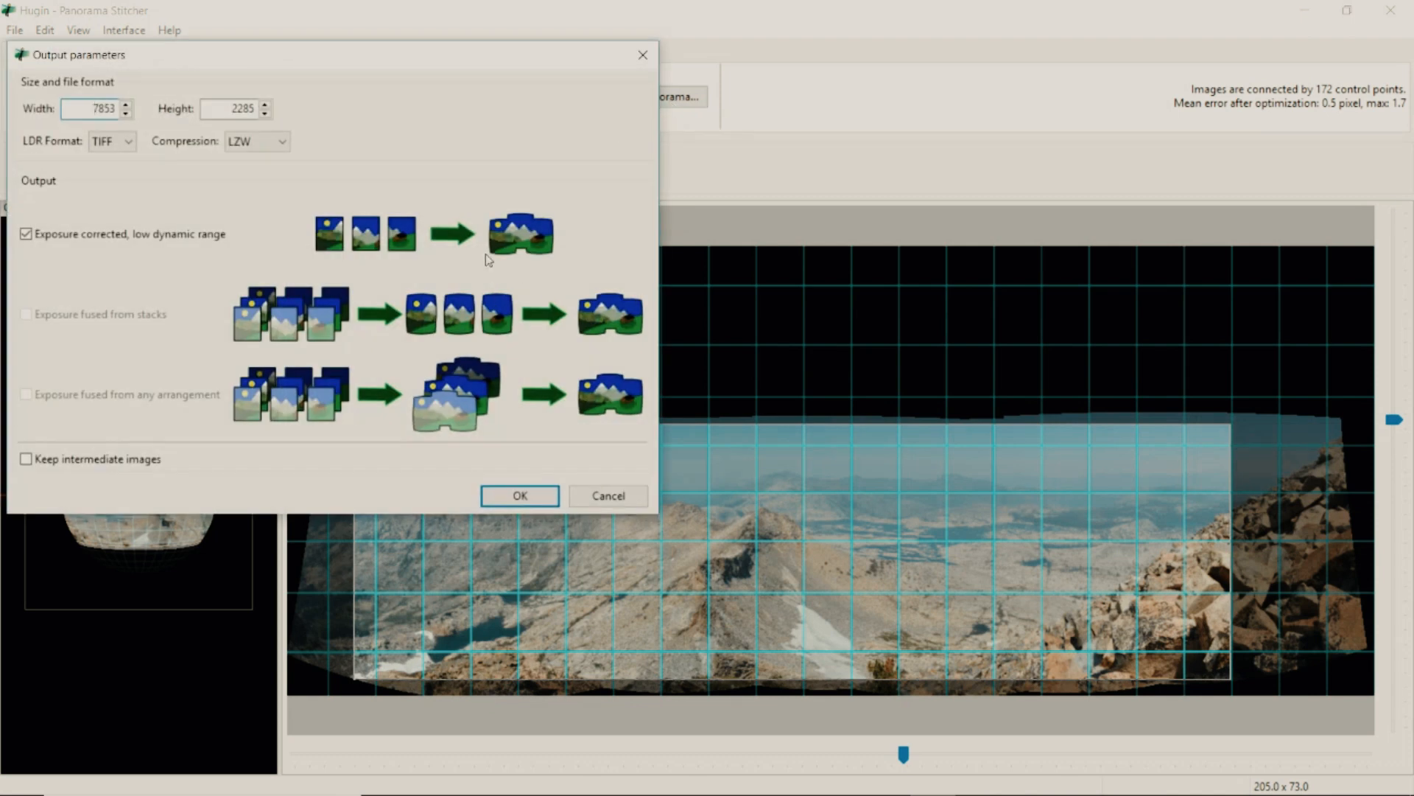
pyautogui.moveTo(453, 318)
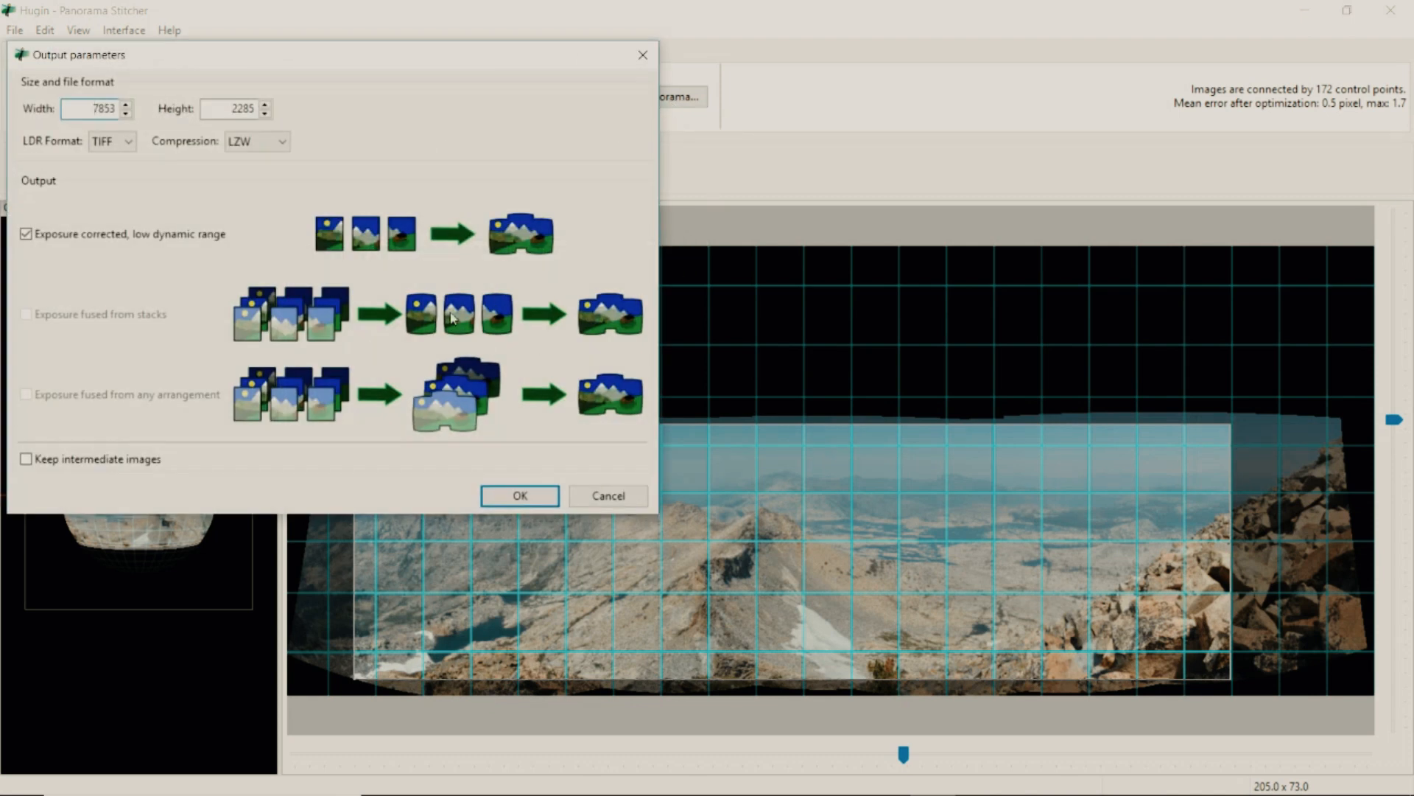
pyautogui.click(97, 108)
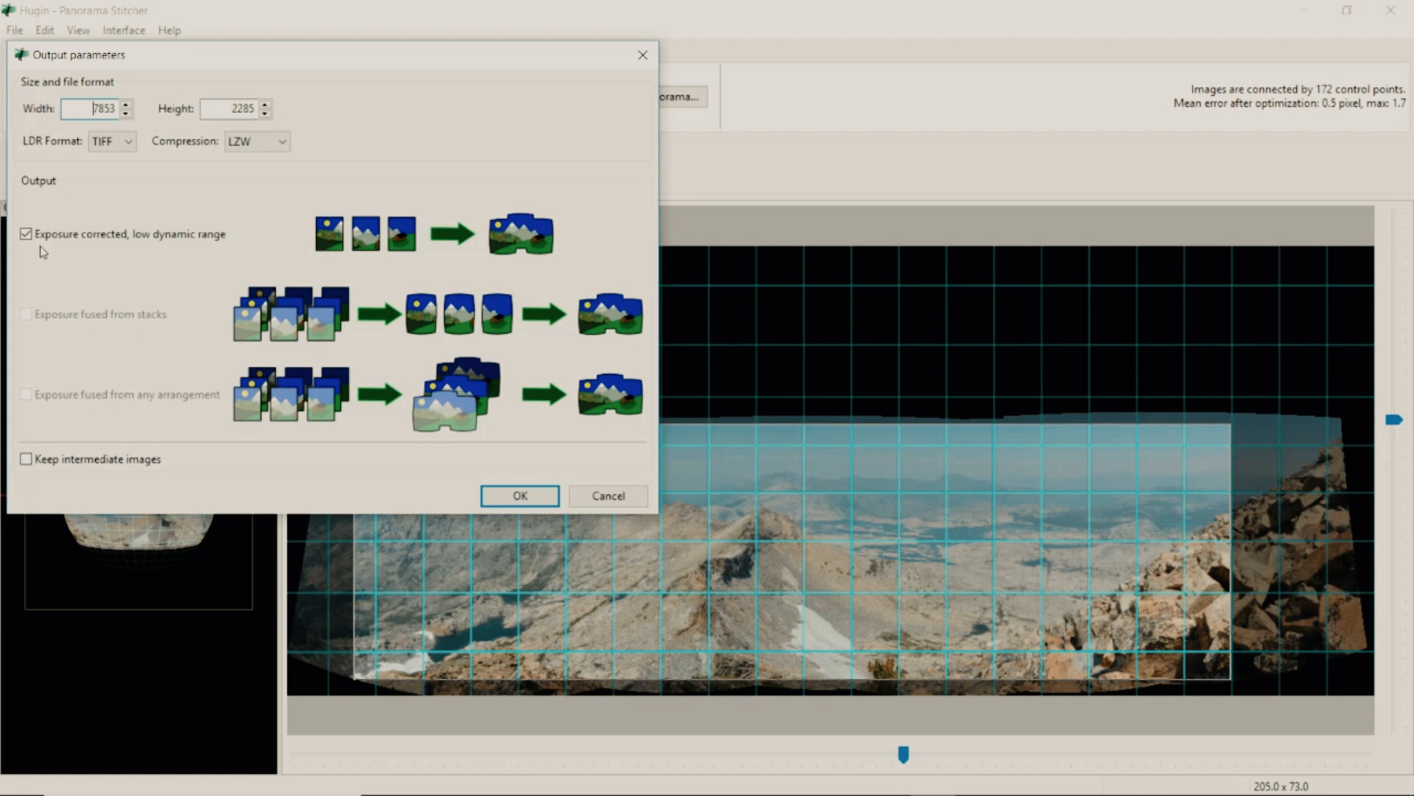
pyautogui.moveTo(128, 250)
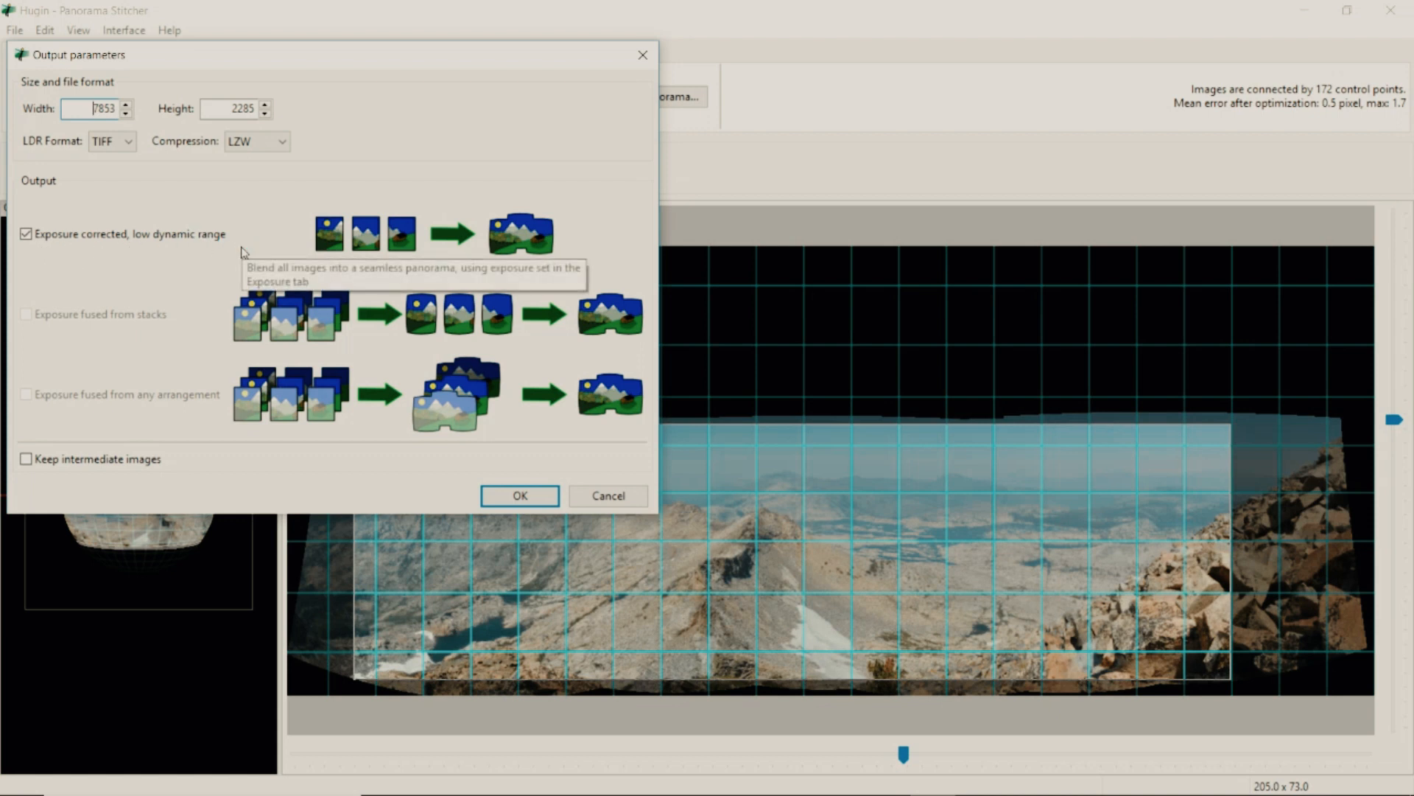
pyautogui.moveTo(260, 302)
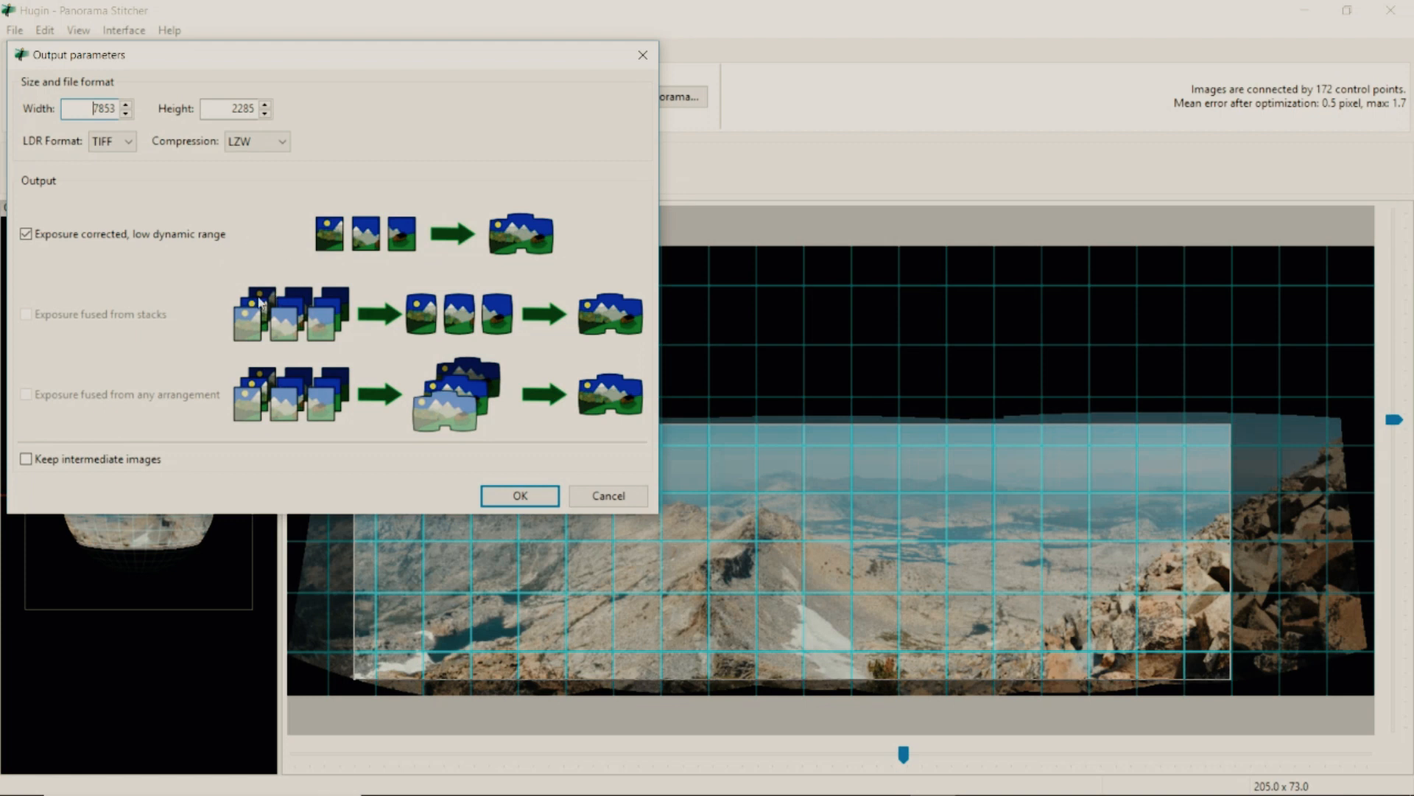
pyautogui.moveTo(79, 327)
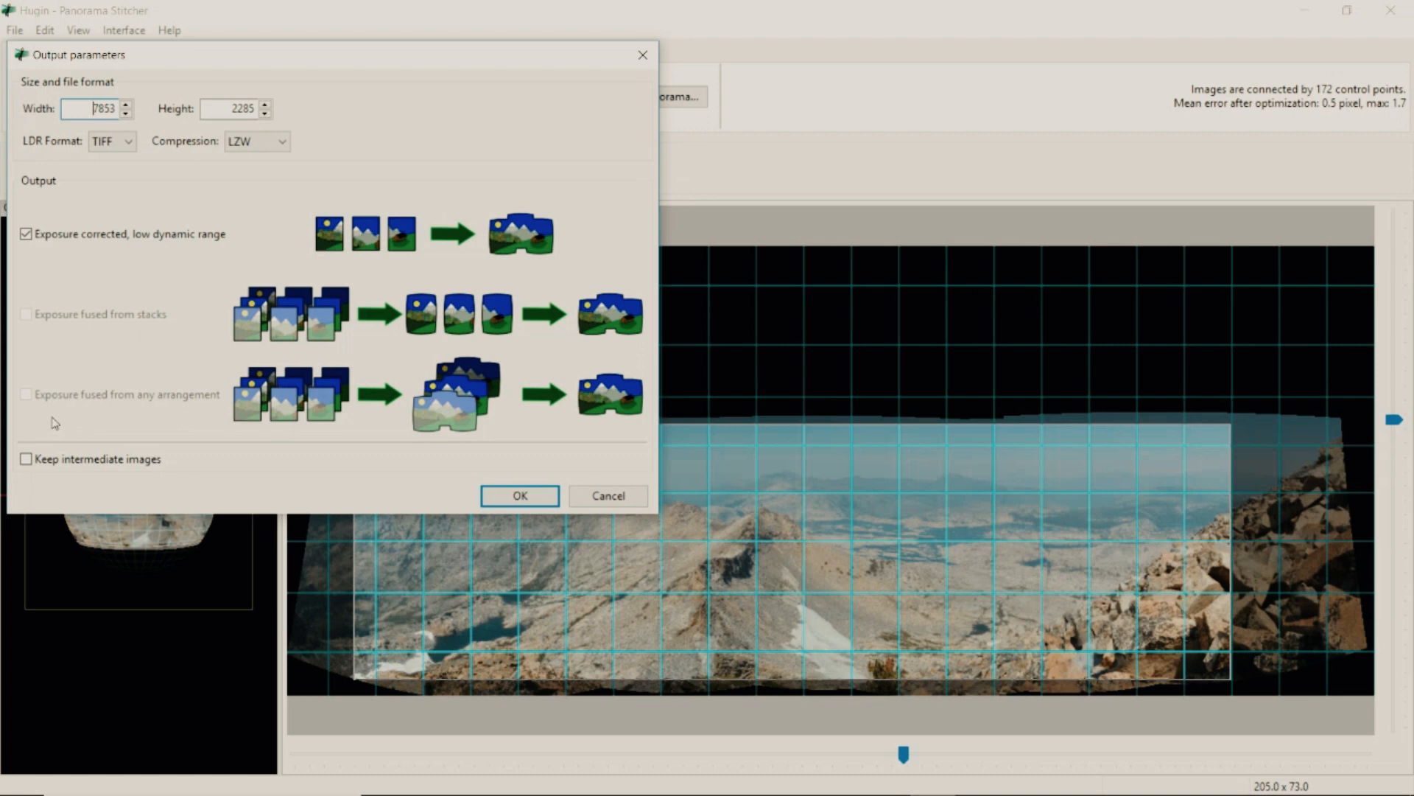
pyautogui.moveTo(205, 414)
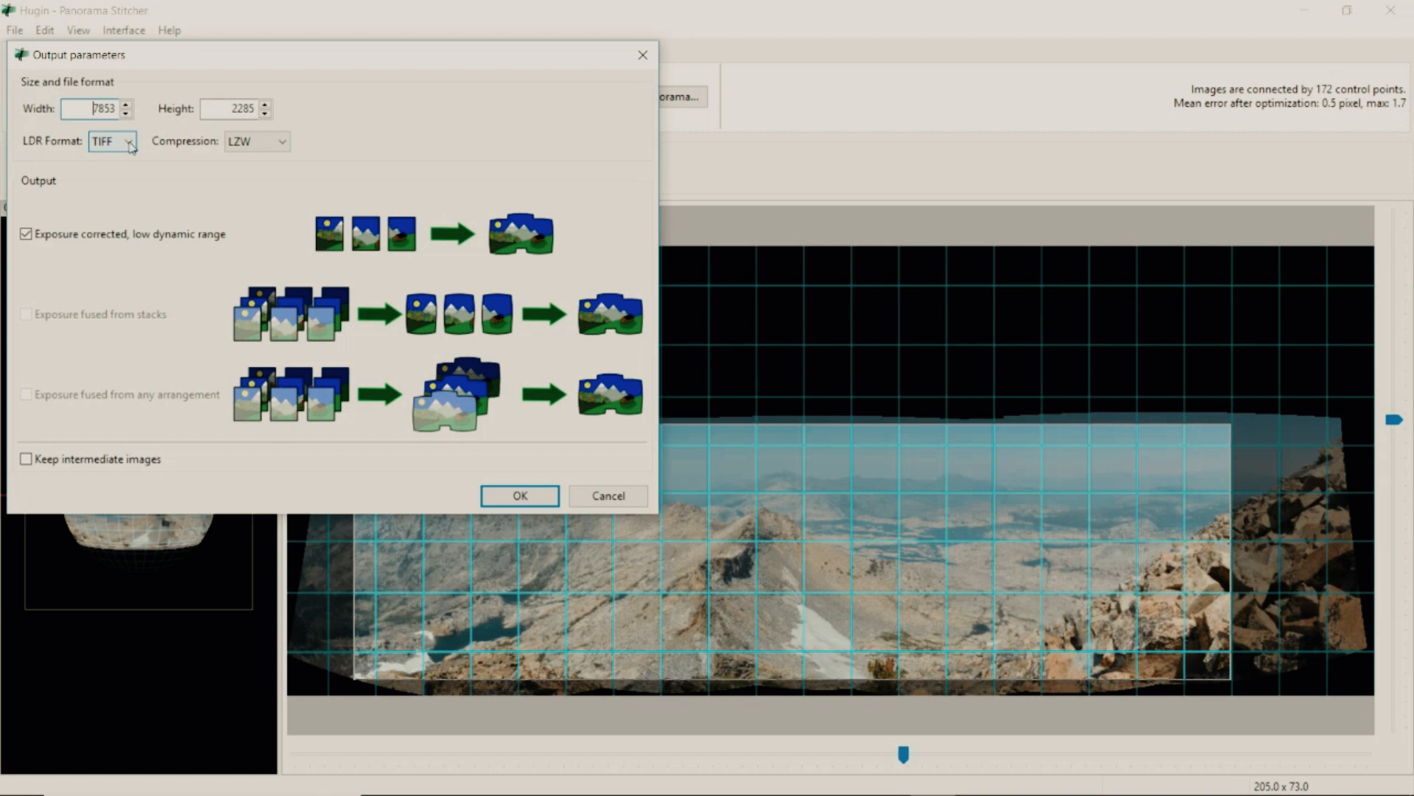
pyautogui.click(128, 141)
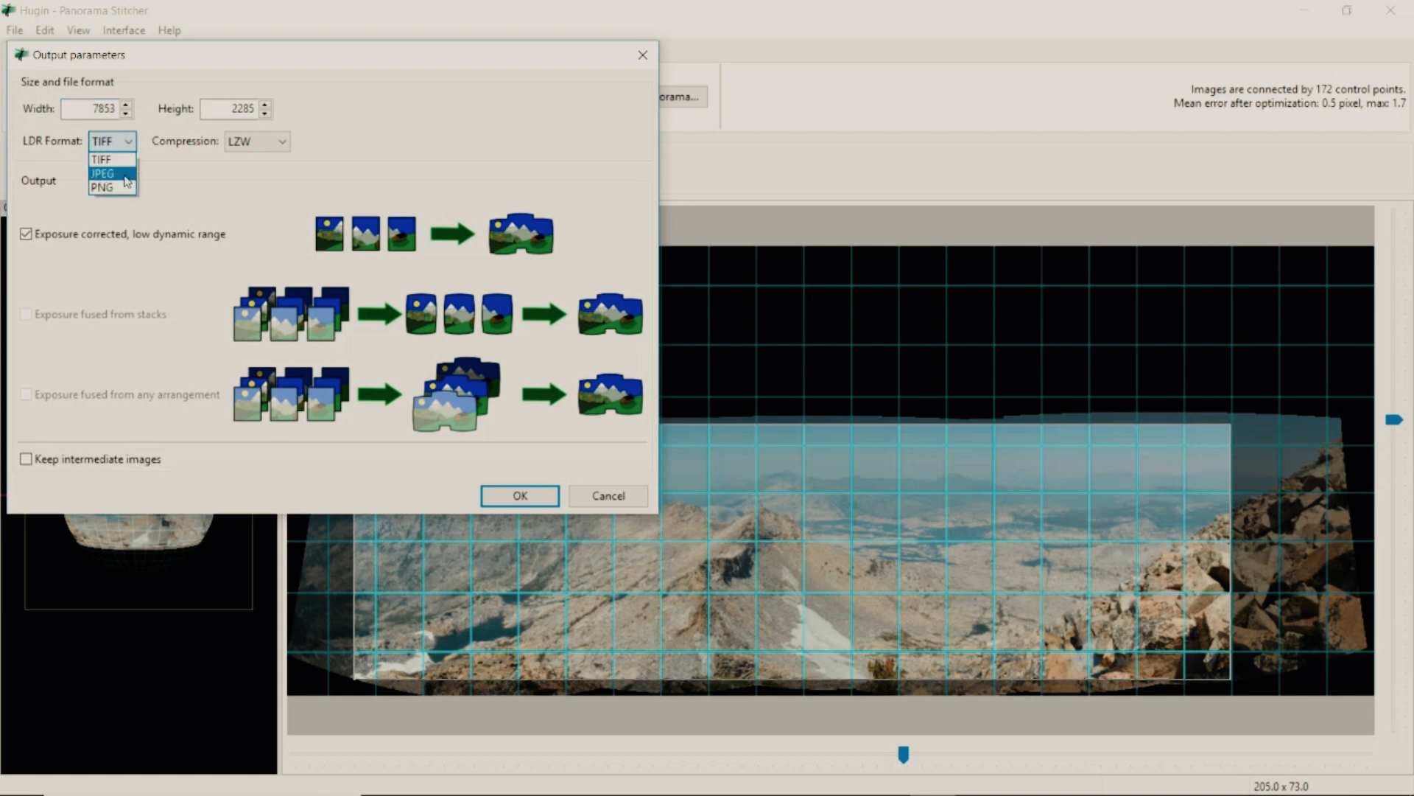
pyautogui.moveTo(107, 159)
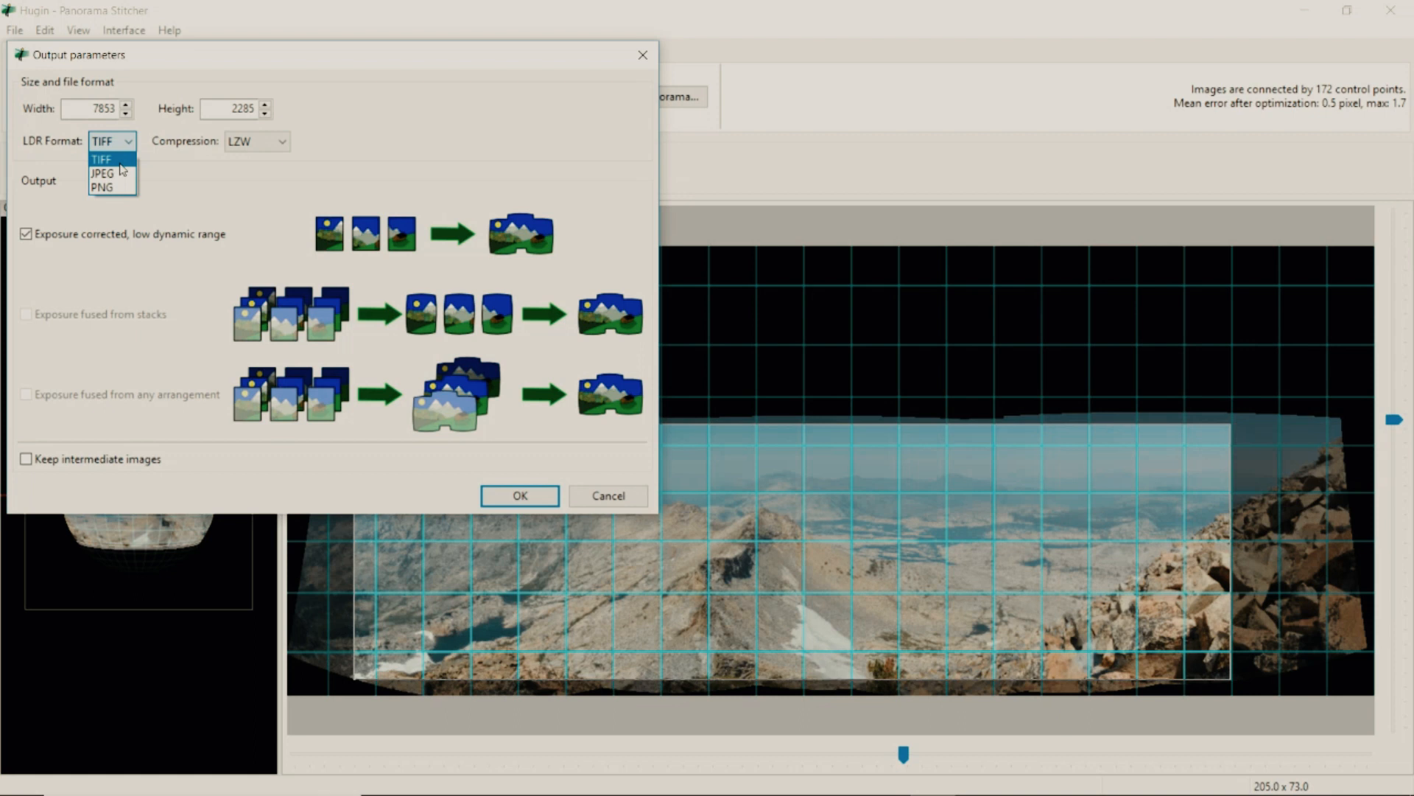
pyautogui.moveTo(128, 170)
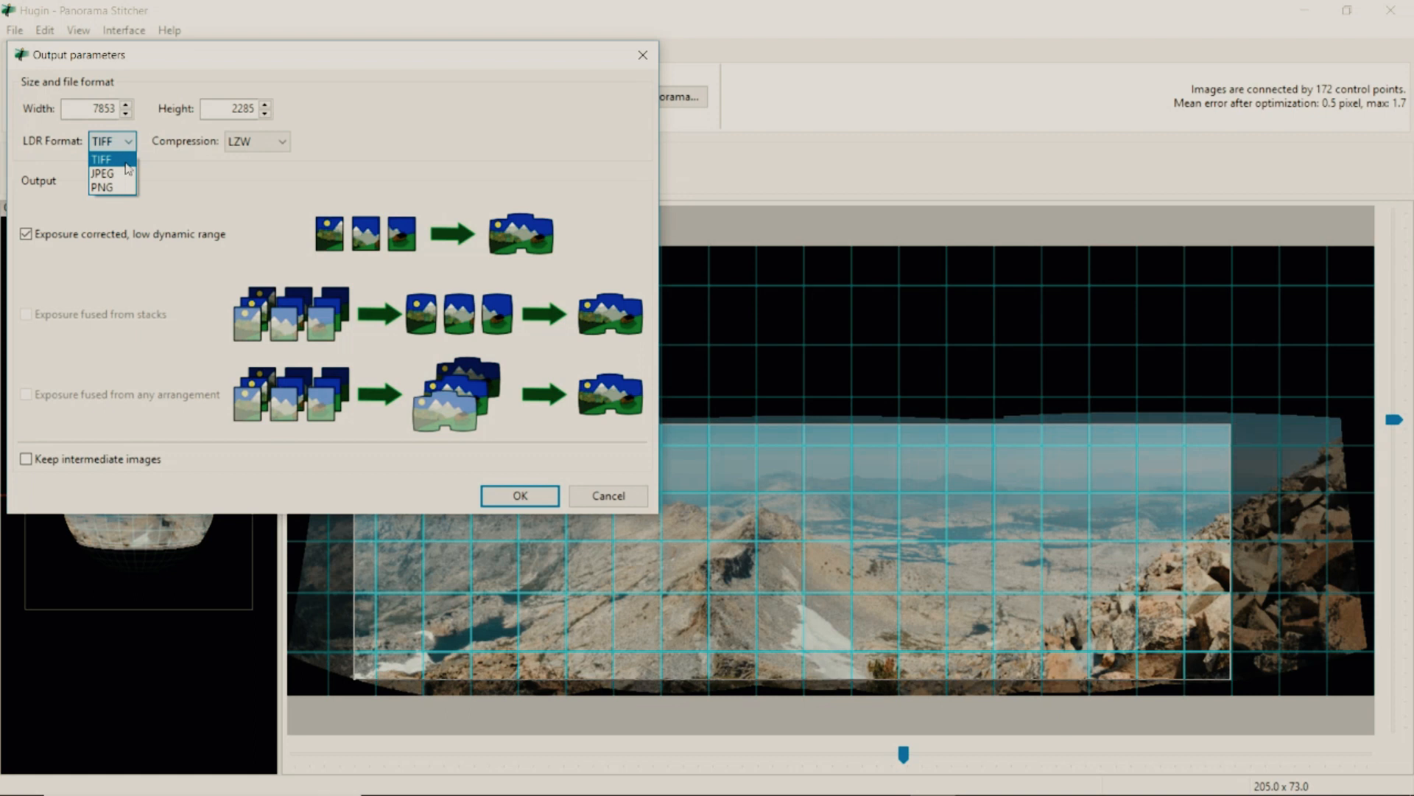
pyautogui.moveTo(111, 157)
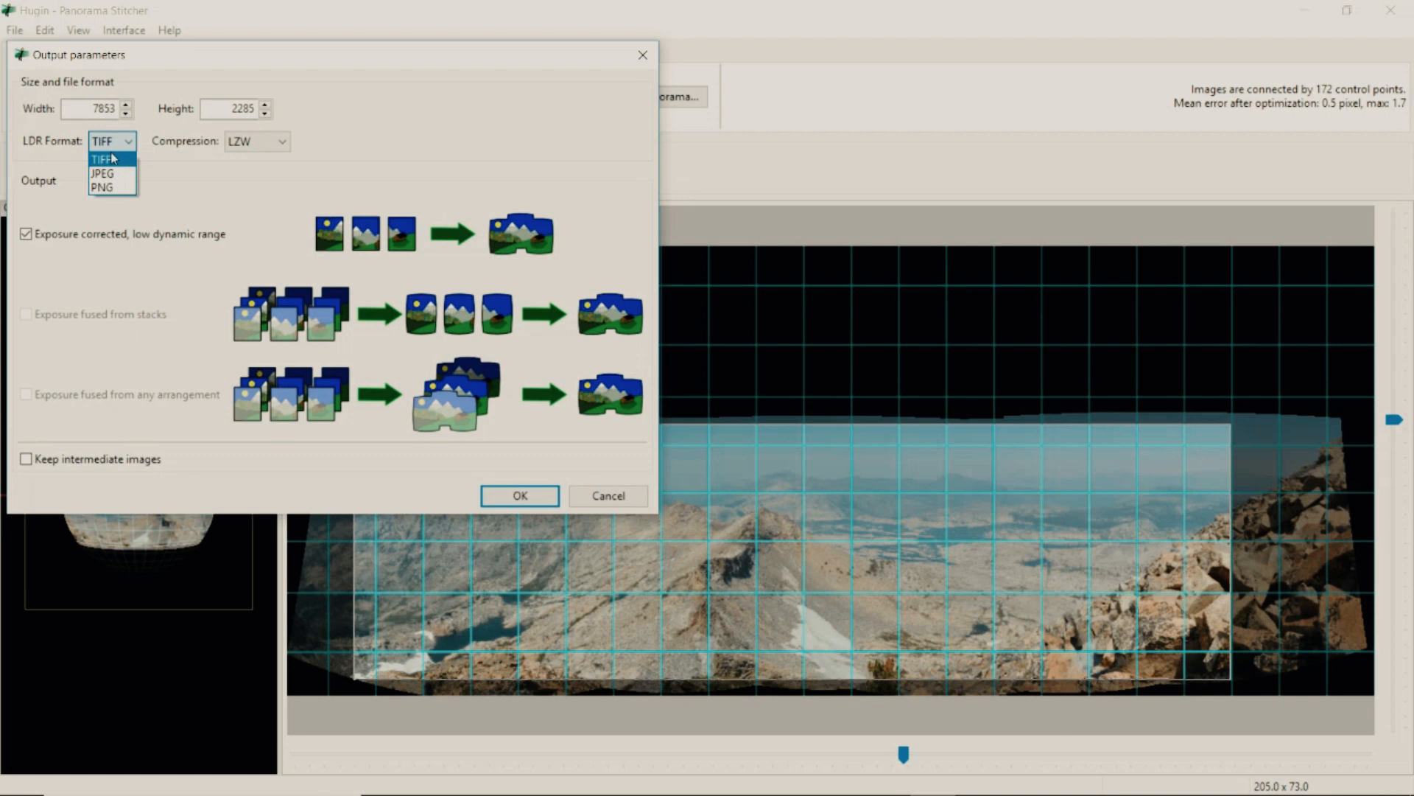
pyautogui.click(101, 158)
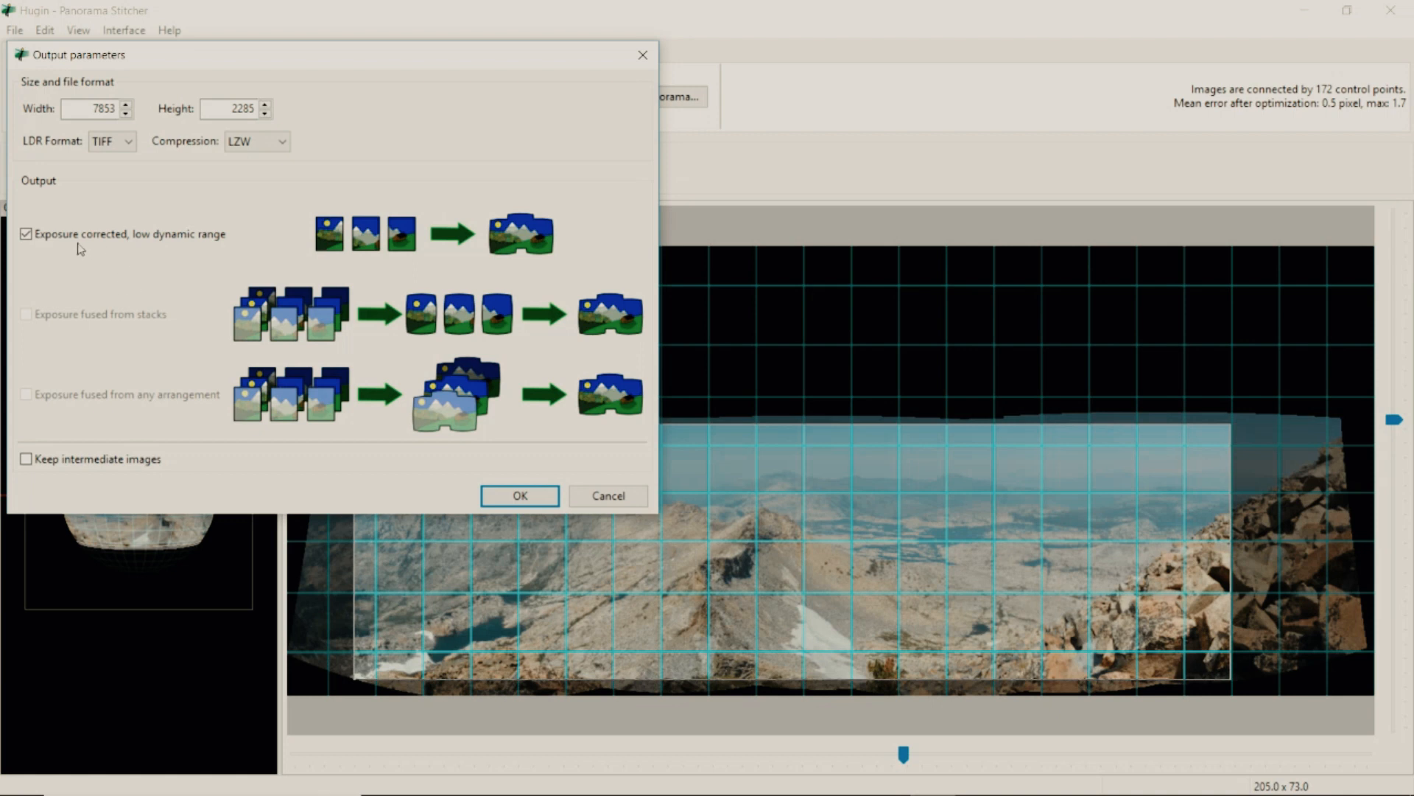
pyautogui.moveTo(206, 379)
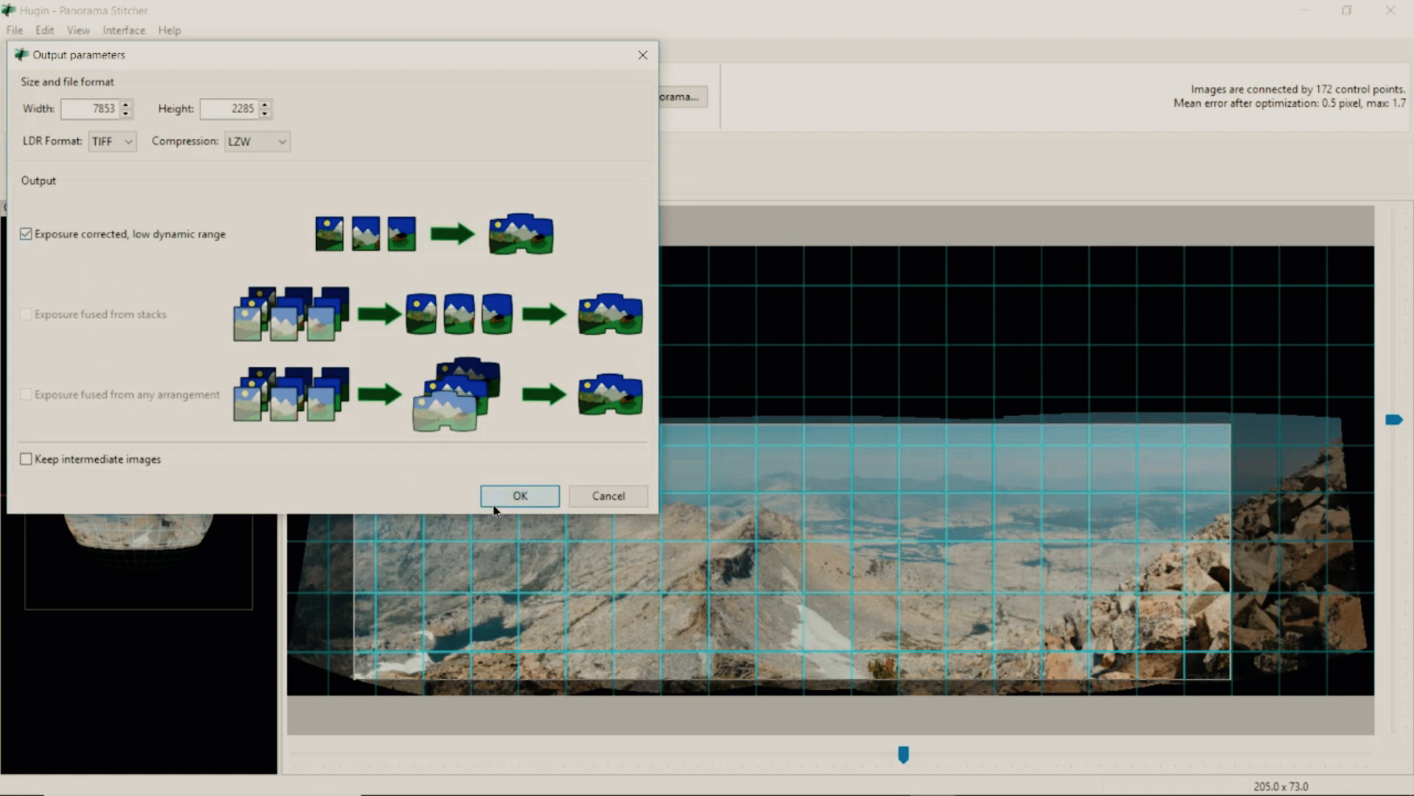
# Save the project and output as 'DSC_0115 - DSC_0120', stitch, and select the result
pyautogui.click(518, 495)
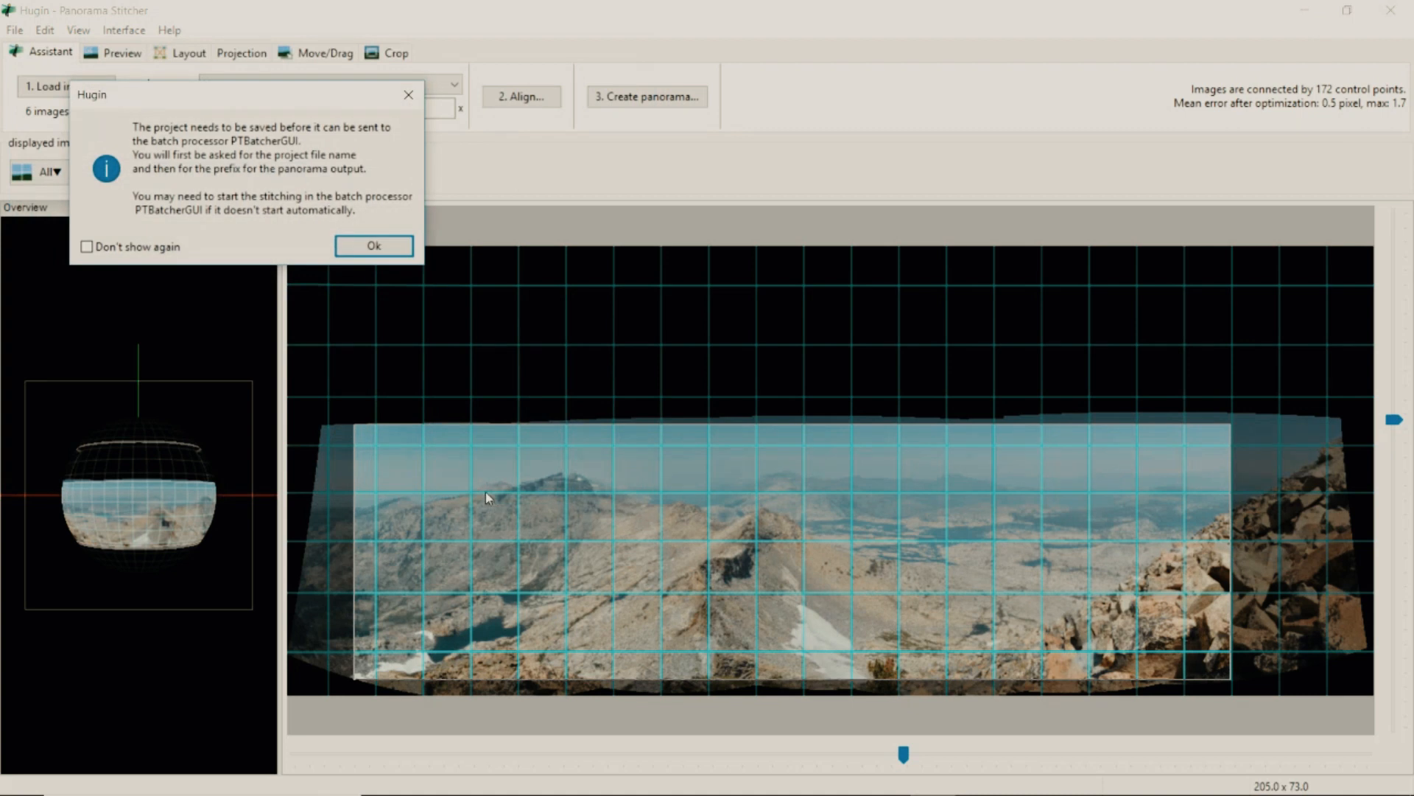
pyautogui.click(373, 246)
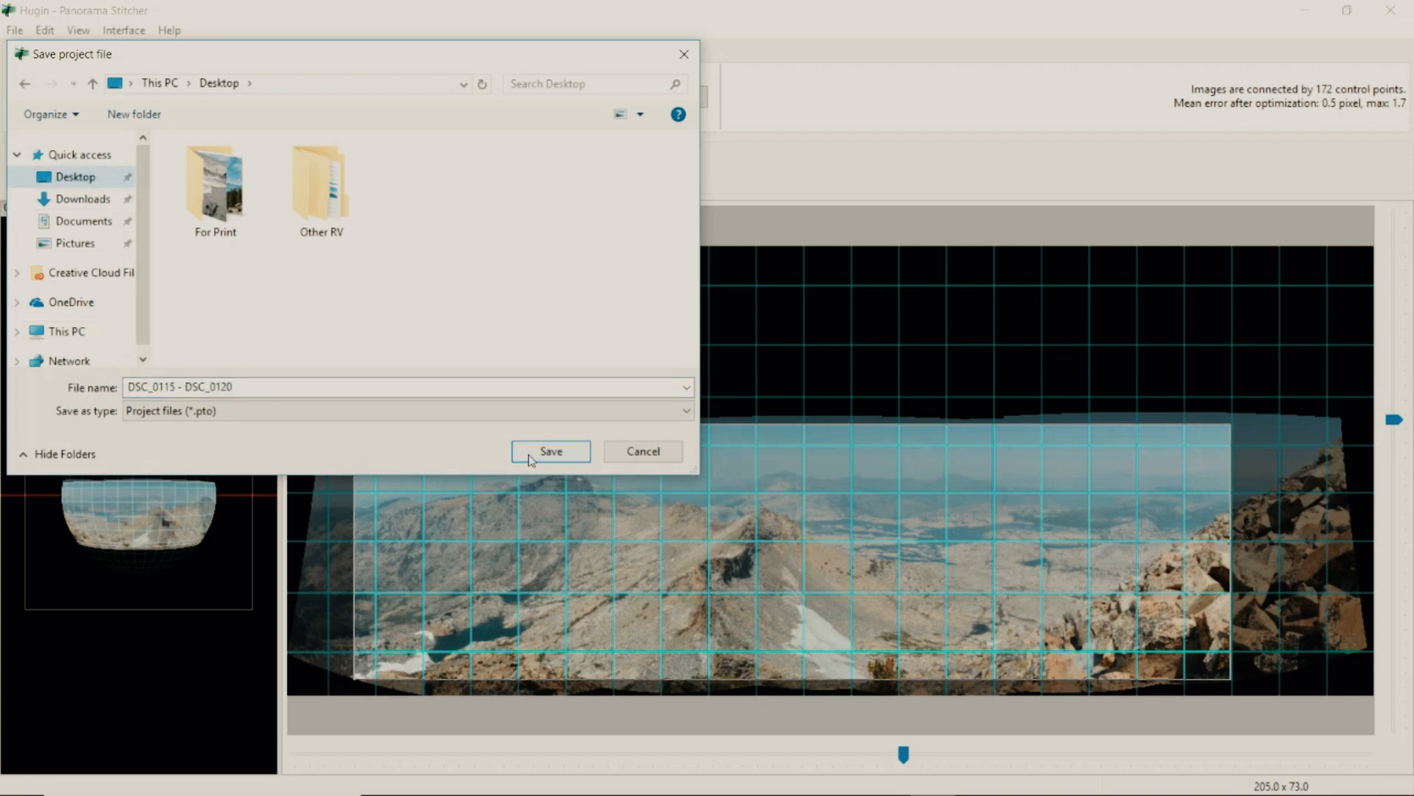
pyautogui.click(550, 451)
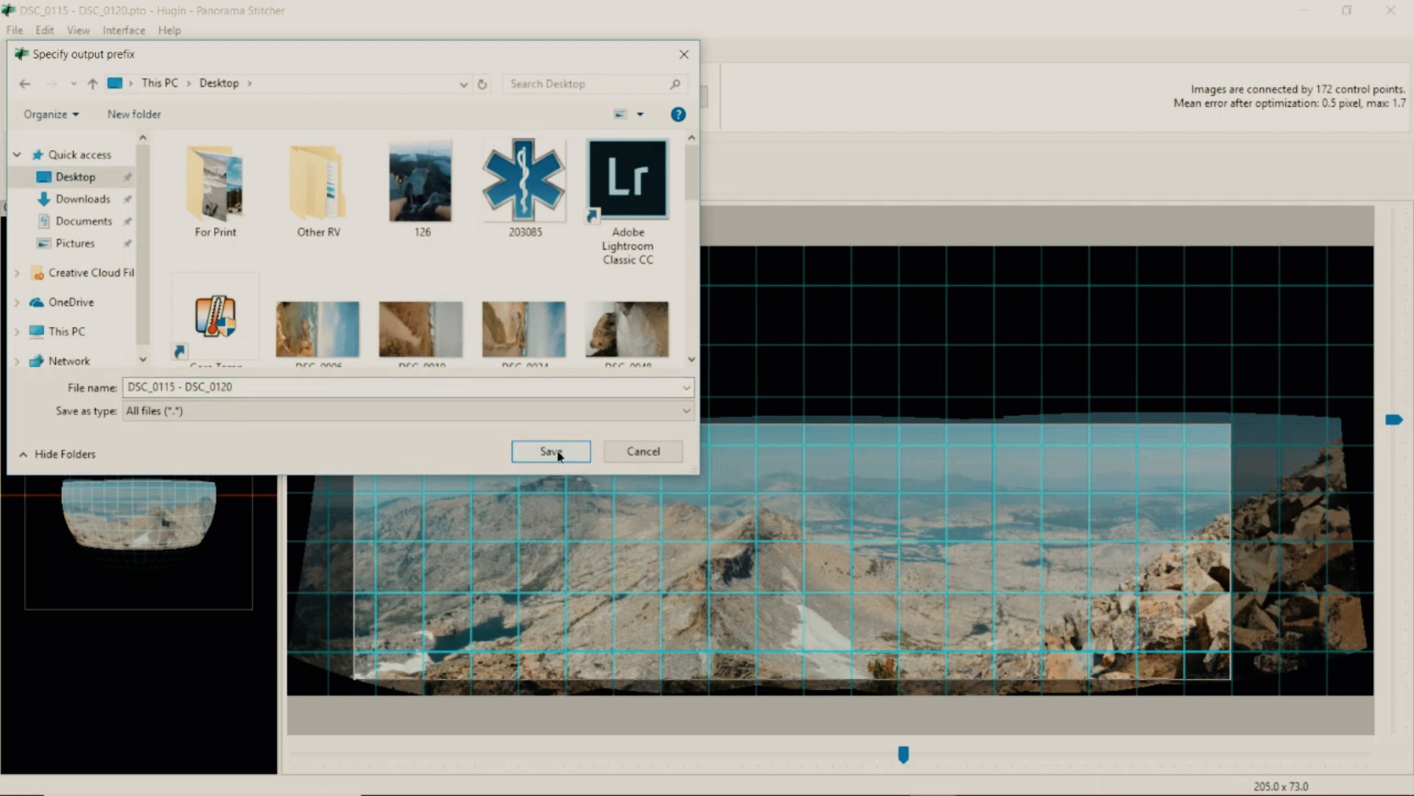
pyautogui.click(550, 451)
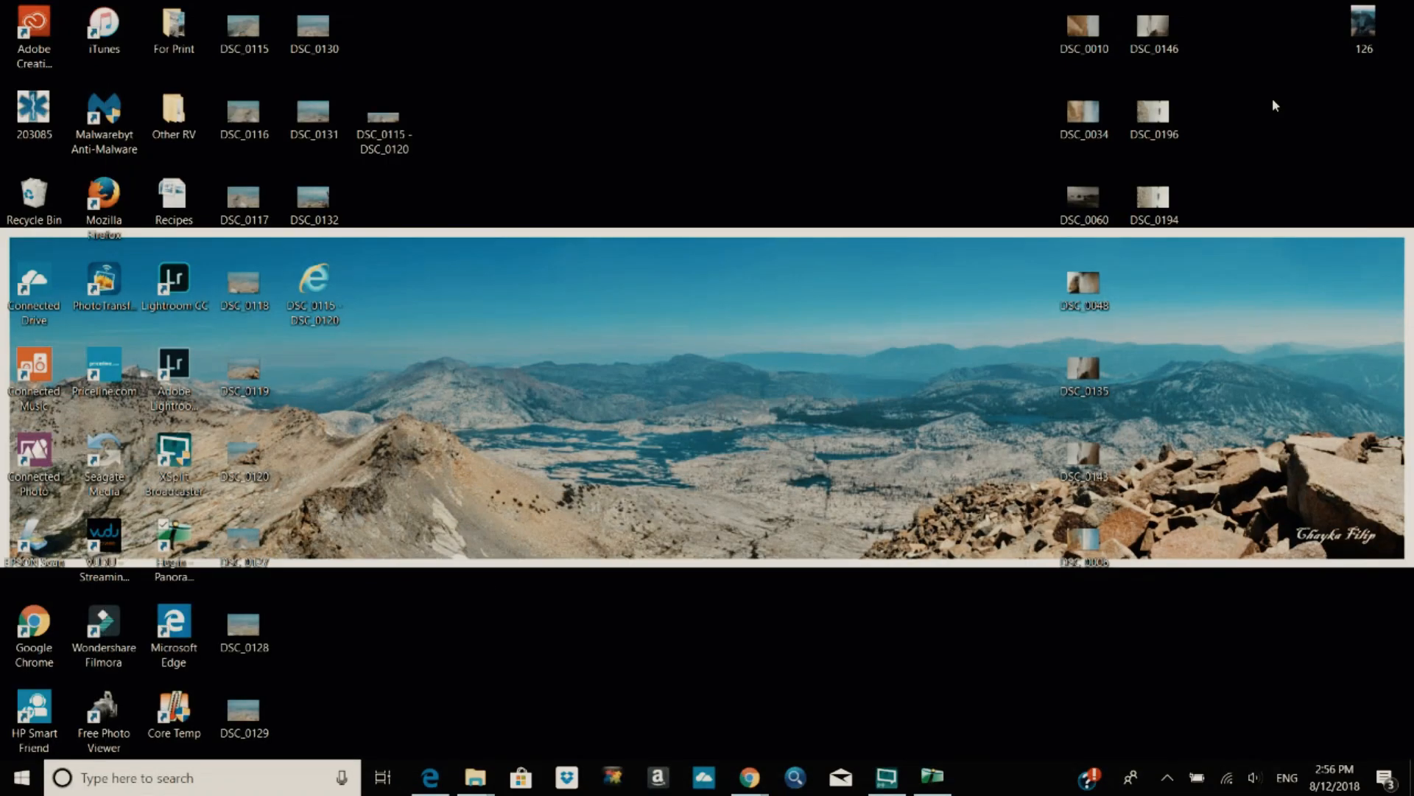
pyautogui.click(383, 122)
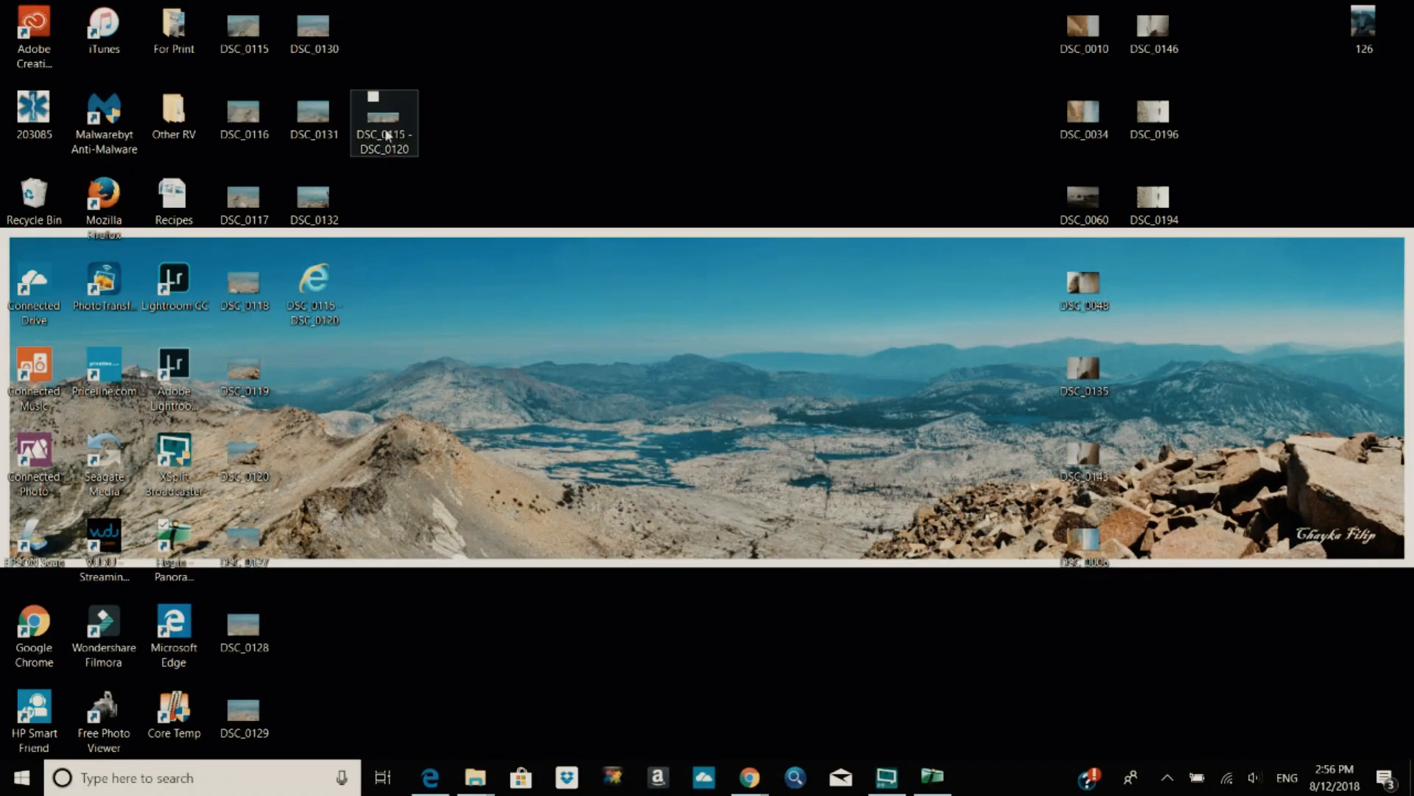
pyautogui.doubleClick(383, 124)
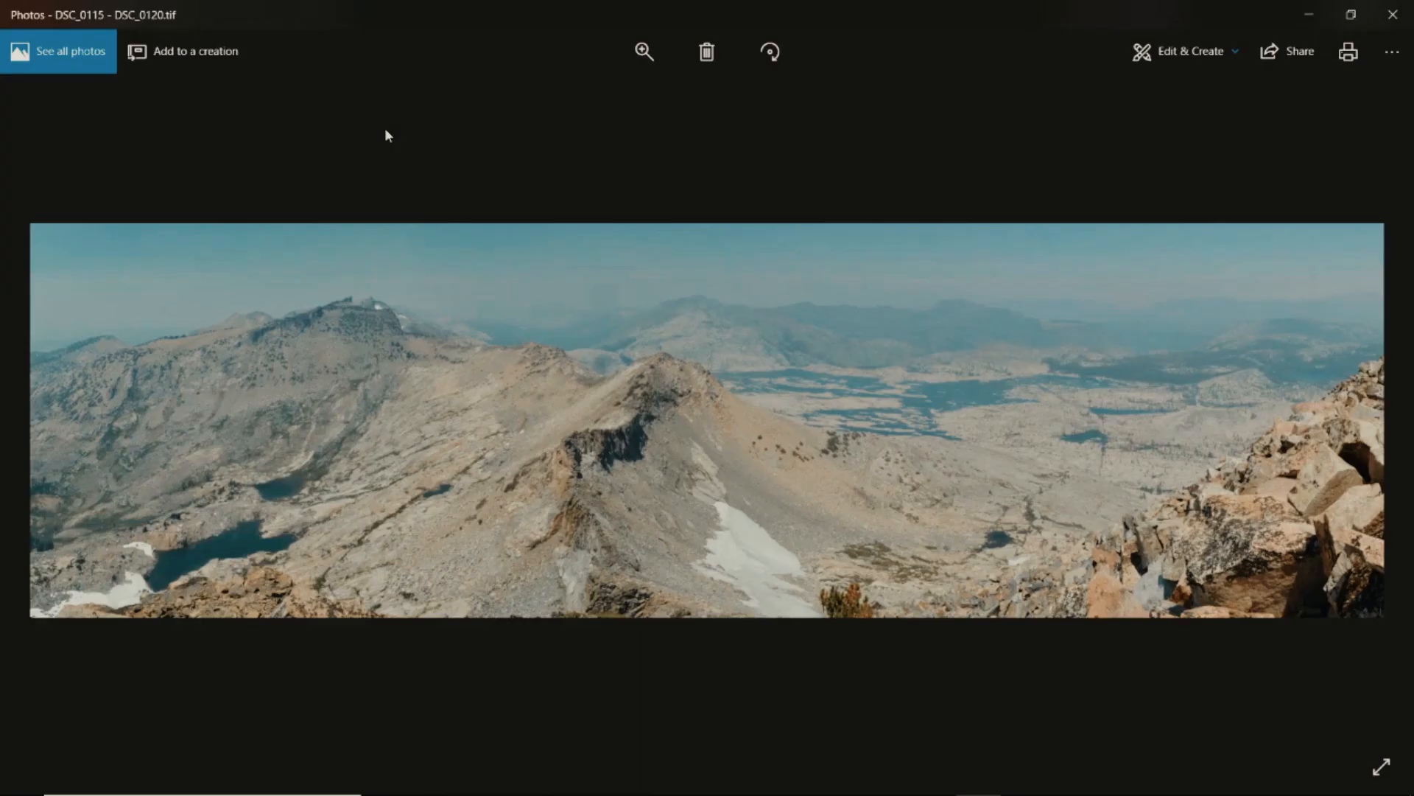
pyautogui.moveTo(208, 433)
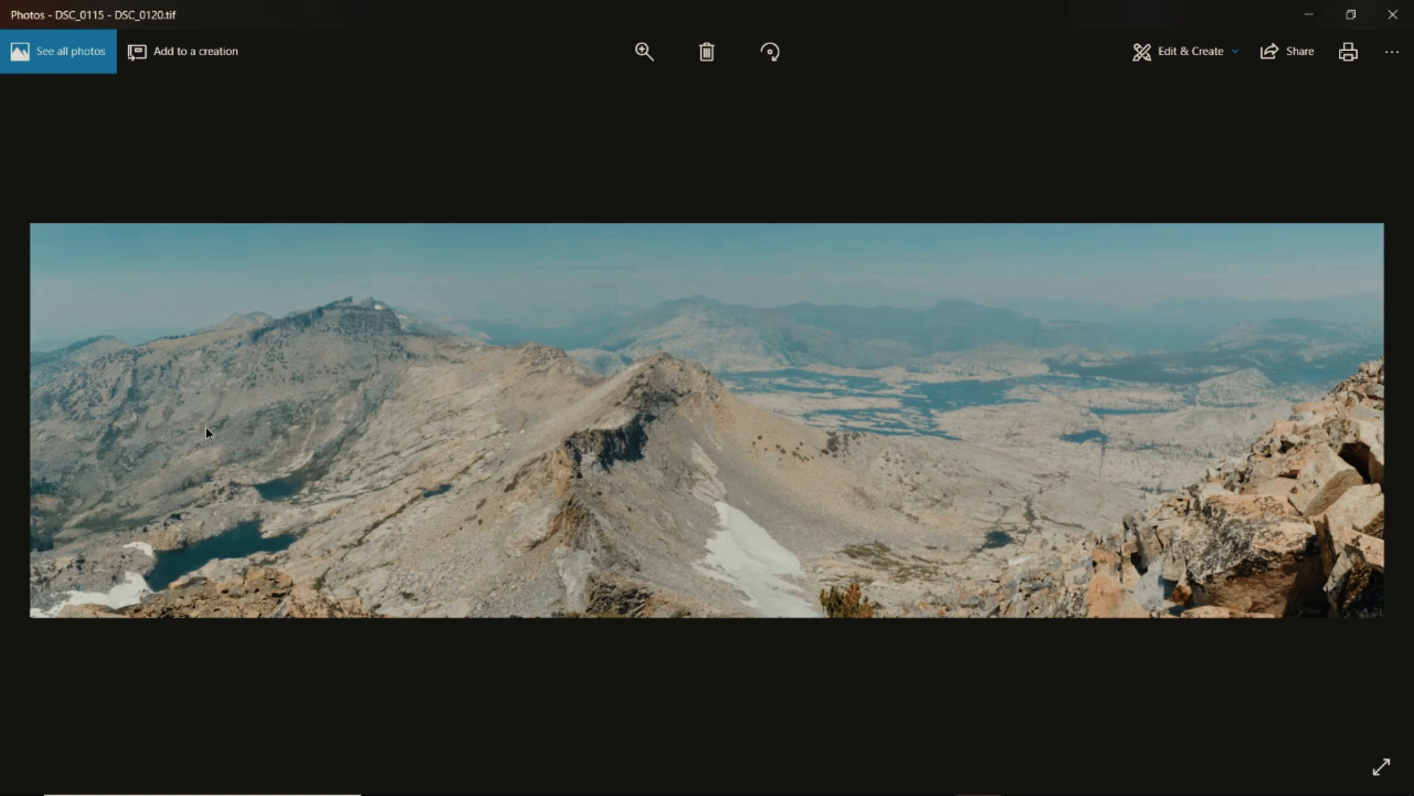
pyautogui.click(642, 50)
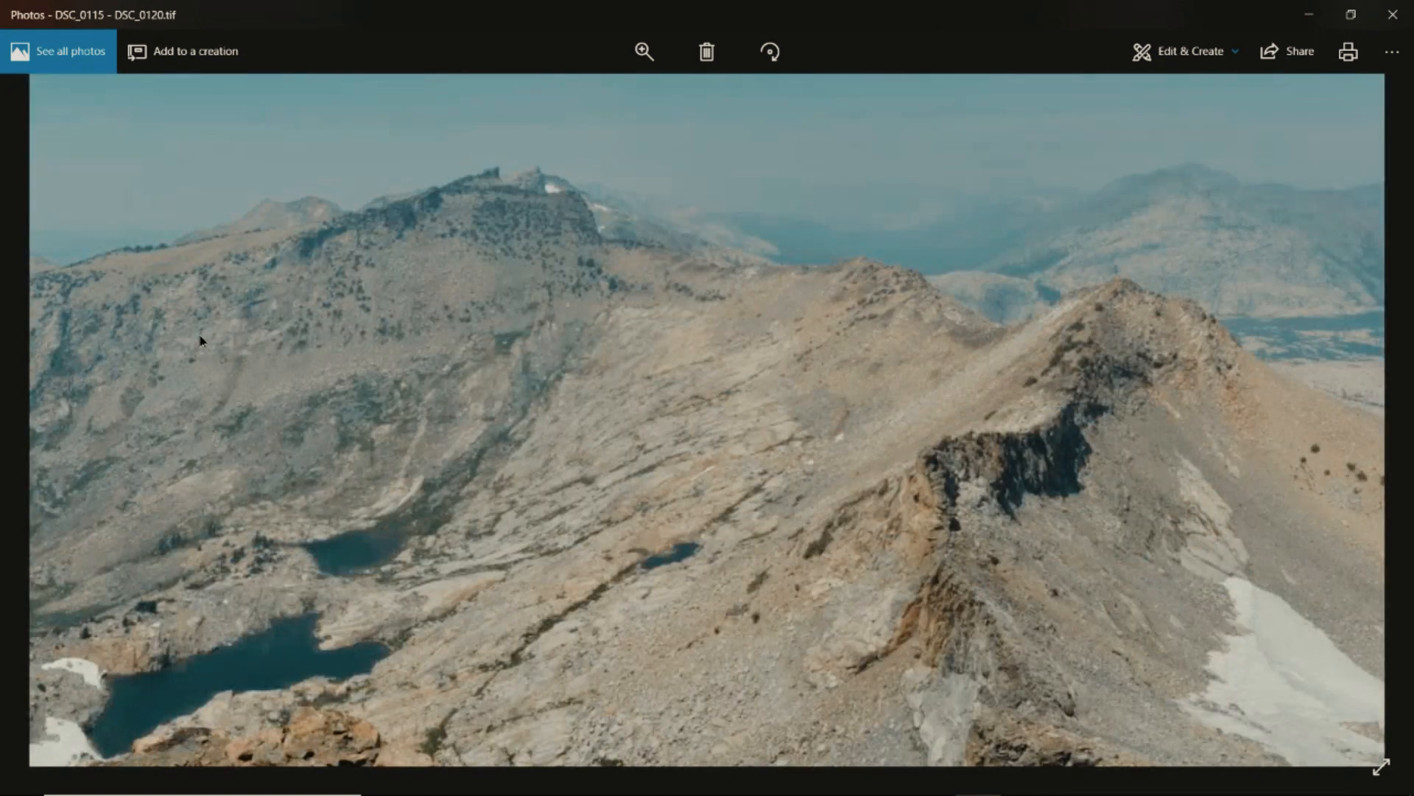
pyautogui.moveTo(457, 427)
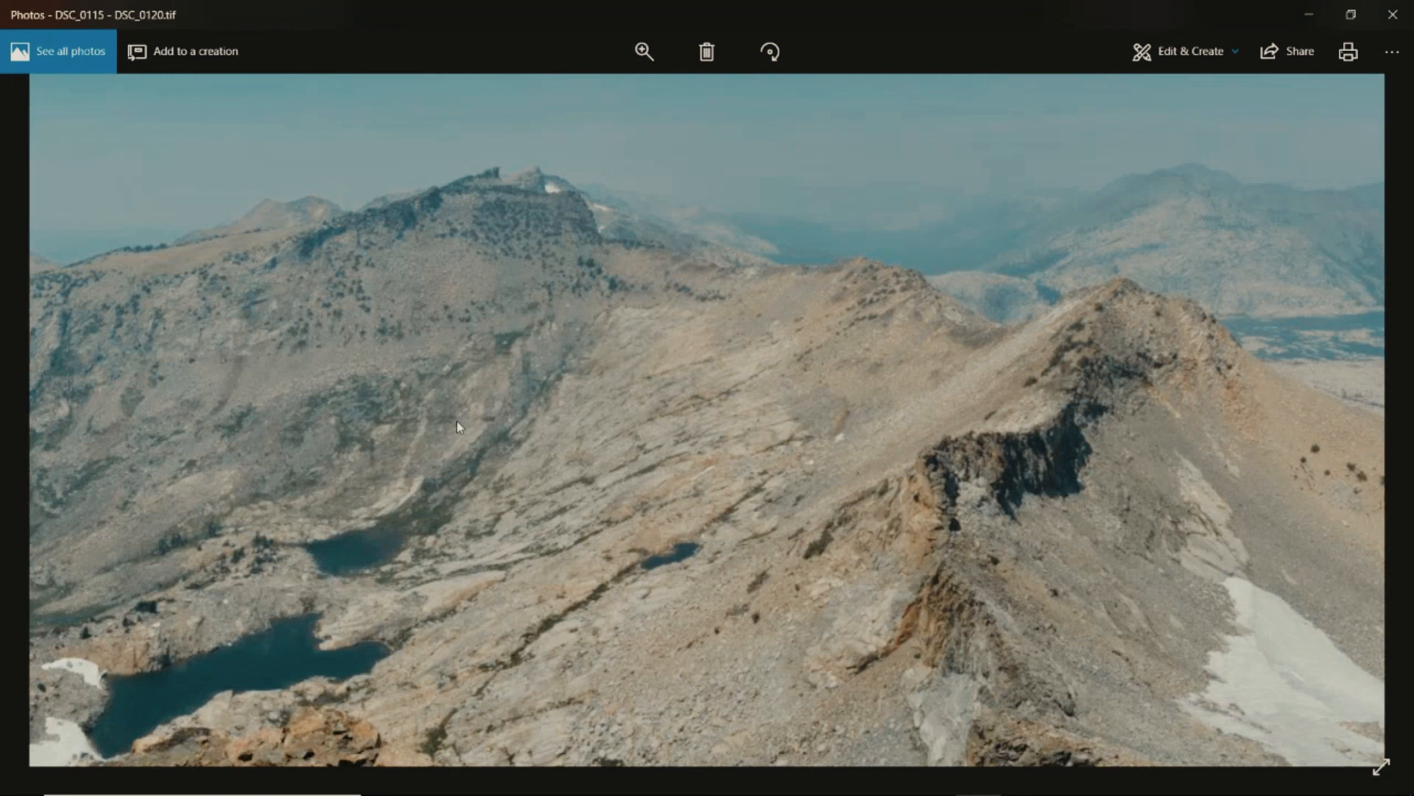
pyautogui.moveTo(703, 460)
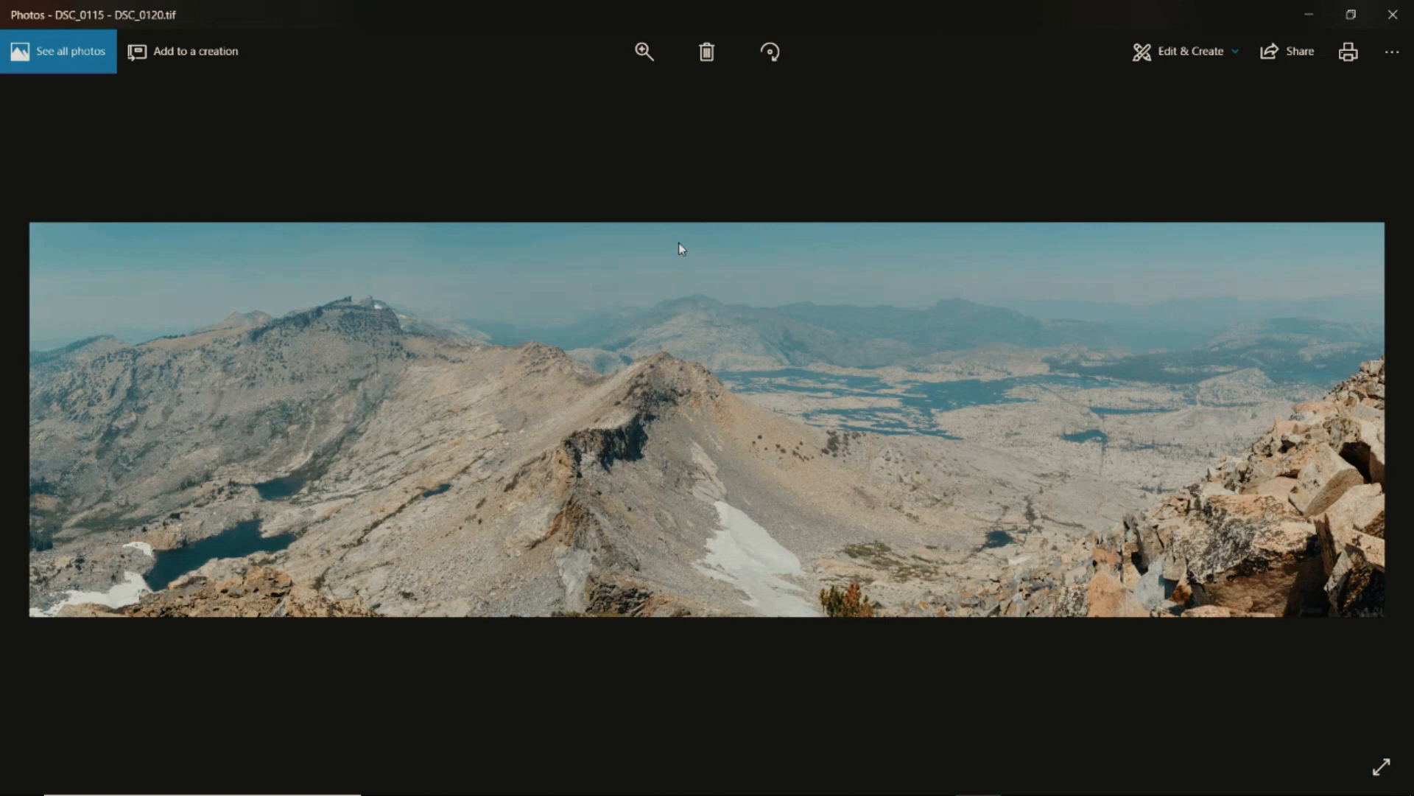
pyautogui.moveTo(980, 411)
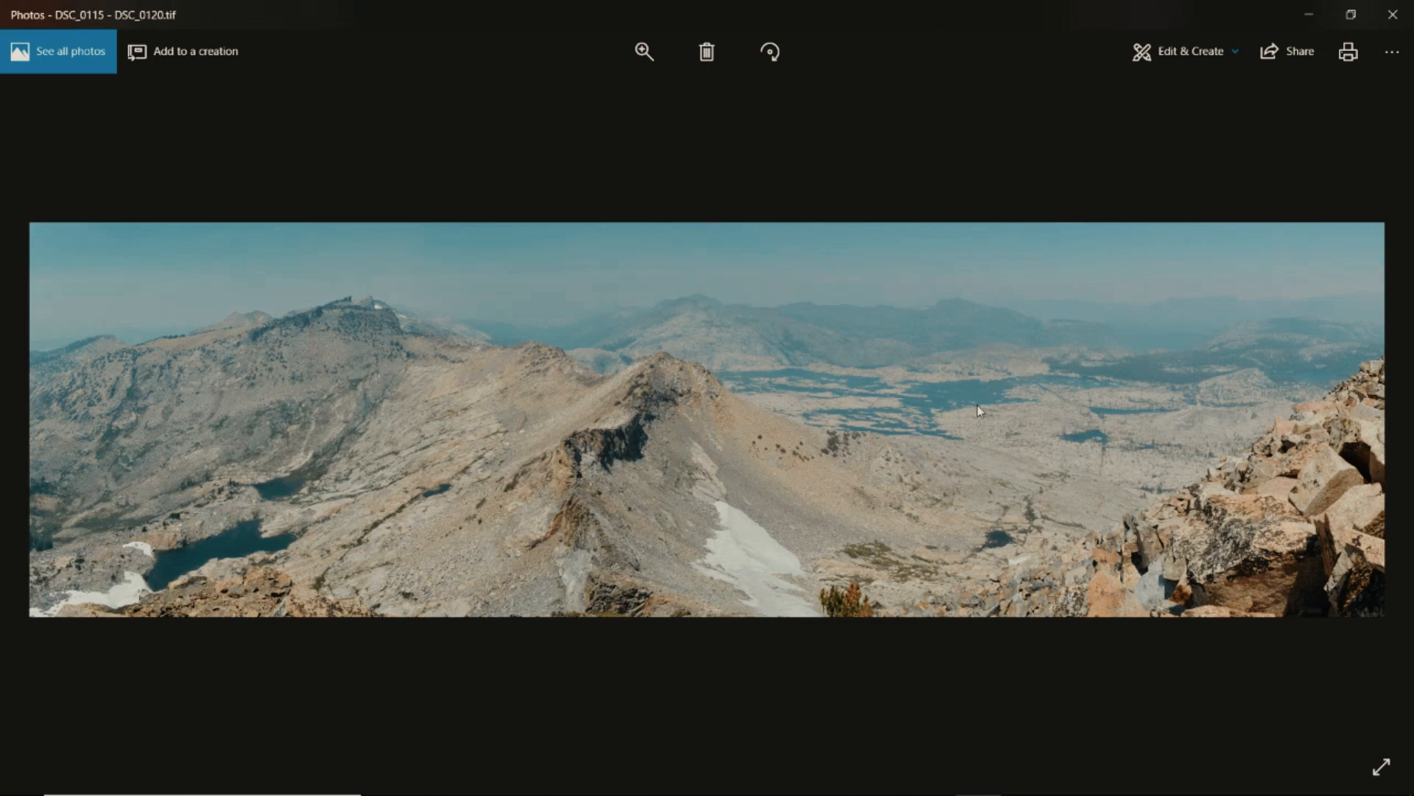
pyautogui.moveTo(1315, 416)
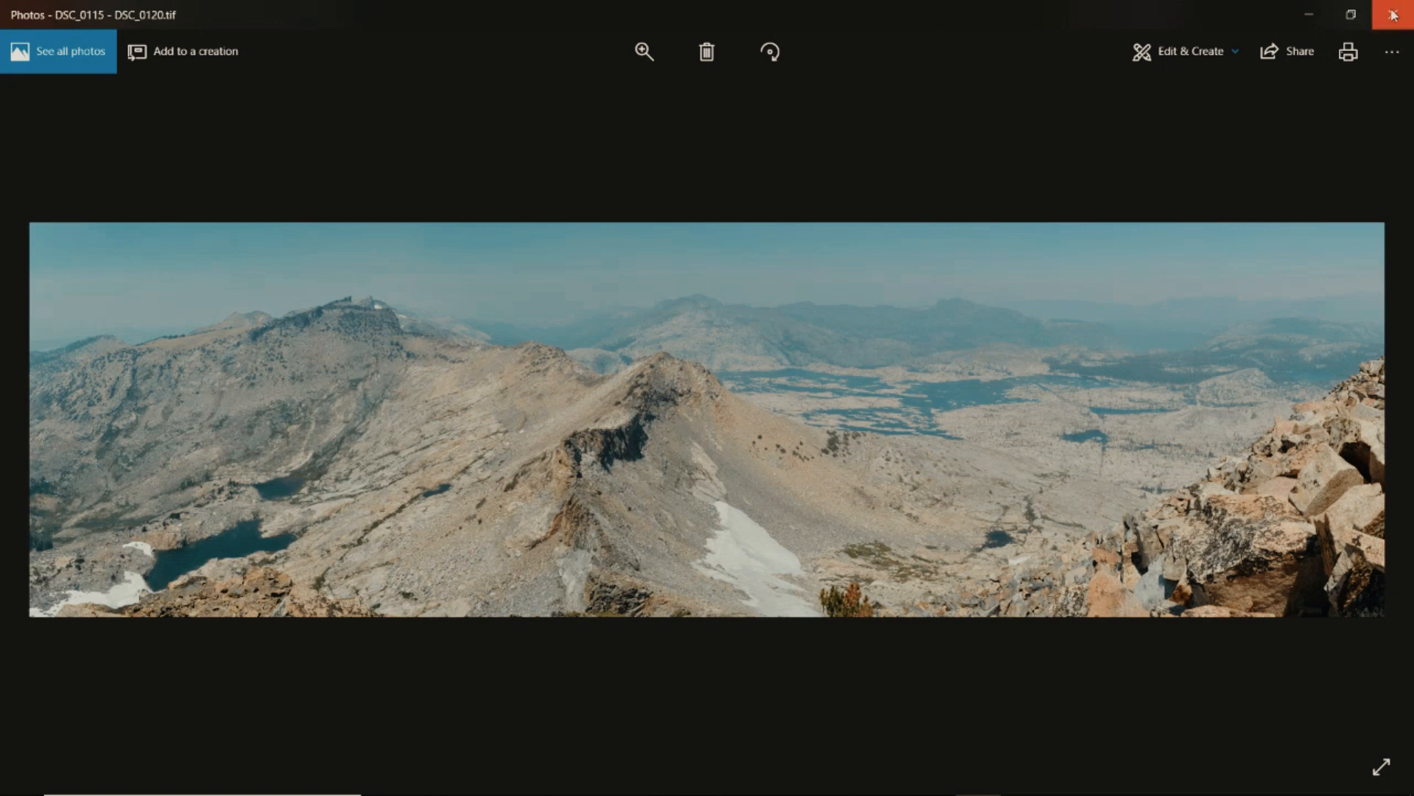
pyautogui.click(1394, 15)
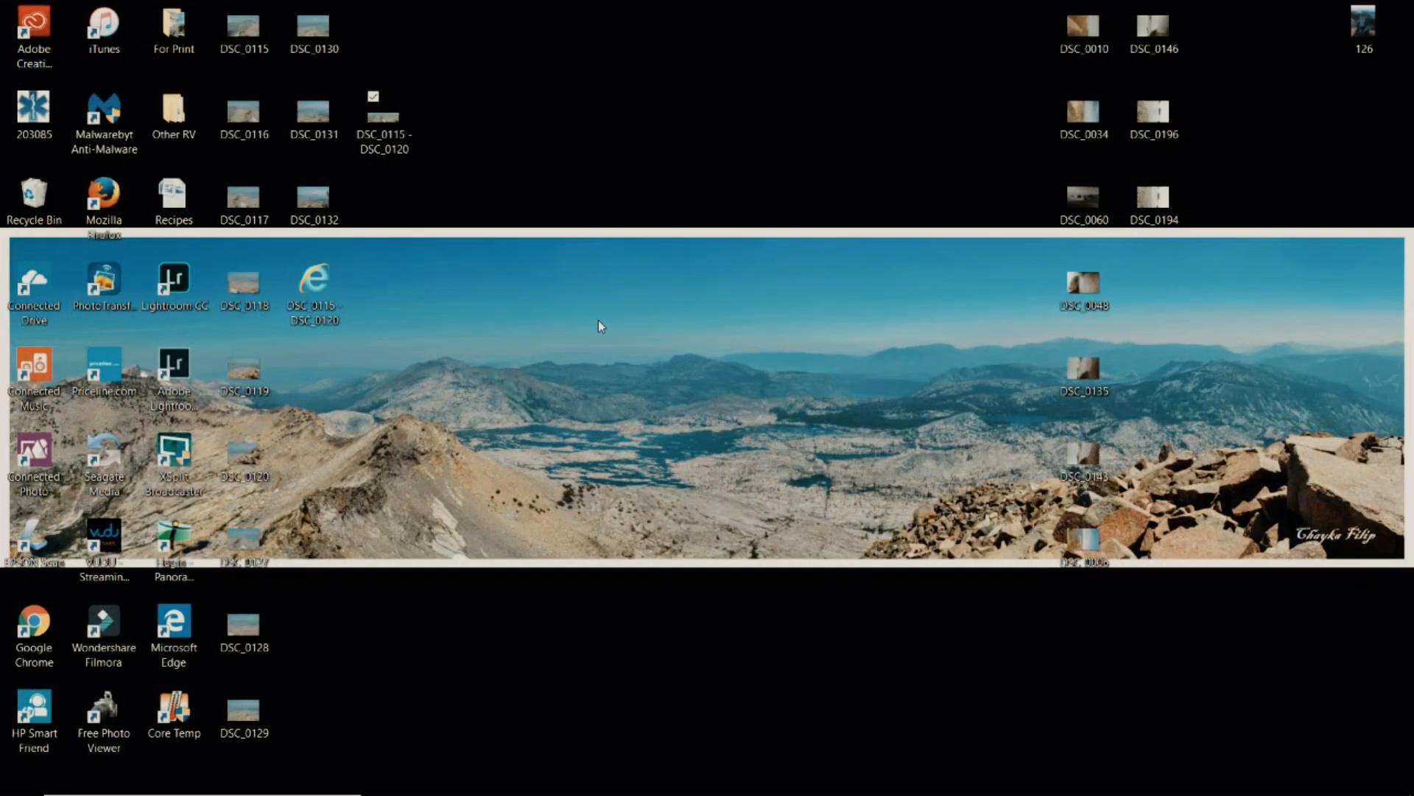
pyautogui.moveTo(919, 523)
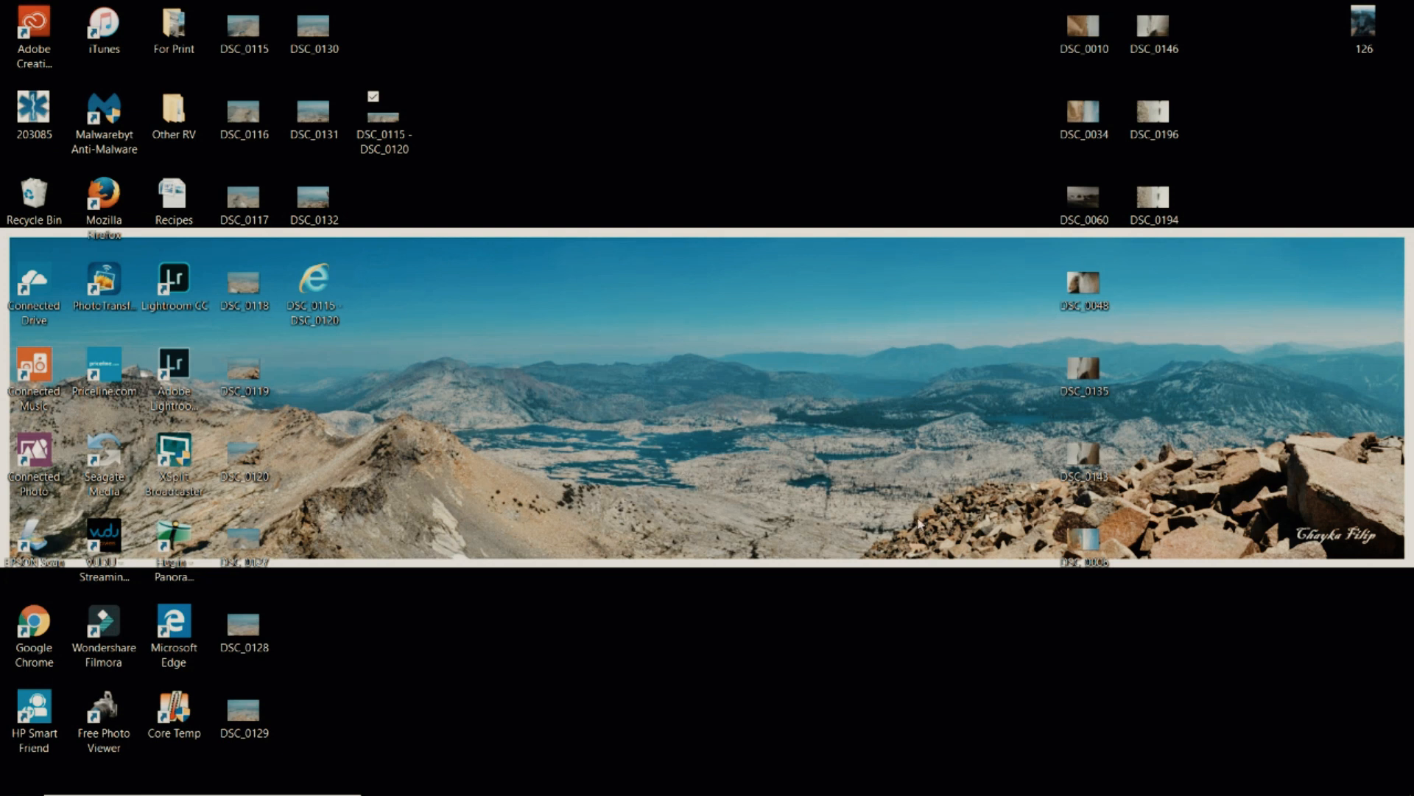